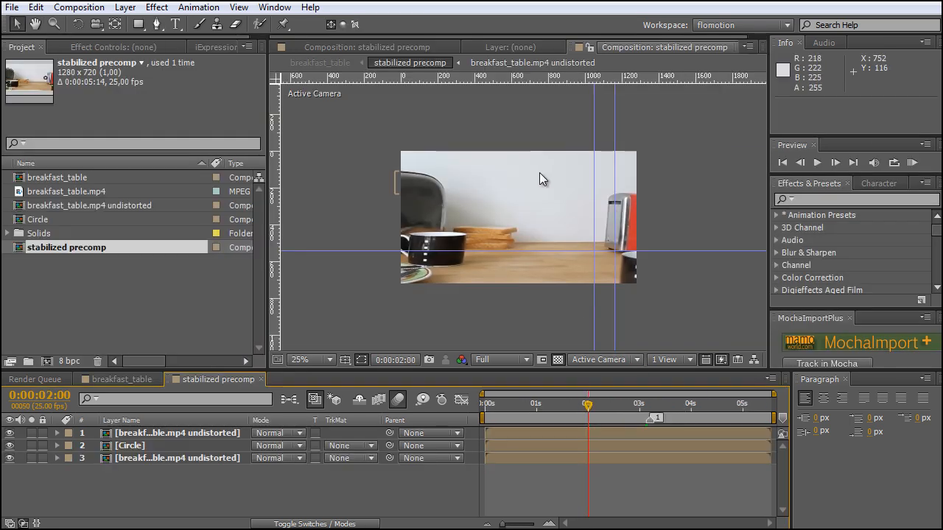
mouse_move(577, 251)
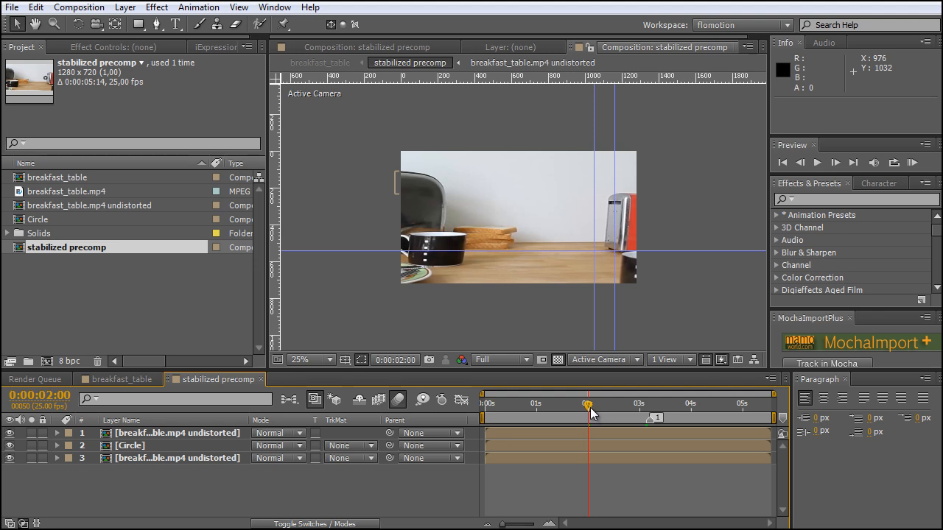
- Scrub the stabilized precomp's current-time indicator back to 0:00:01:23
left_click_drag(588, 404, 583, 404)
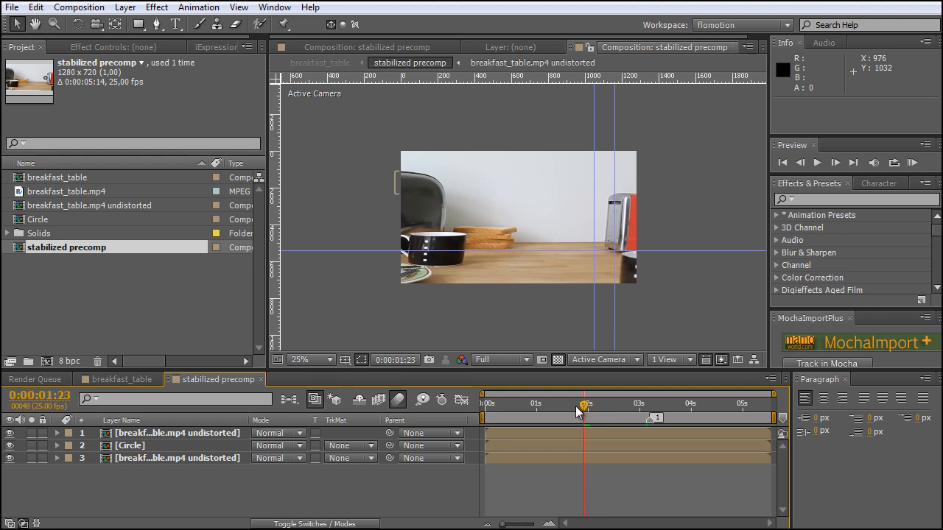
mouse_move(582, 412)
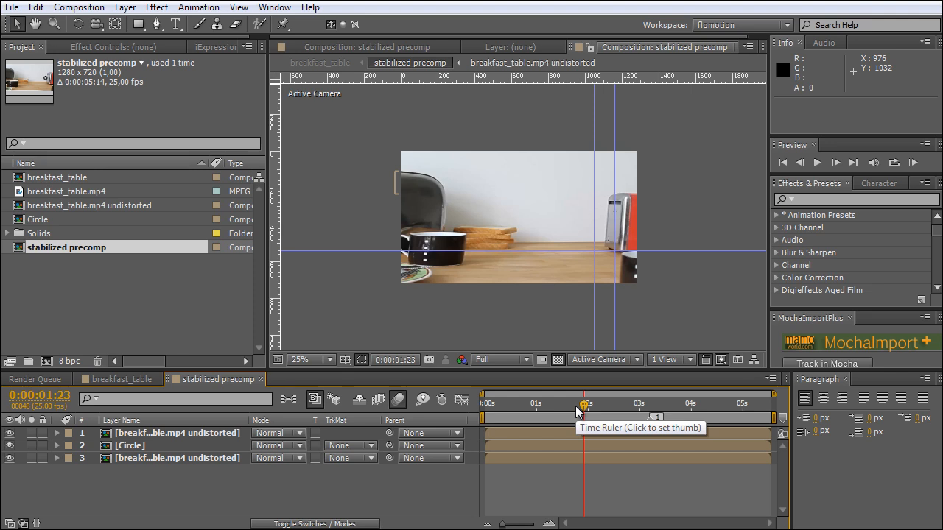
mouse_move(199, 409)
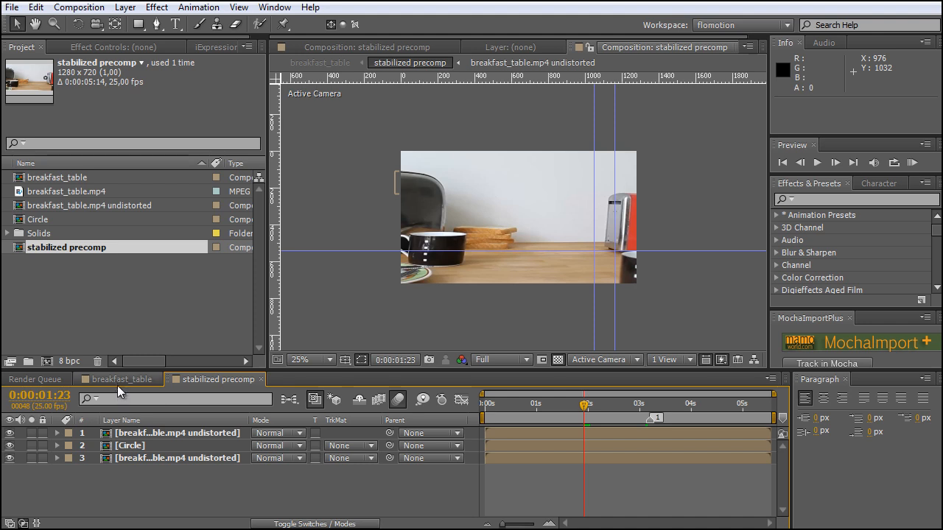
- Review the breakfast_table comp, then return to the stabilized precomp parked at 0:00:04:01
left_click(117, 379)
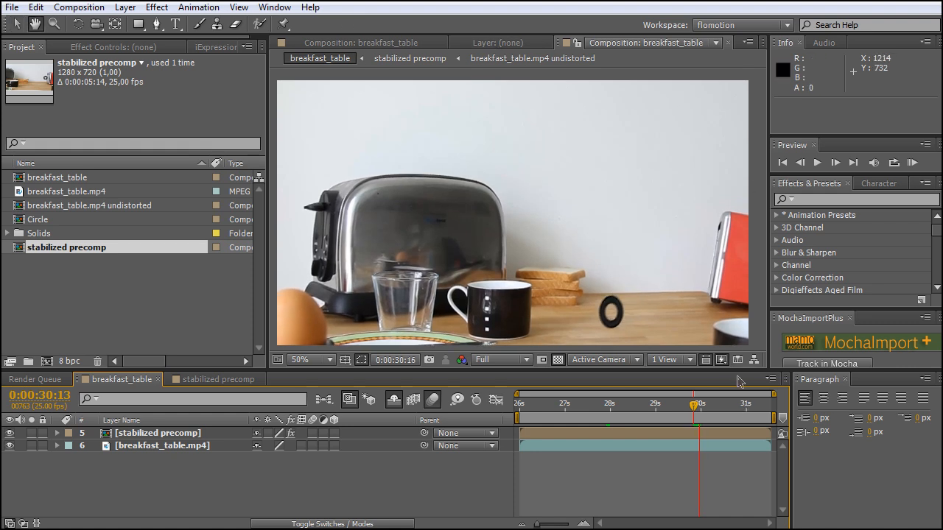
left_click(214, 379)
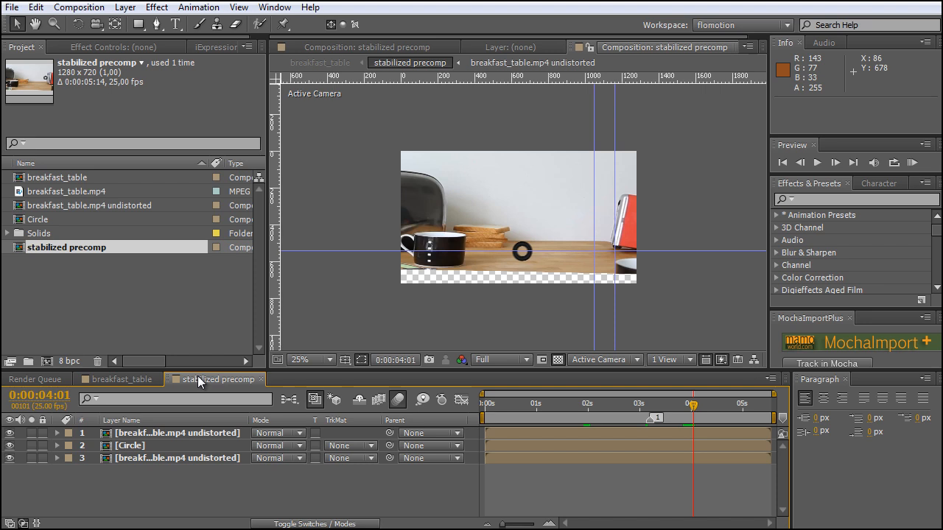
mouse_move(625, 273)
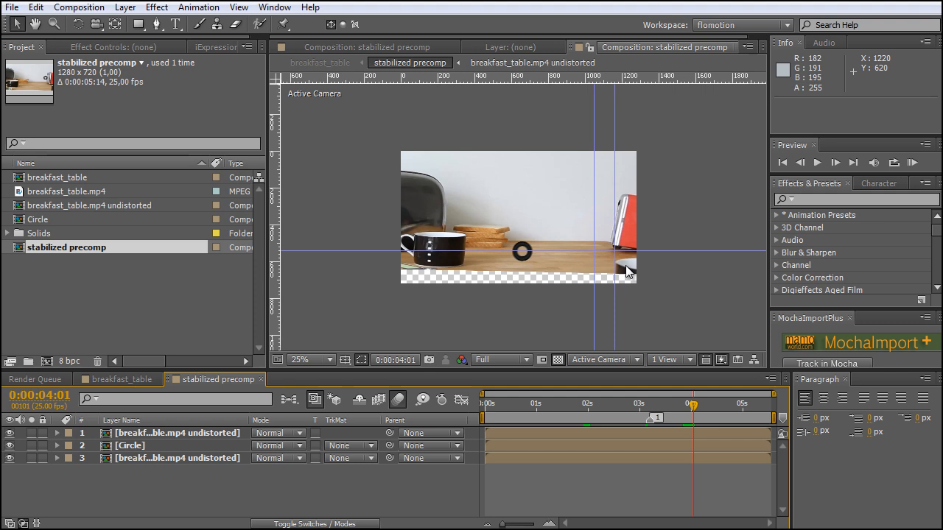
mouse_move(574, 280)
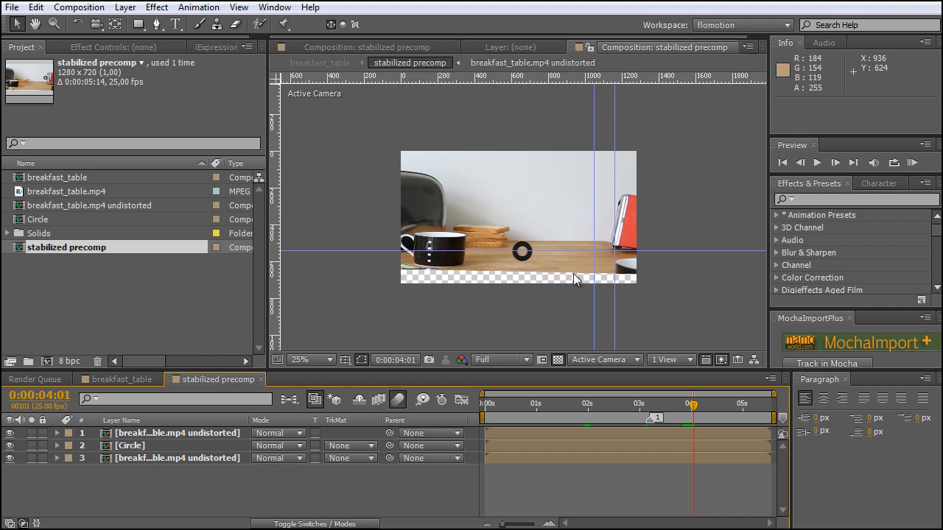
mouse_move(691, 304)
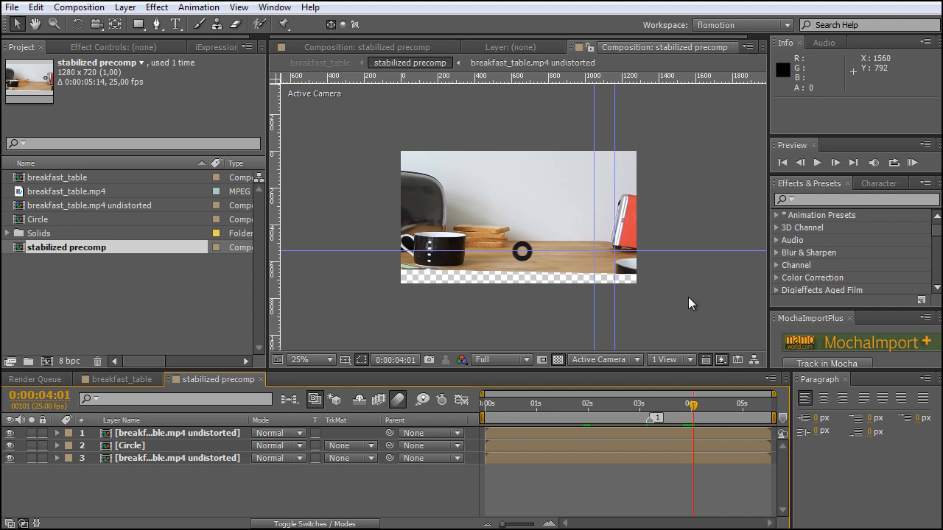
mouse_move(577, 247)
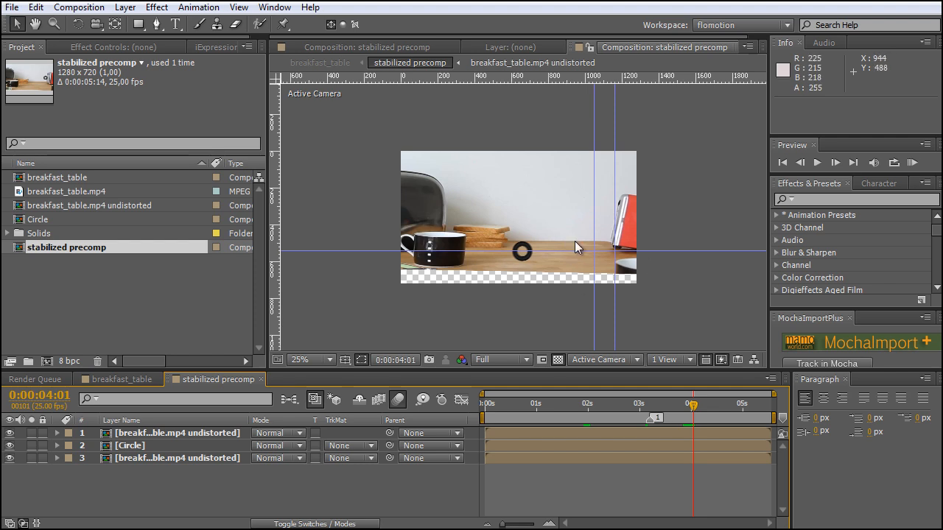
mouse_move(554, 205)
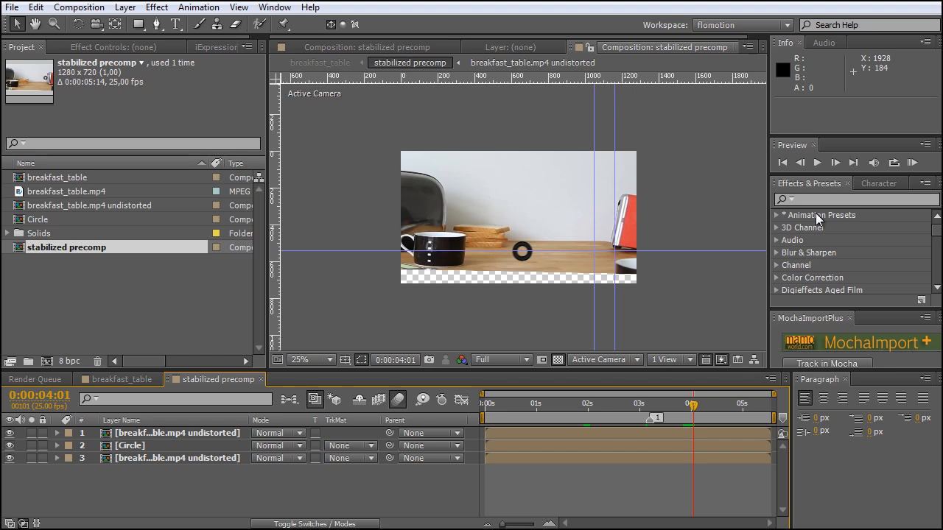
mouse_move(619, 224)
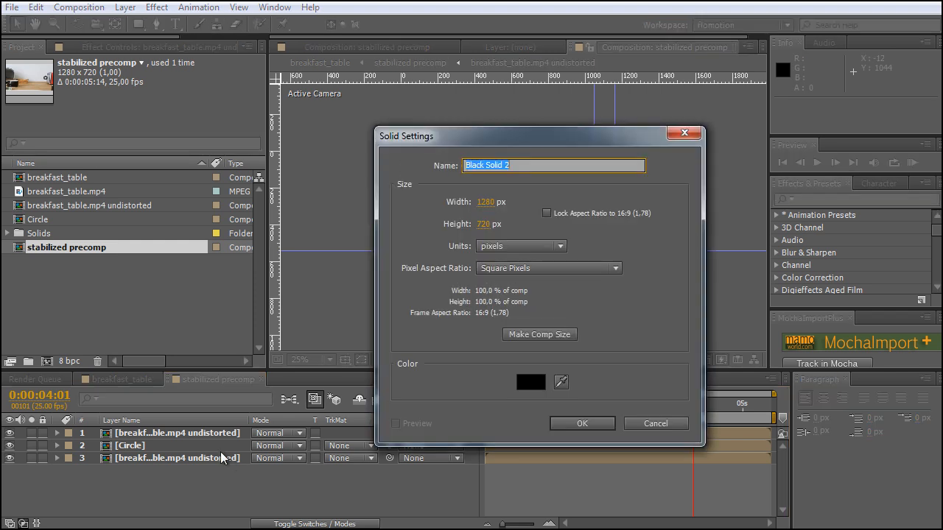
- Create a white comp-sized solid named 'table' in the stabilized precomp
left_click(530, 381)
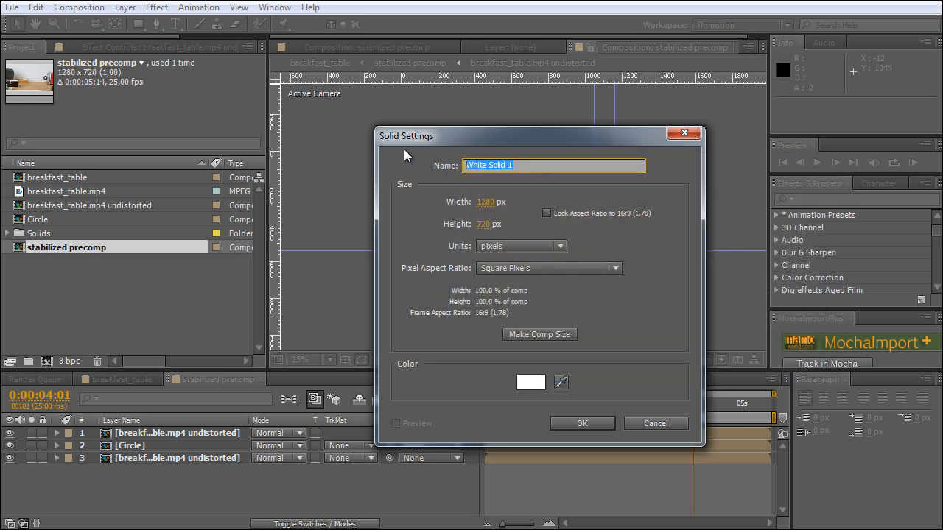
type("table")
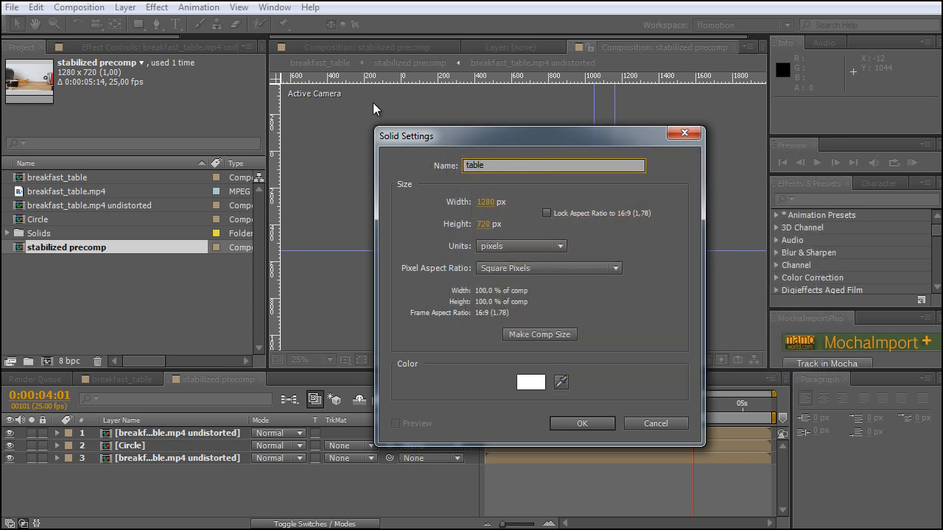
left_click(582, 424)
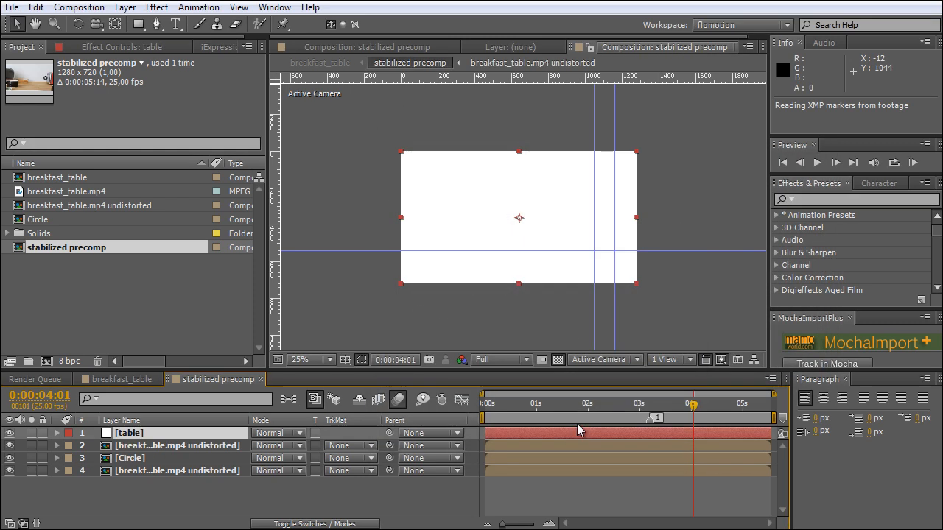
mouse_move(298, 479)
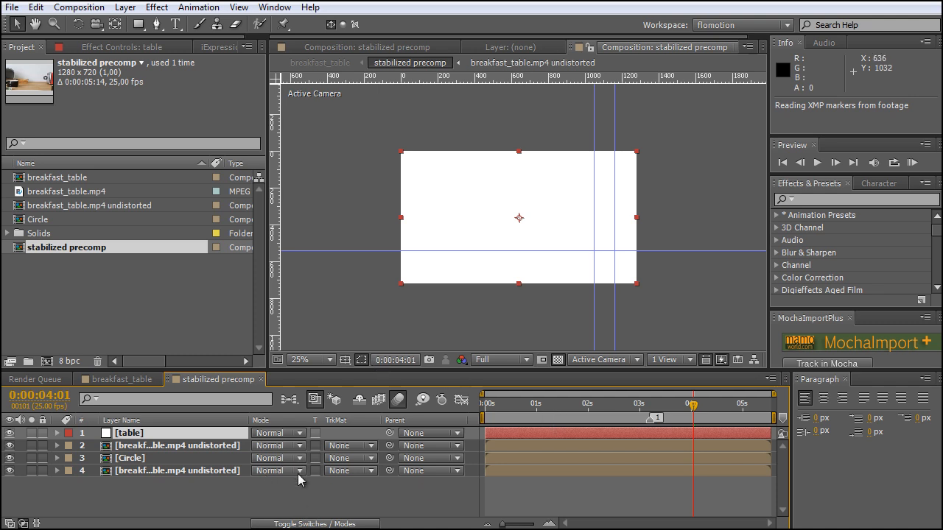
mouse_move(283, 502)
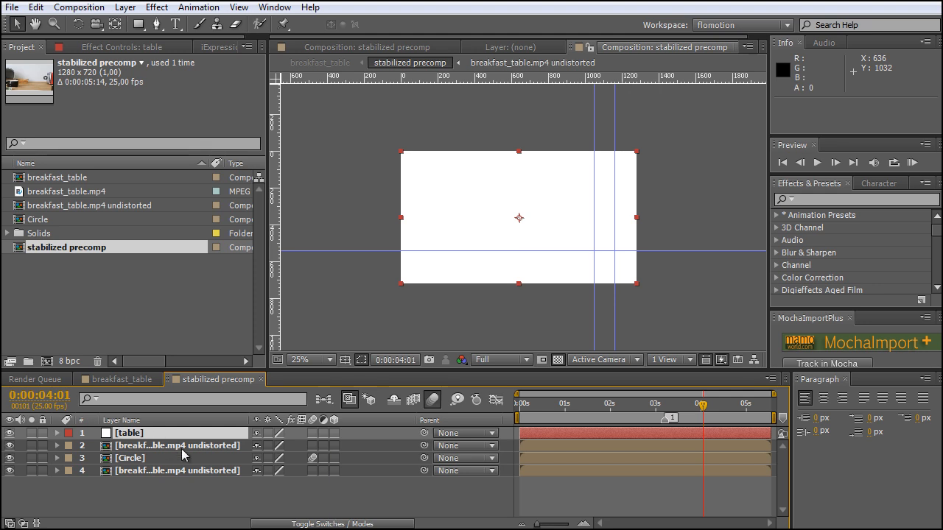
mouse_move(335, 434)
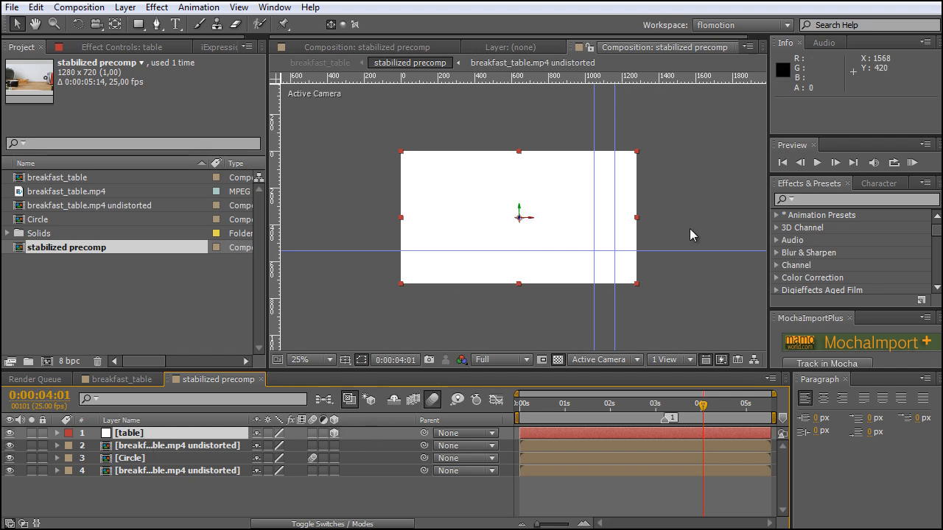
- Make the table solid a 3D layer tipped back to about 280° X Orientation
left_click(325, 360)
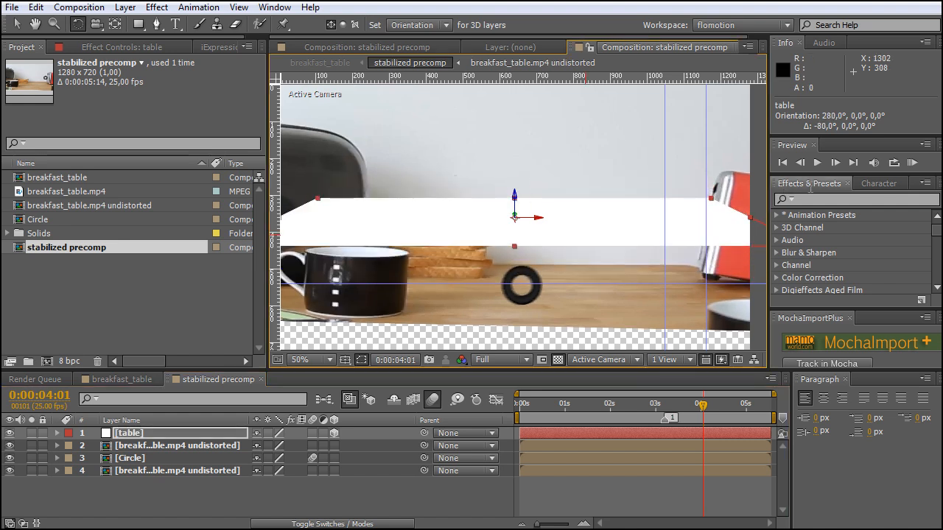
- Apply the Grid effect to the table solid and lower the grid plane onto the tabletop
type("gl")
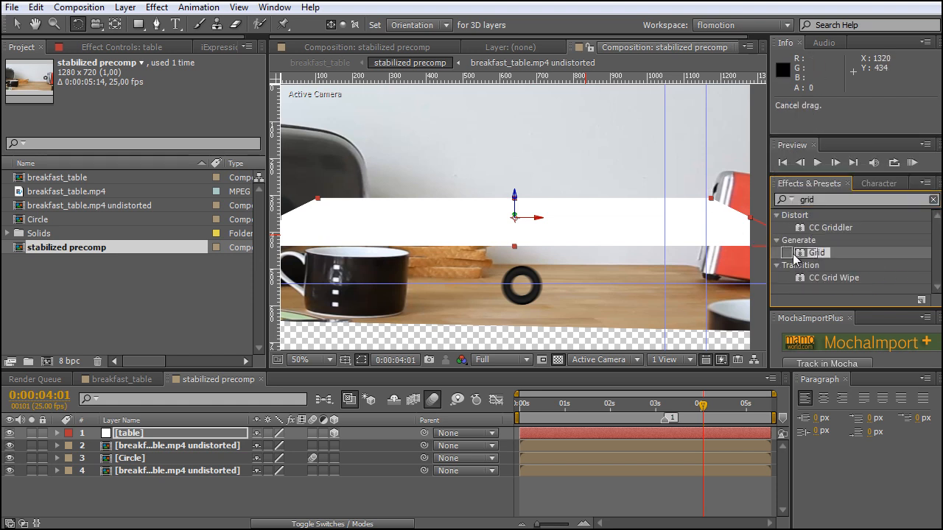
double_click(817, 252)
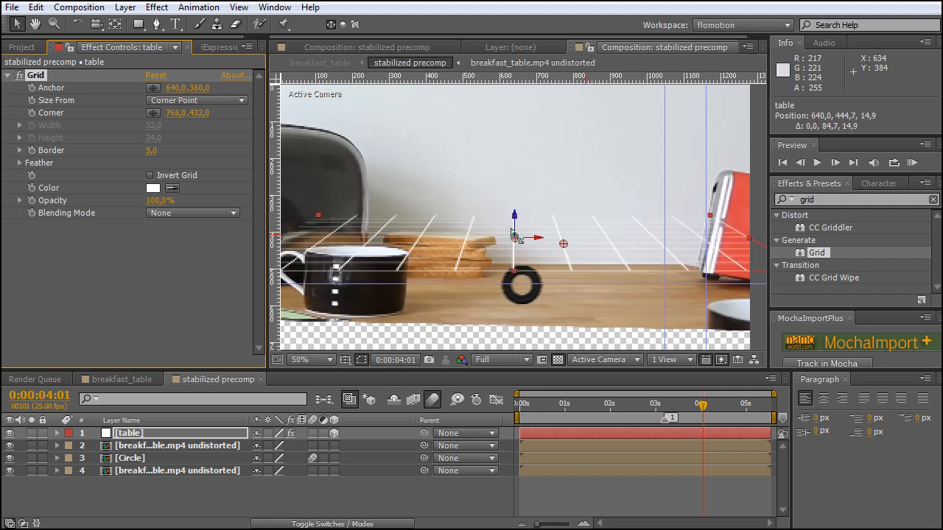
left_click_drag(513, 237, 513, 273)
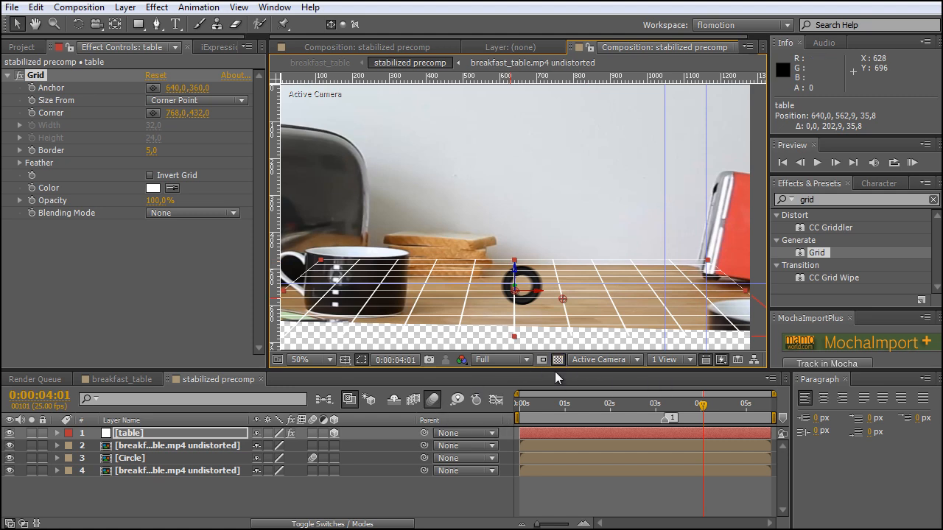
mouse_move(557, 359)
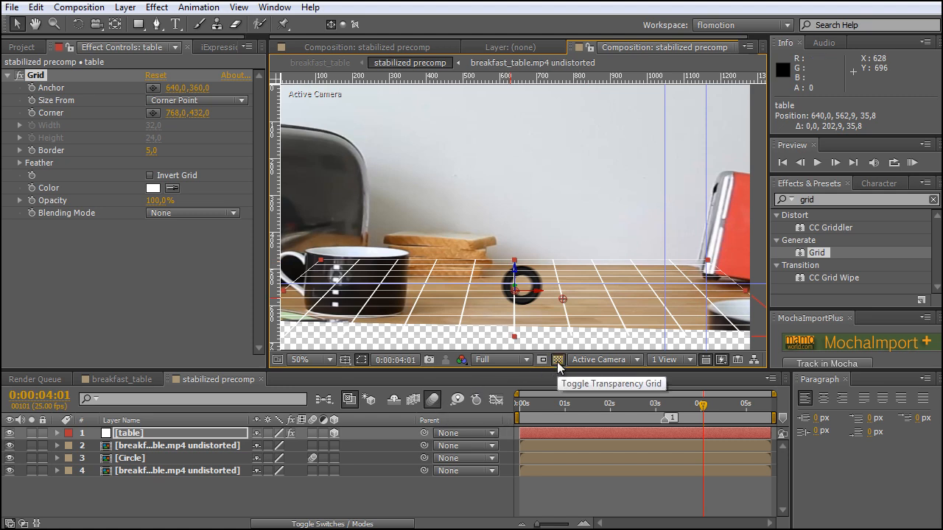
left_click(560, 359)
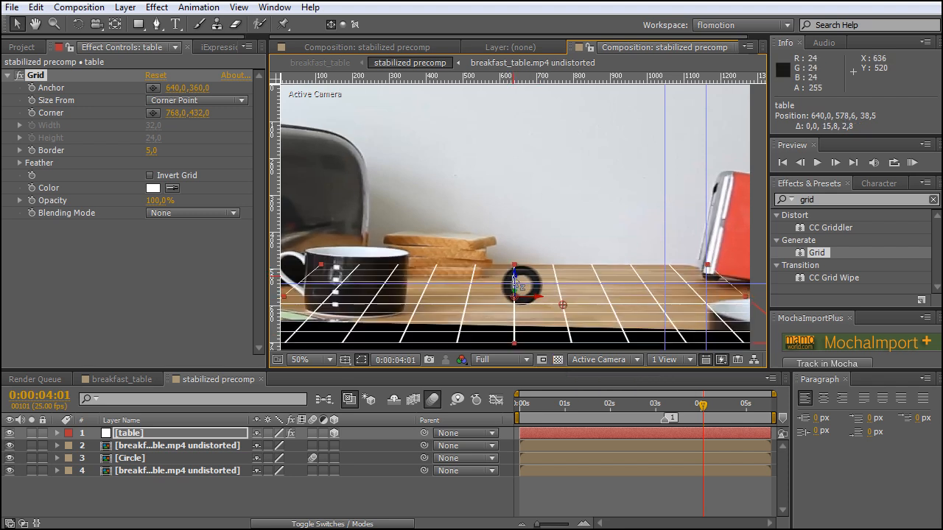
- Nudge the grid plane back along the table and enlarge it to match the tabletop perspective
left_click_drag(515, 287, 514, 272)
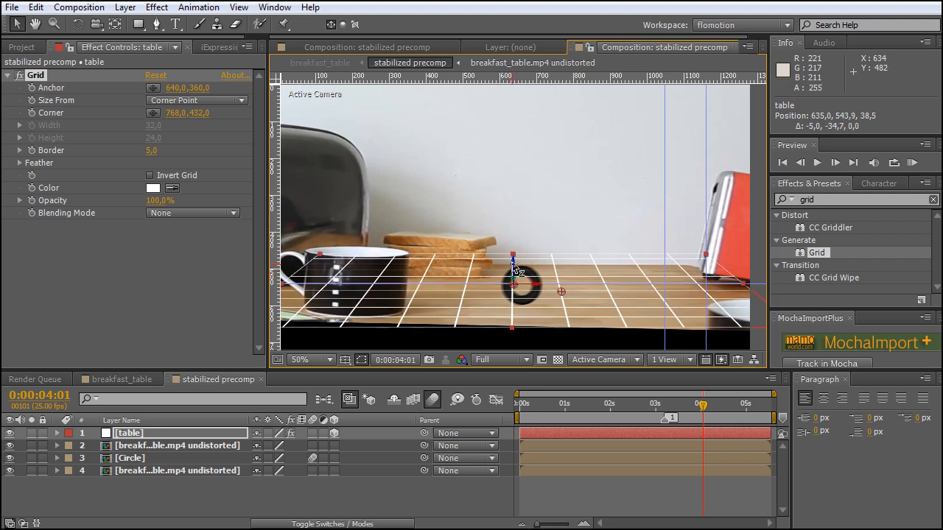
left_click_drag(512, 262, 513, 283)
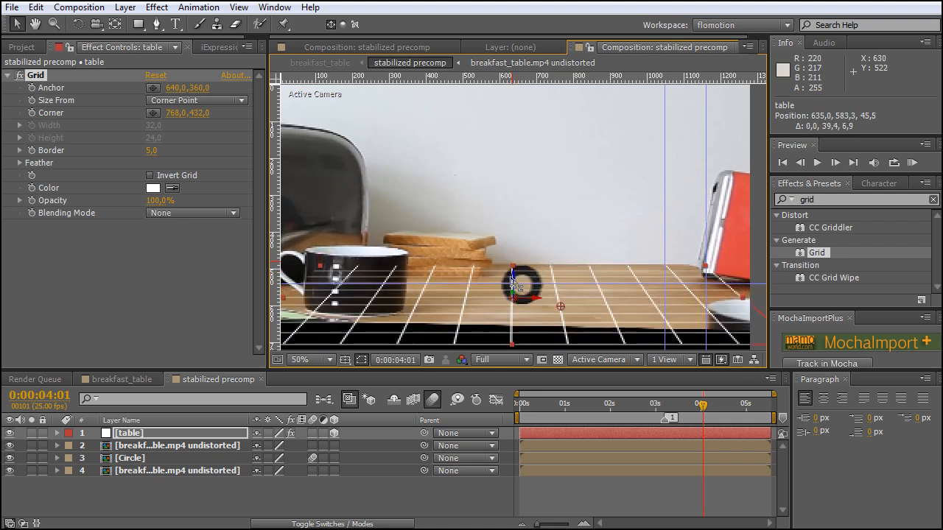
left_click(298, 360)
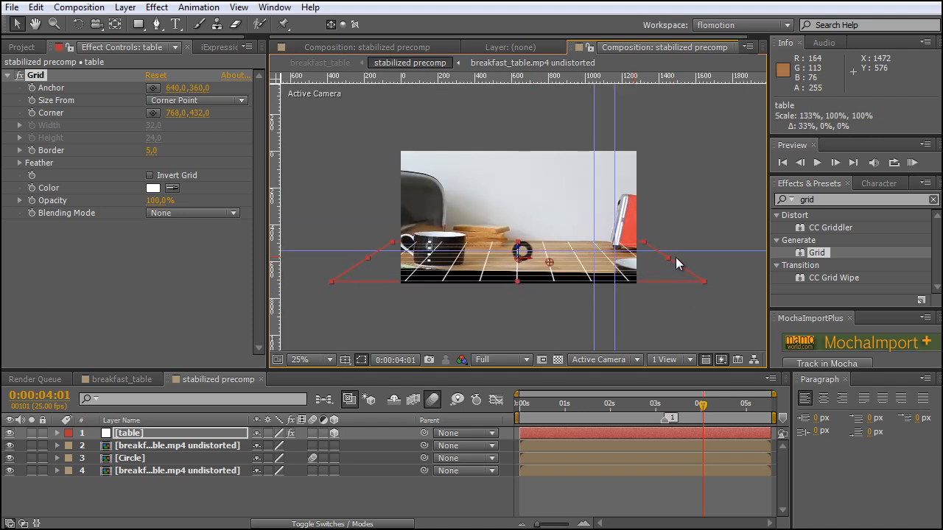
left_click_drag(678, 264, 519, 287)
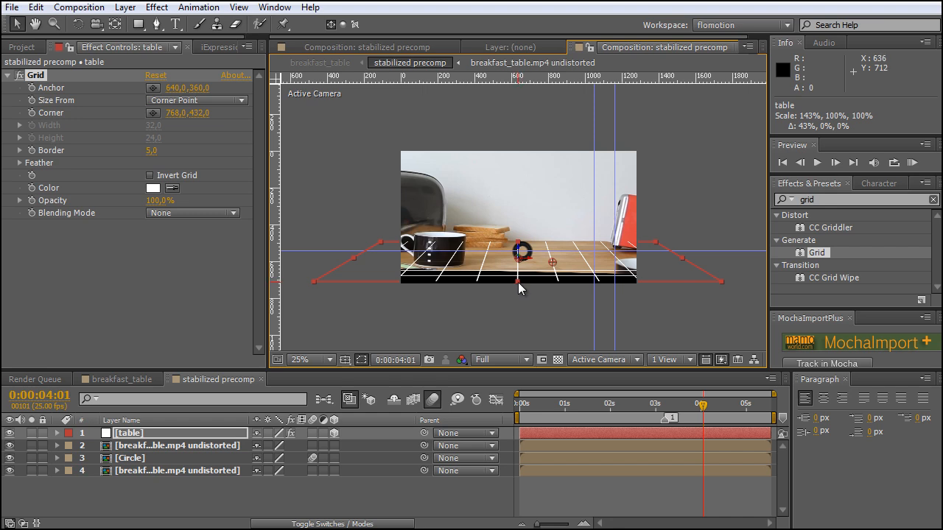
left_click(299, 360)
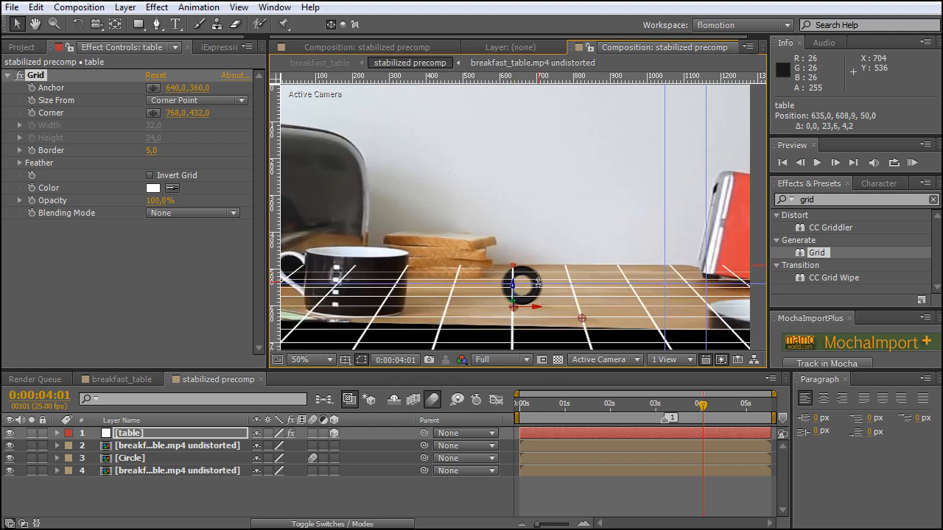
mouse_move(640, 268)
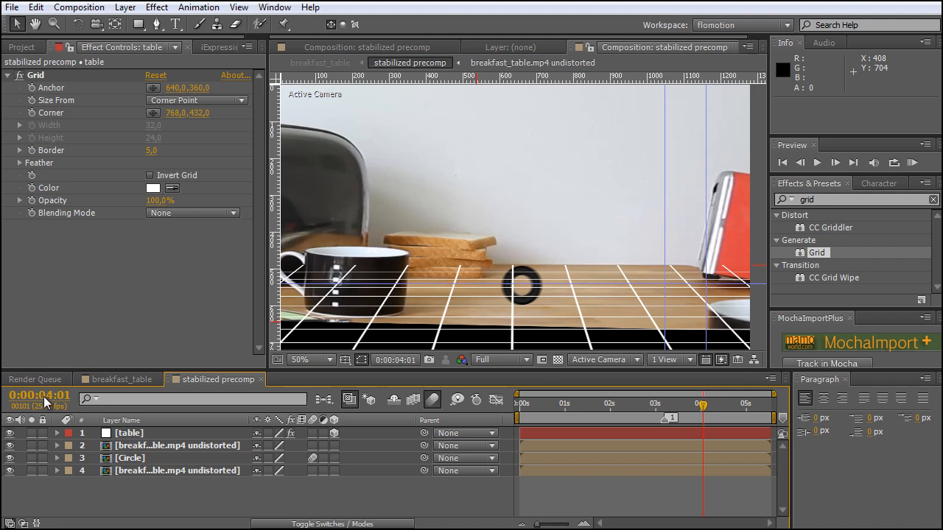
- Duplicate the grid as an upright 'wall' layer with reset transform, Z 534 and 135% scale
left_click(130, 433)
type("wall")
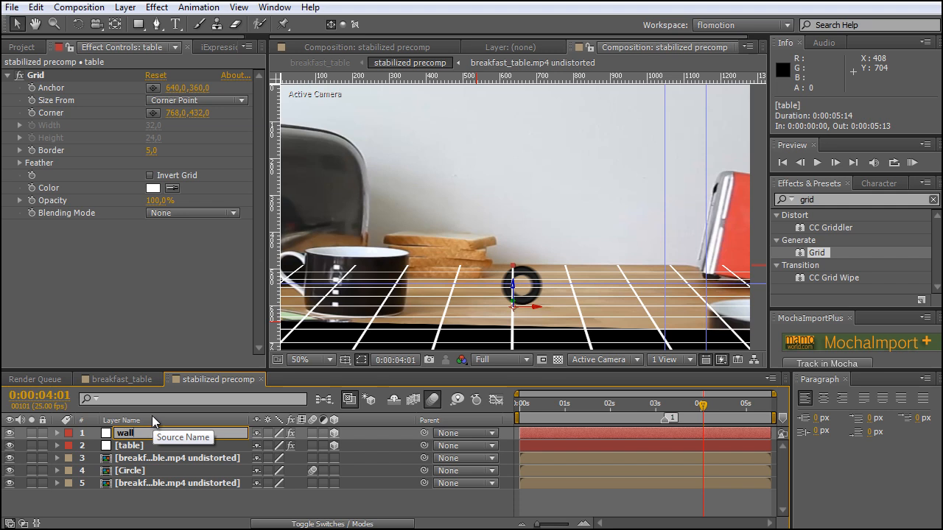
left_click(57, 433)
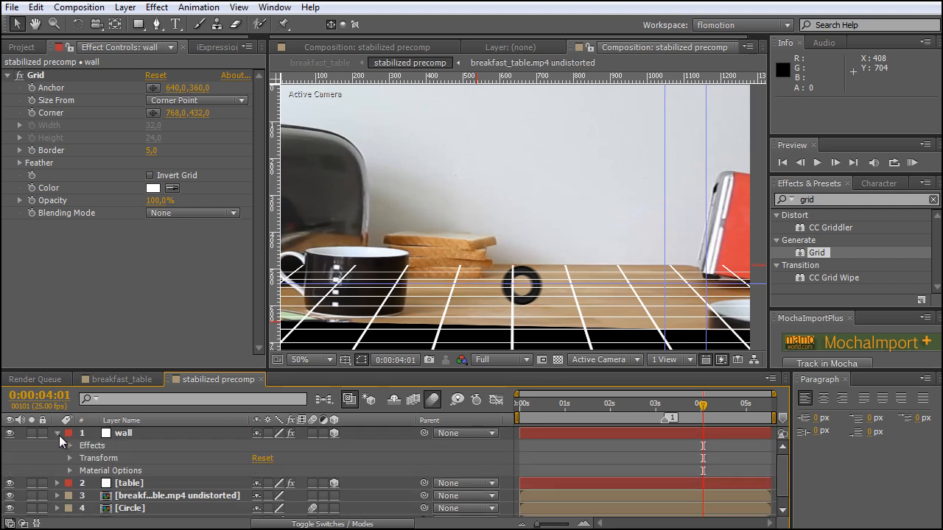
left_click(124, 433)
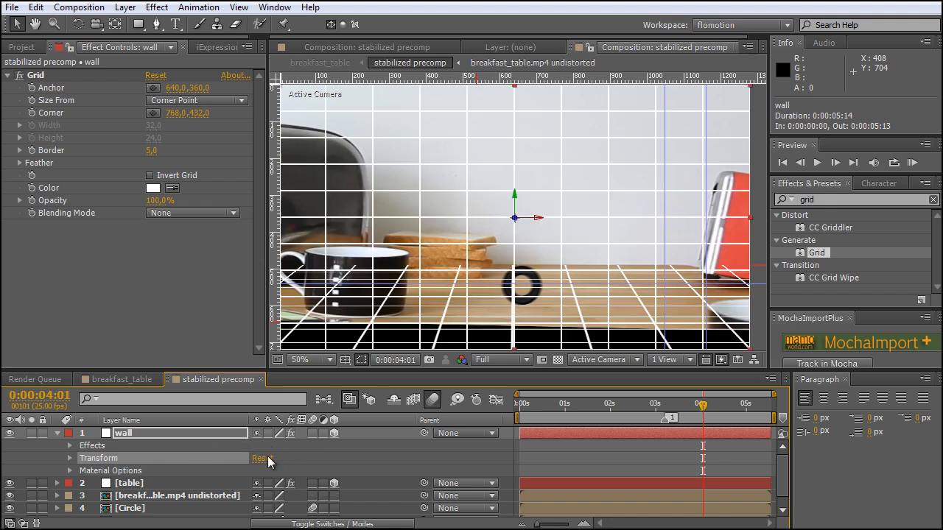
mouse_move(518, 223)
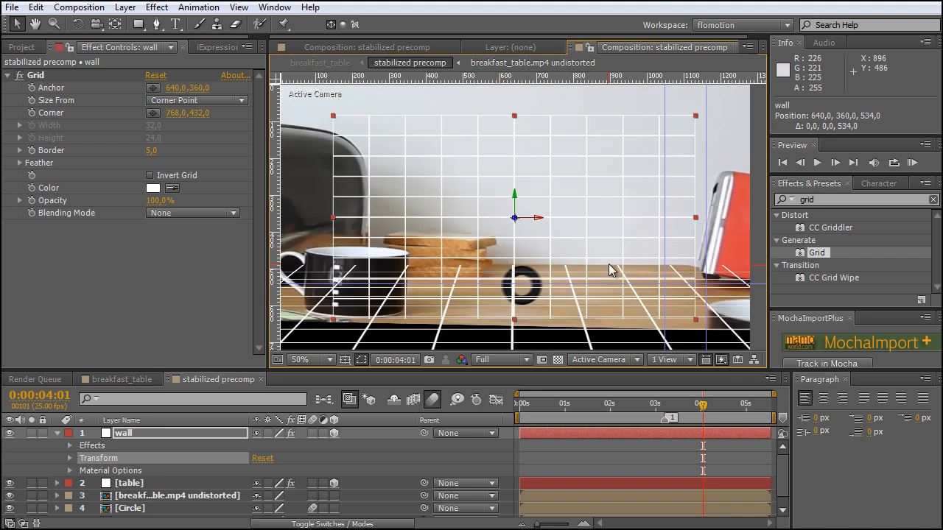
mouse_move(514, 200)
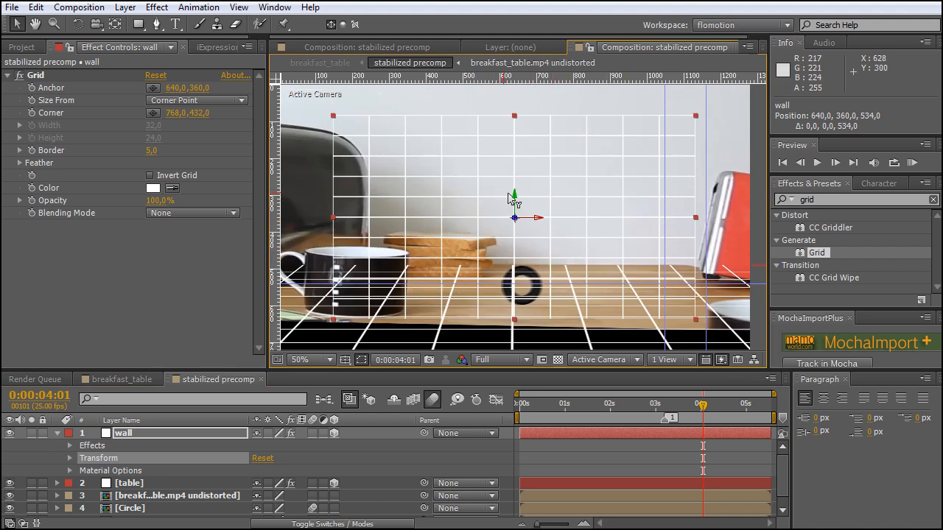
left_click_drag(514, 218, 514, 180)
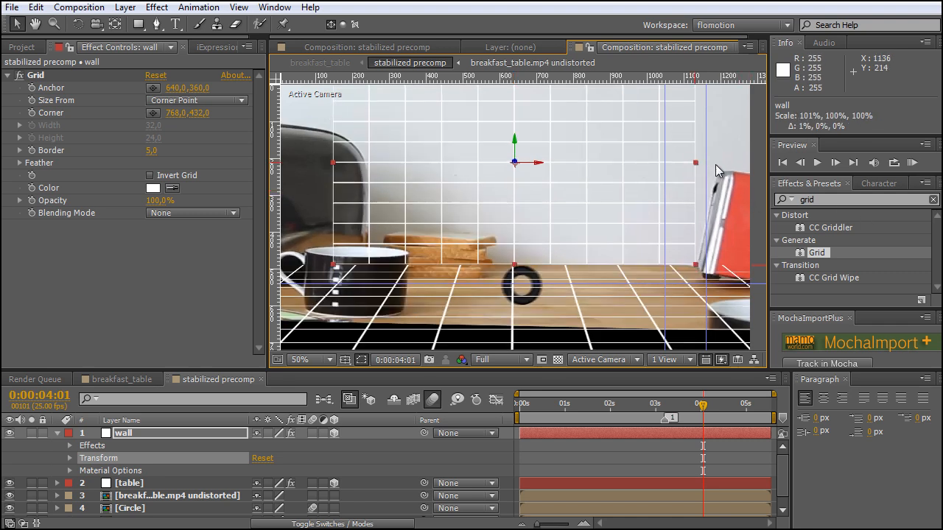
left_click(299, 360)
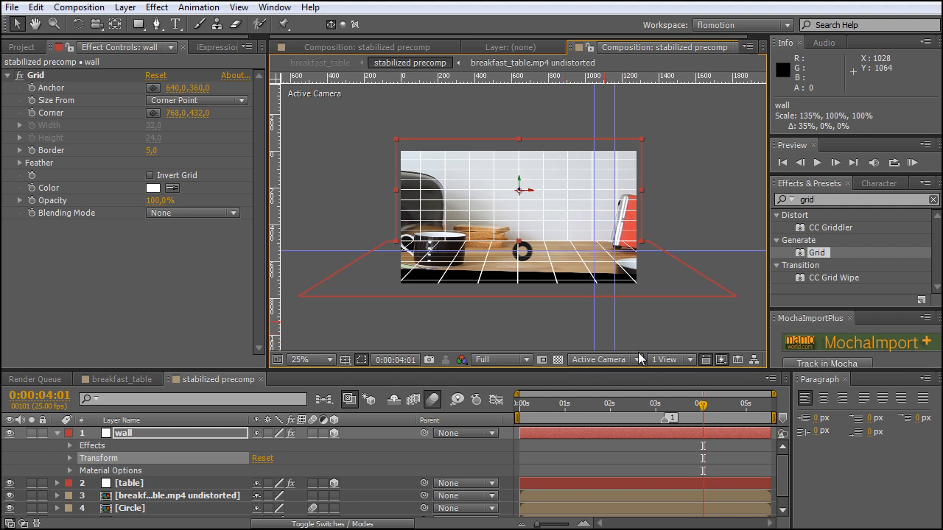
- Reposition the wall grid to about 640, 160, 514, checking it from Top and Left views
left_click(604, 359)
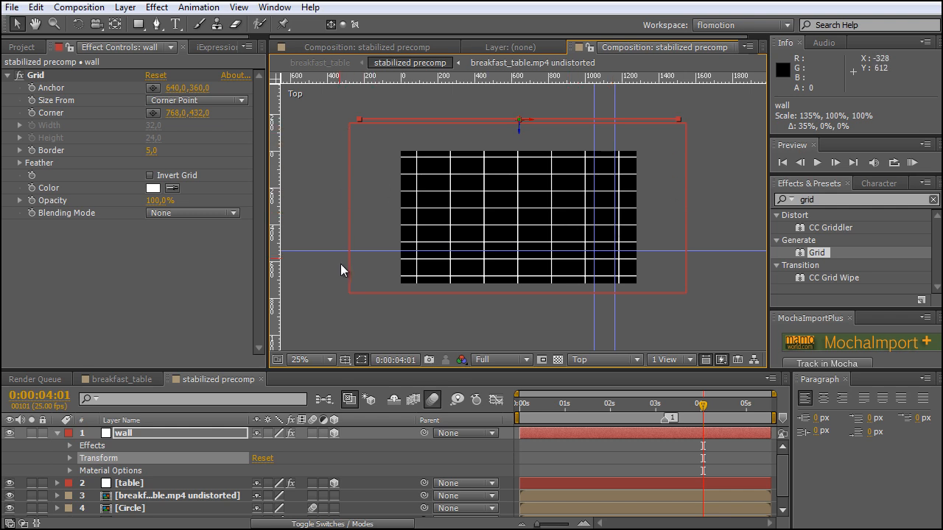
mouse_move(361, 299)
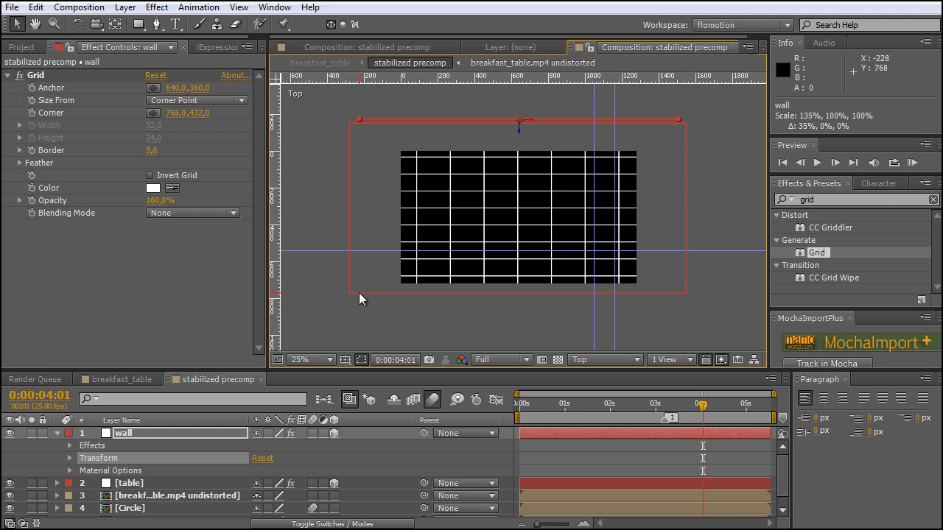
mouse_move(519, 152)
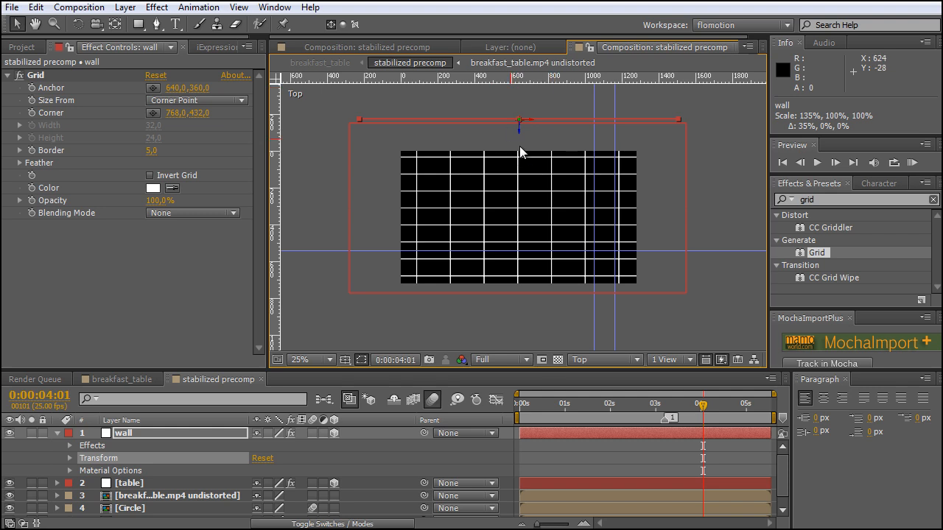
left_click(299, 359)
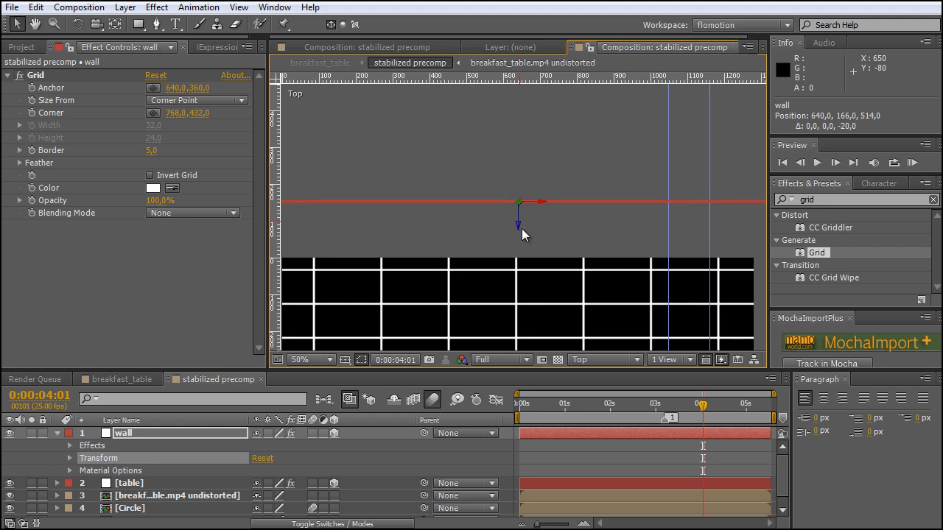
mouse_move(653, 374)
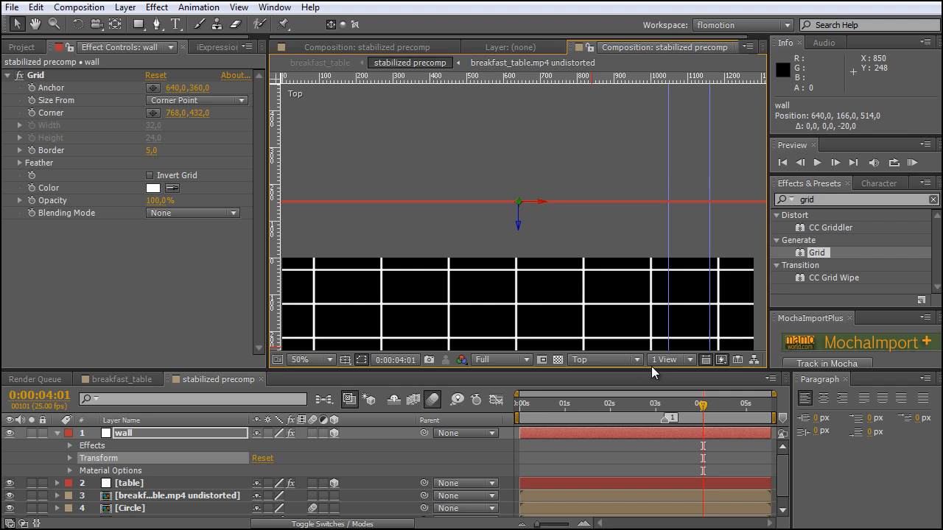
left_click(600, 359)
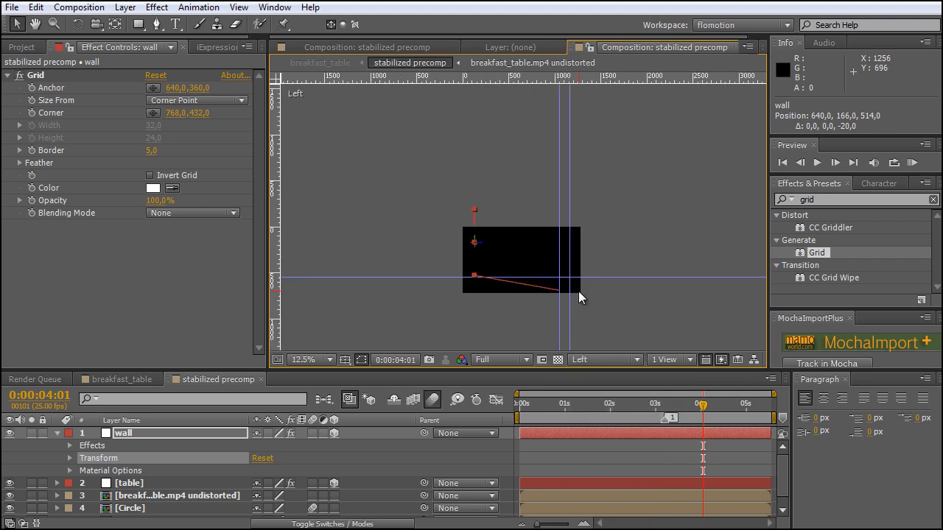
left_click(307, 359)
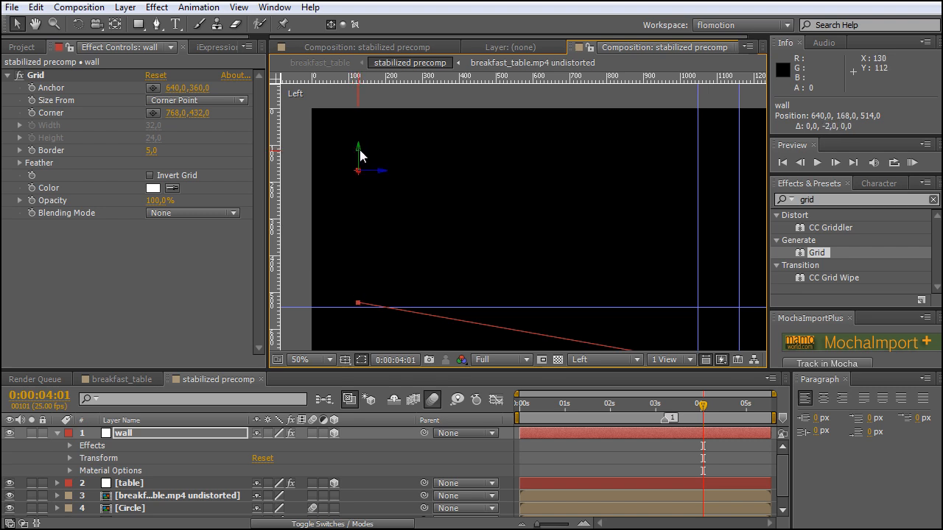
mouse_move(685, 368)
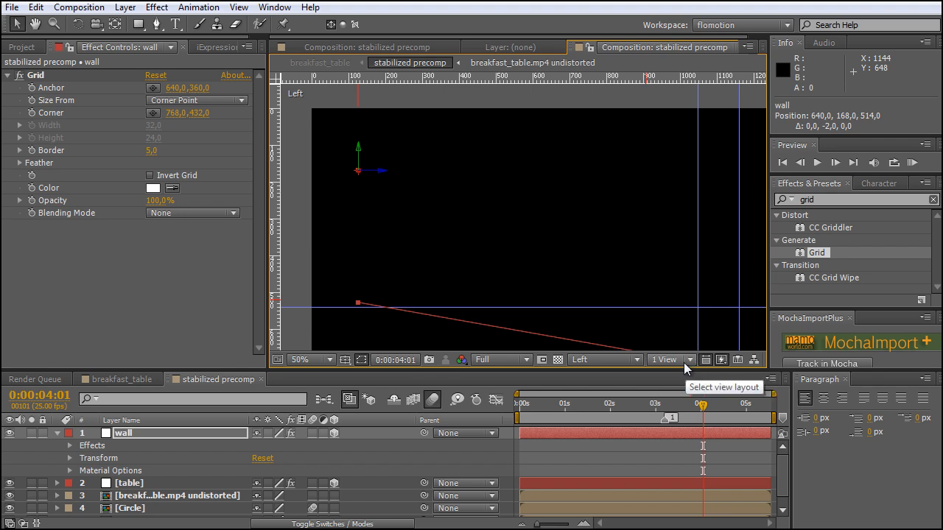
mouse_move(602, 359)
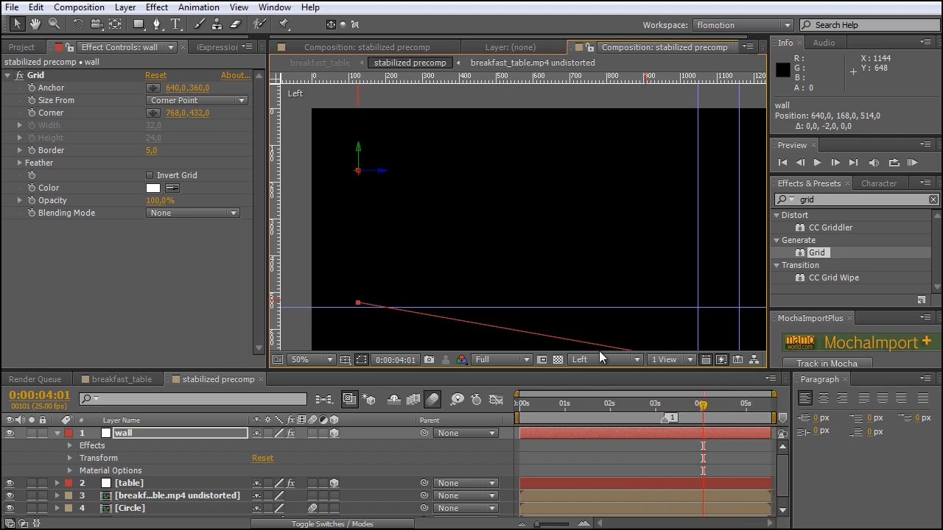
- Back in Active Camera view, move the wall and table layers below Circle and the footage
left_click(603, 359)
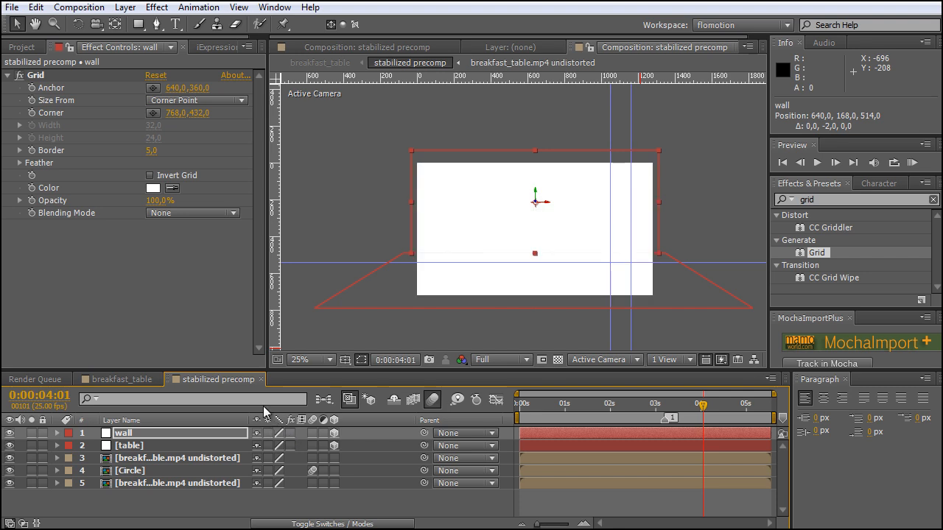
left_click(133, 444)
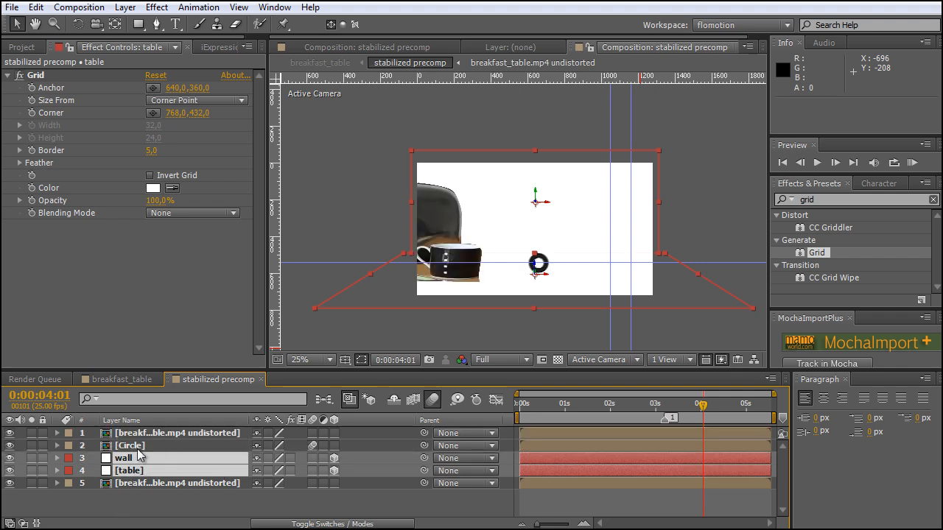
left_click(130, 445)
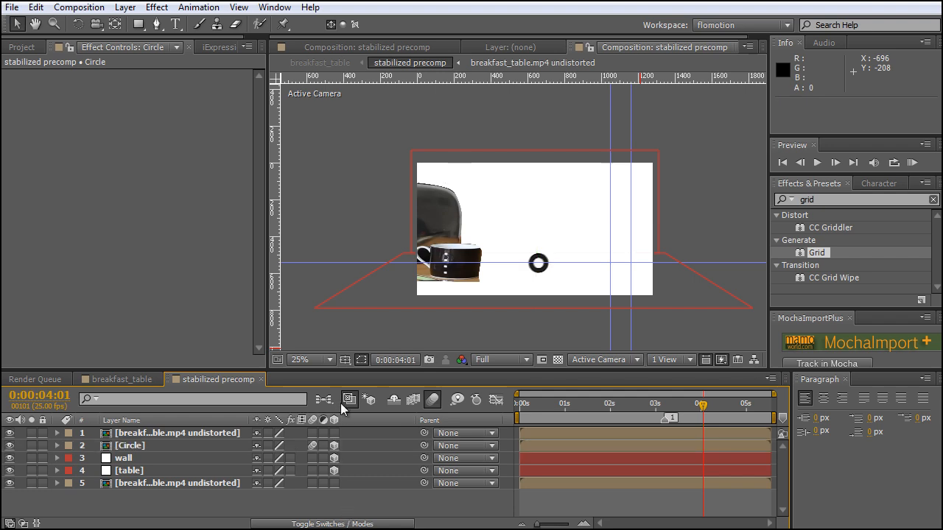
mouse_move(554, 115)
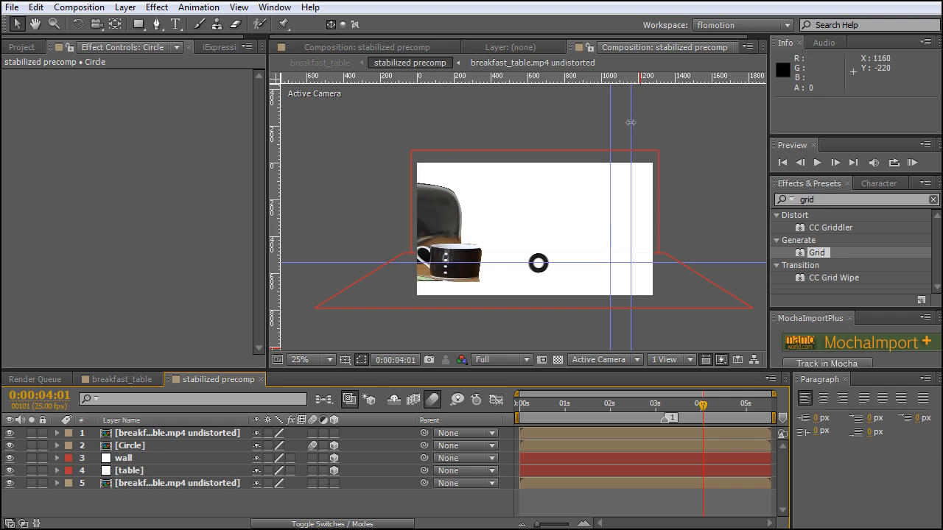
mouse_move(452, 203)
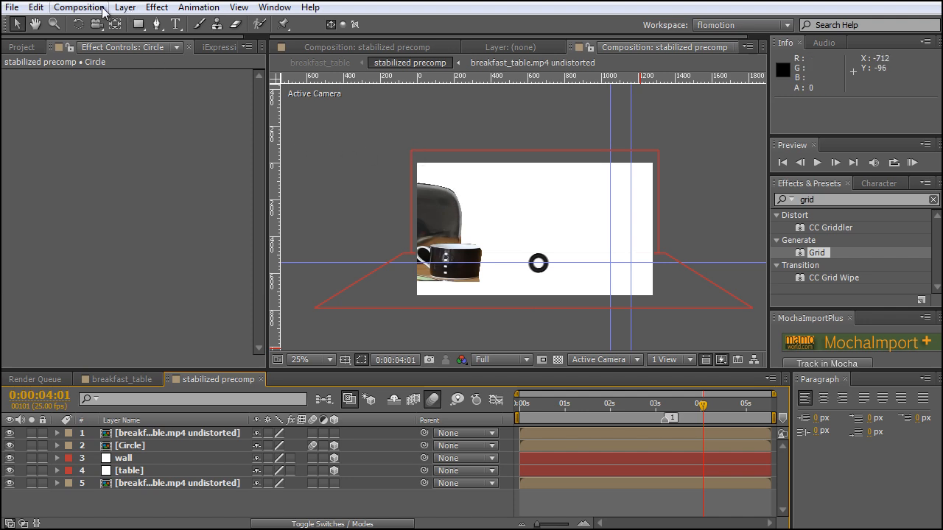
- Add a 50mm two-node camera named Camera 1 to the composition
left_click(124, 6)
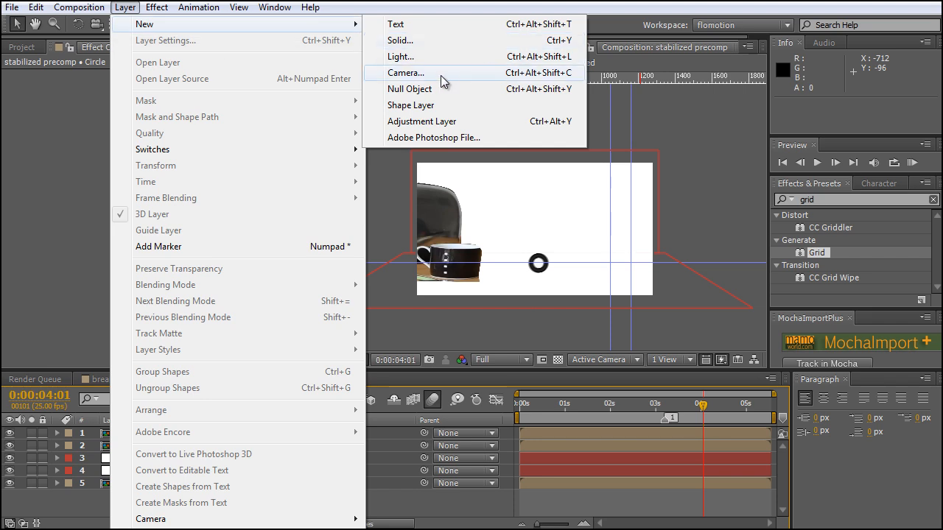
left_click(405, 72)
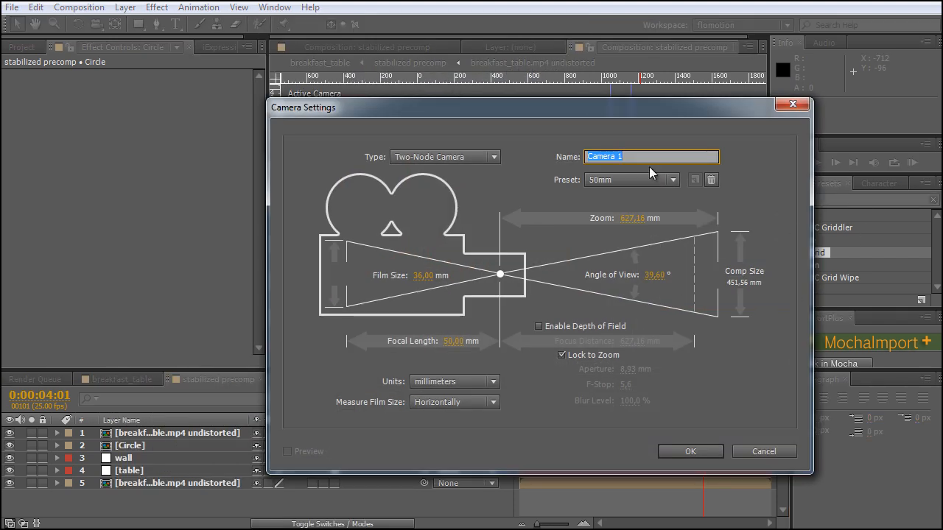
mouse_move(685, 452)
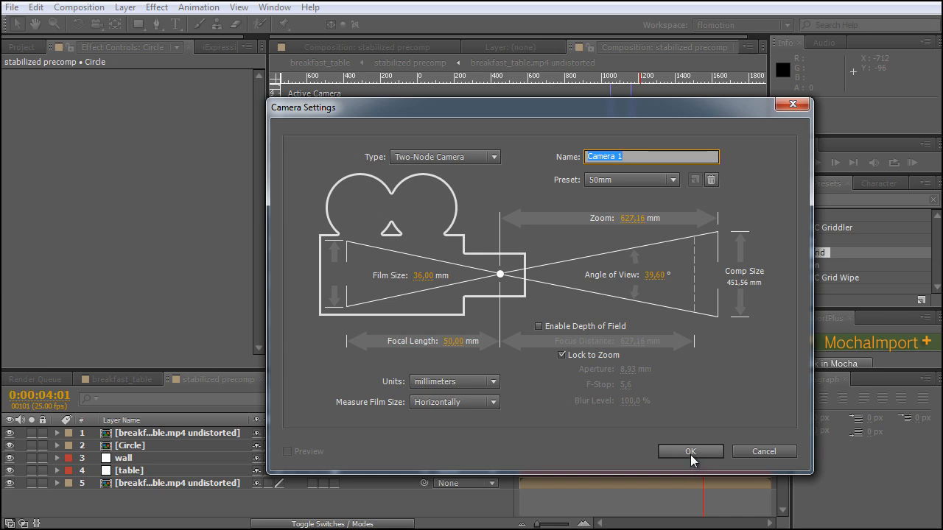
left_click(690, 451)
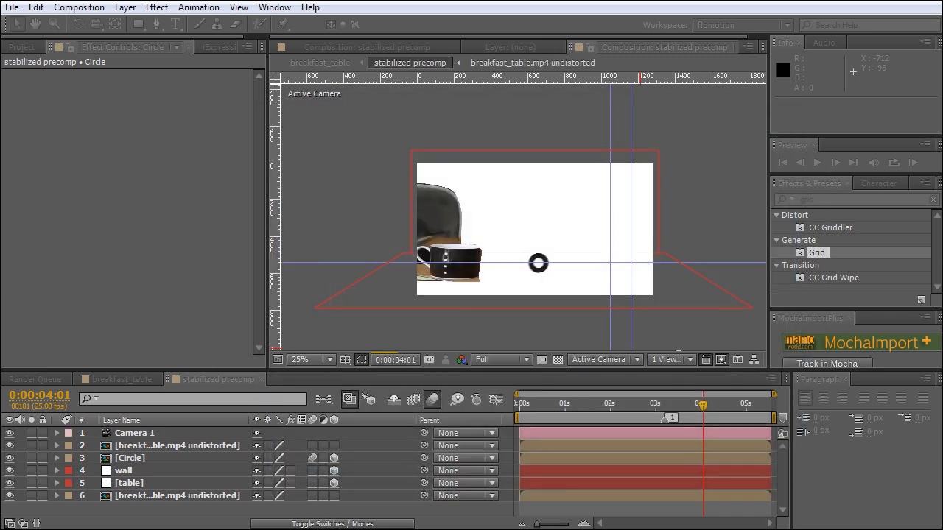
- Move Camera 1 to about 2147, 298, -942 and scrub to preview the new framing
left_click(134, 433)
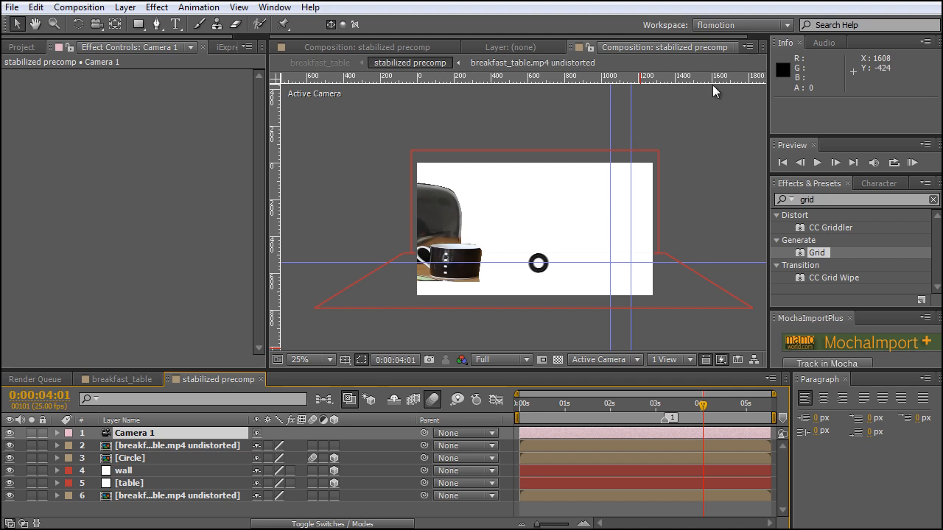
mouse_move(559, 219)
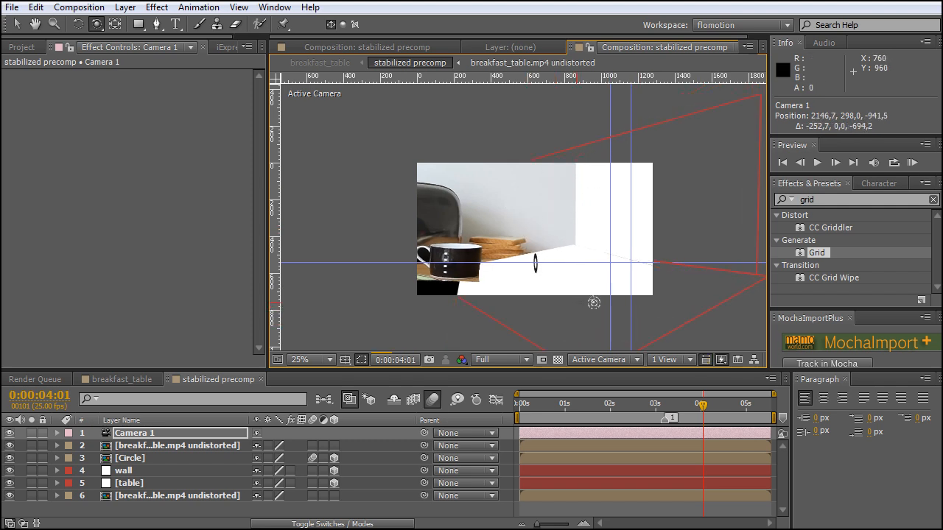
left_click(299, 359)
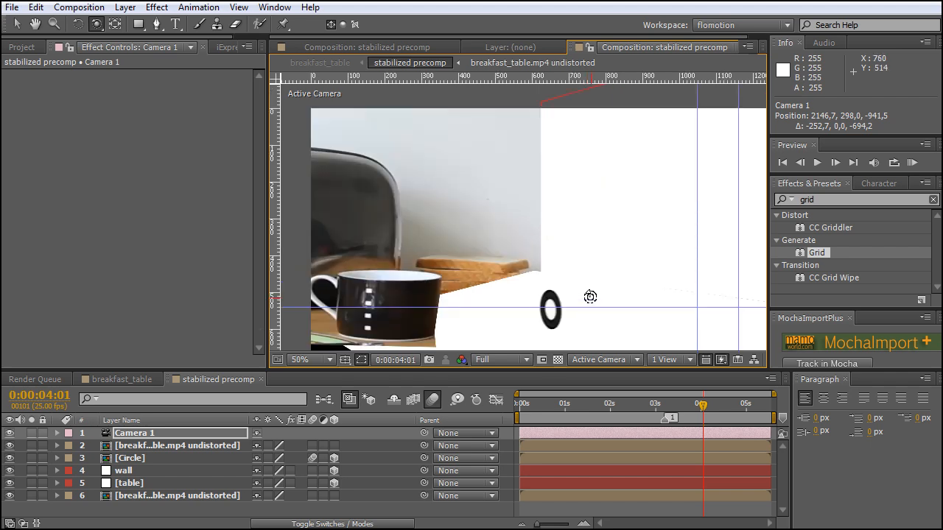
mouse_move(589, 298)
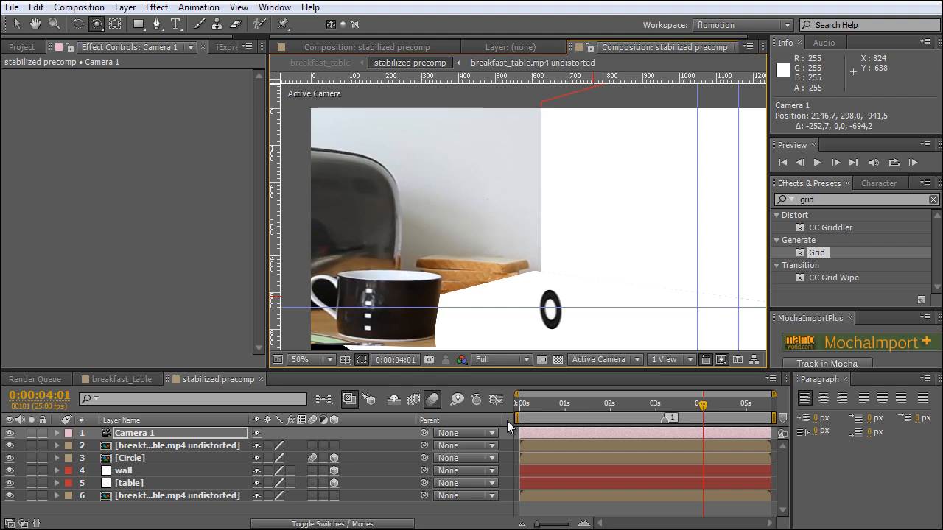
mouse_move(466, 444)
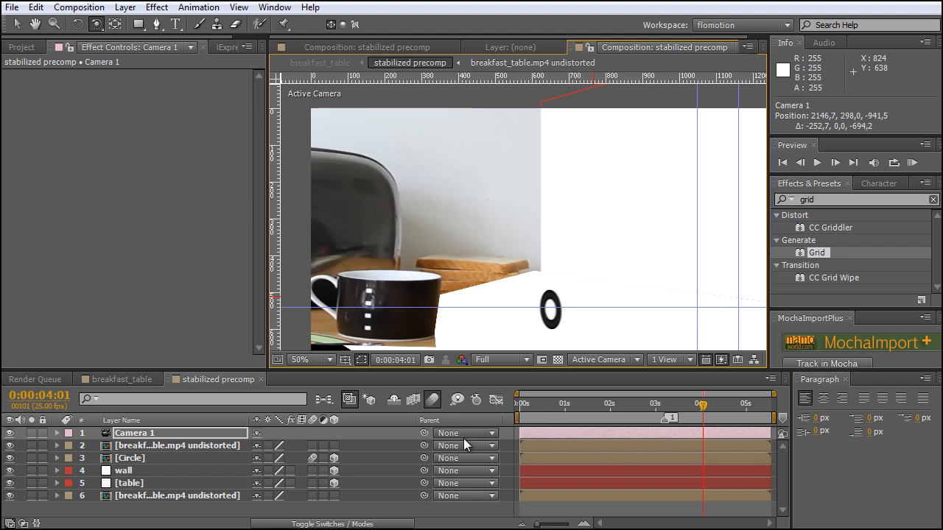
mouse_move(433, 399)
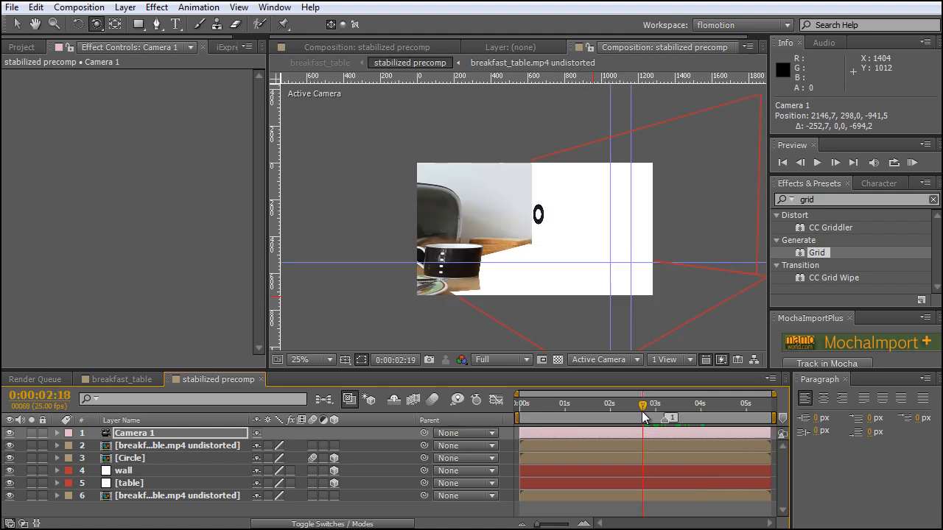
left_click_drag(642, 419, 657, 419)
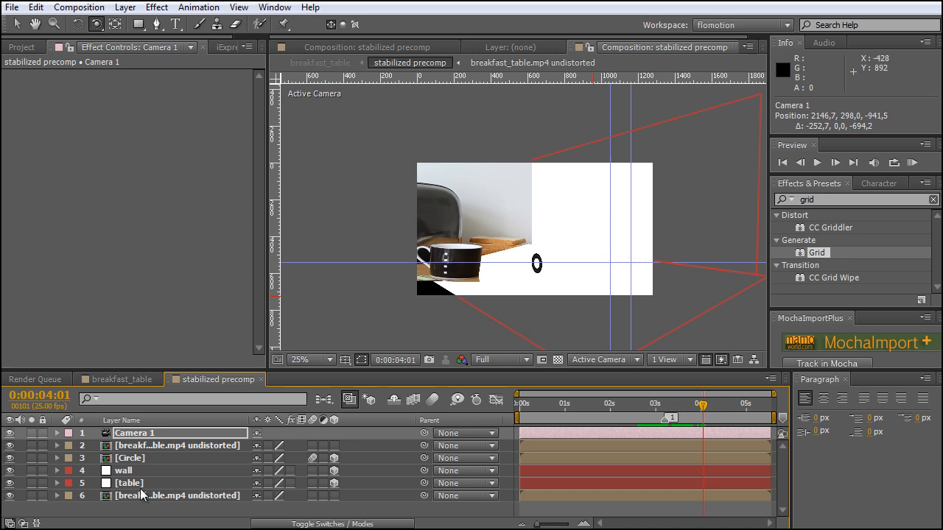
- Raise the selected wall and table layers slightly higher along Y in the 3D scene
left_click(124, 469)
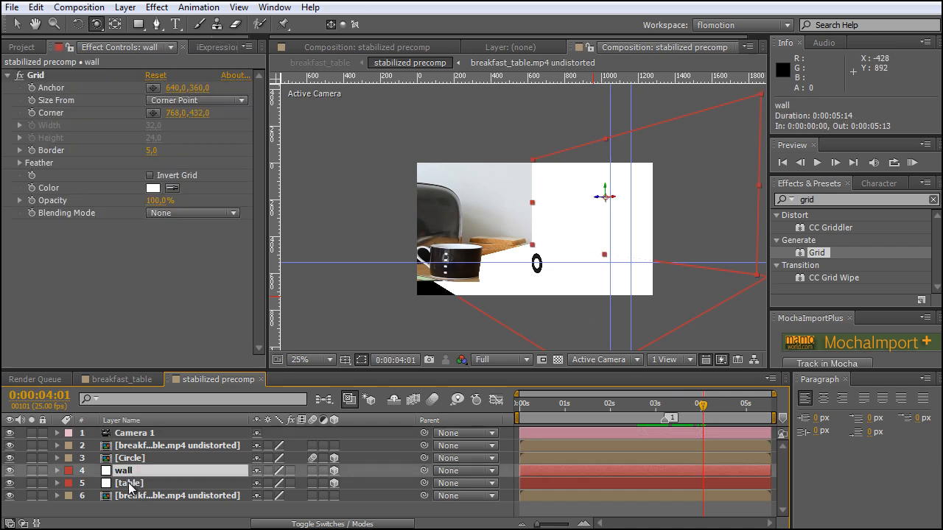
left_click(129, 483)
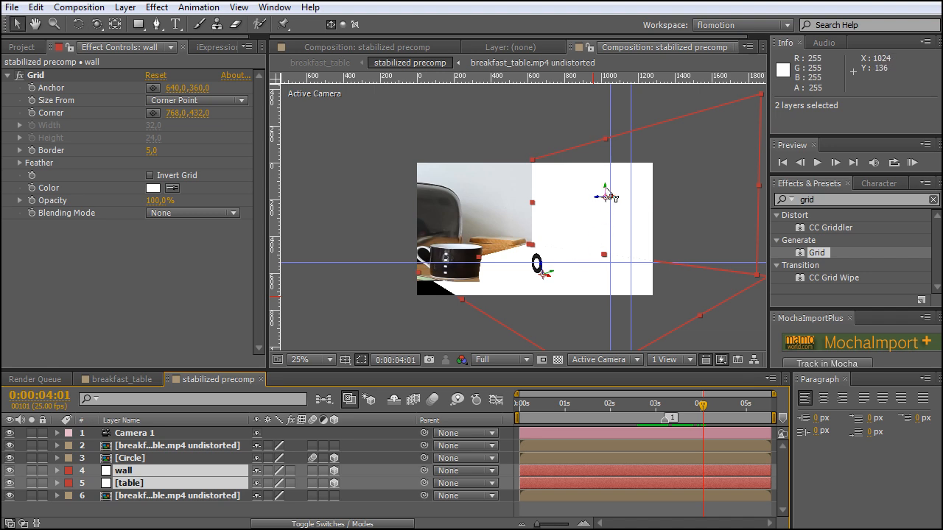
left_click_drag(606, 198, 604, 190)
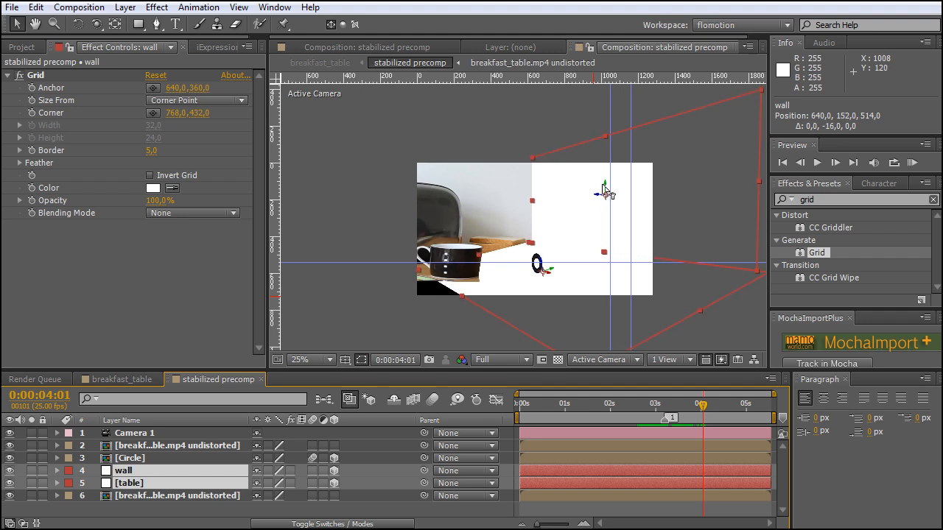
left_click_drag(604, 193, 604, 185)
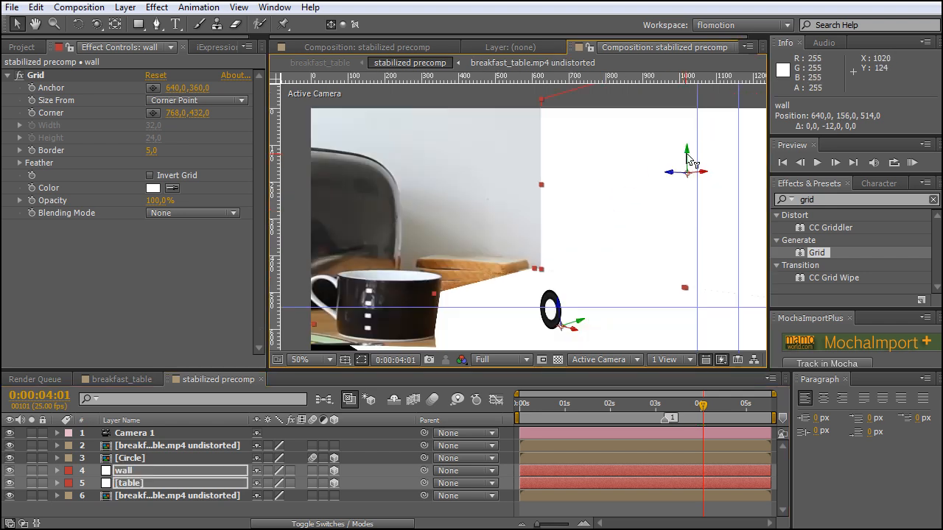
left_click_drag(685, 152, 685, 146)
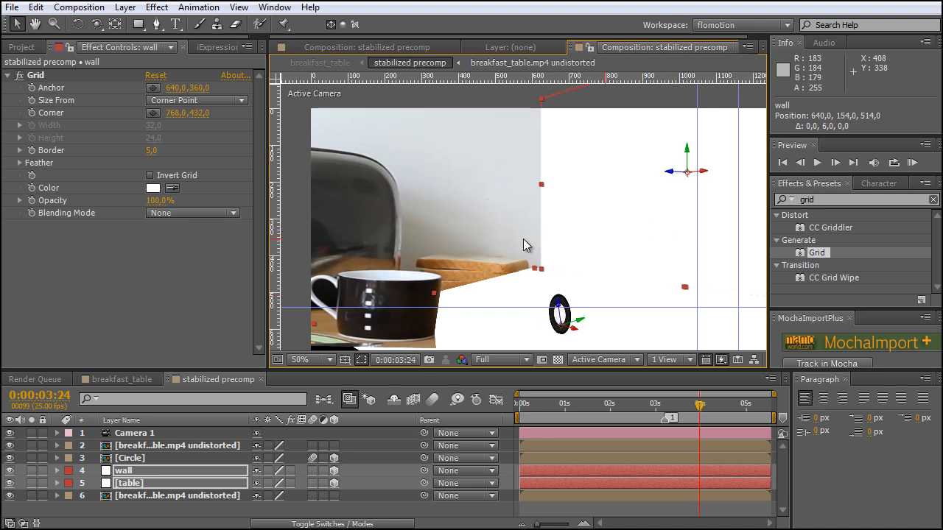
mouse_move(159, 445)
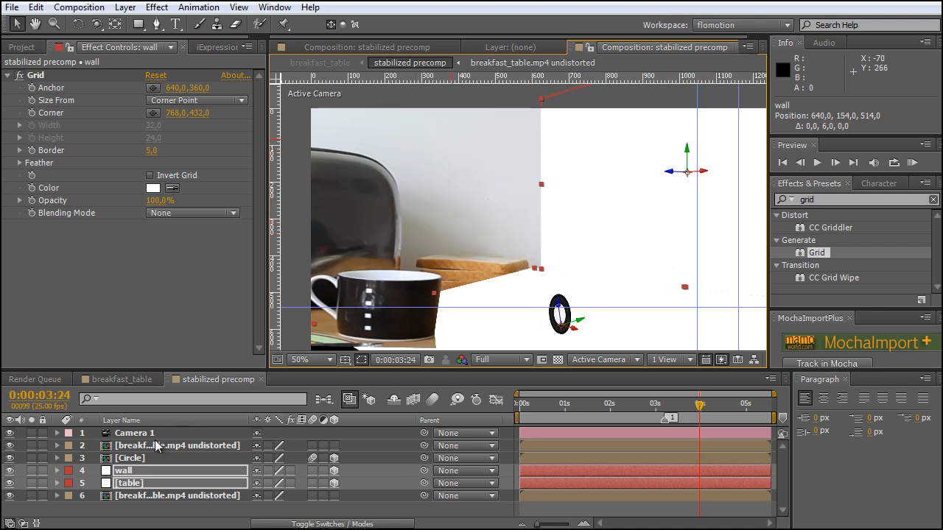
- Reveal Camera 1's transform keyframes and scrub back to about 0:00:03:08 to preview
left_click(59, 433)
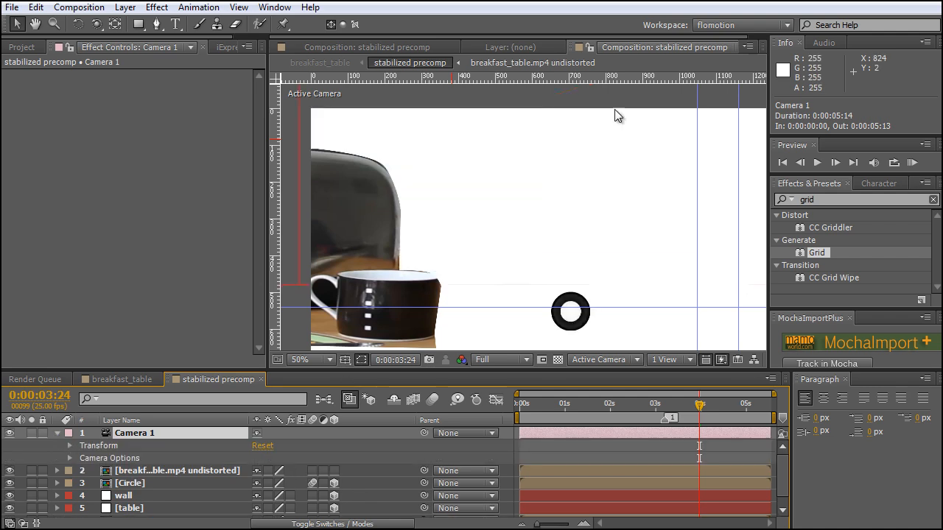
left_click(672, 404)
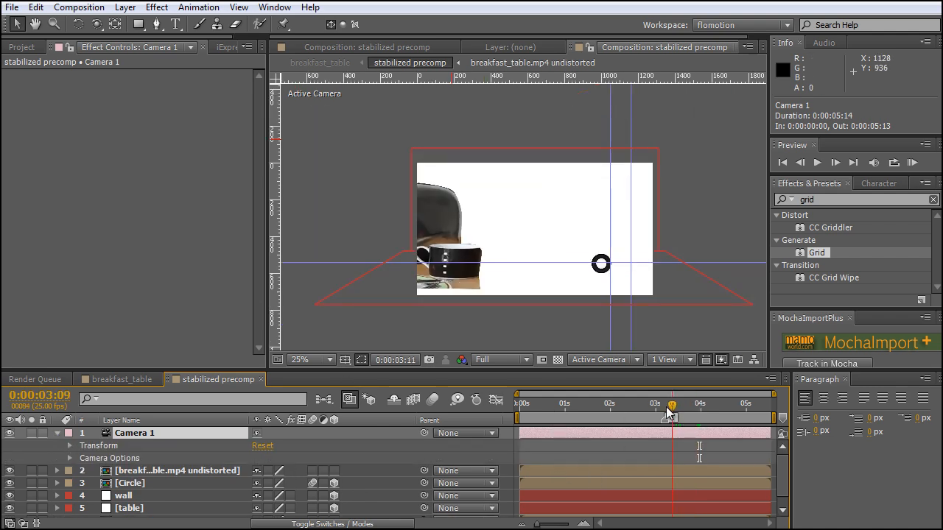
left_click_drag(672, 411, 616, 411)
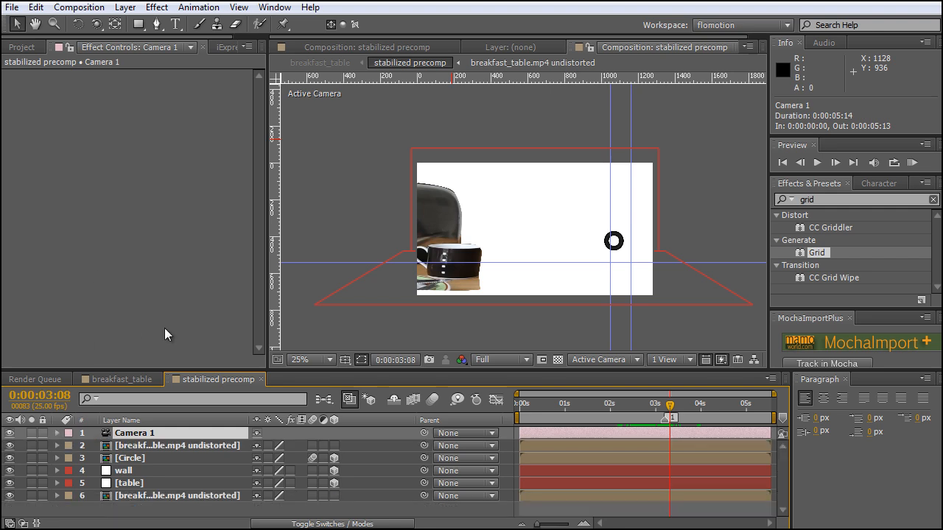
- Add a new Point light named Light 1 with Casts Shadows enabled
left_click(124, 6)
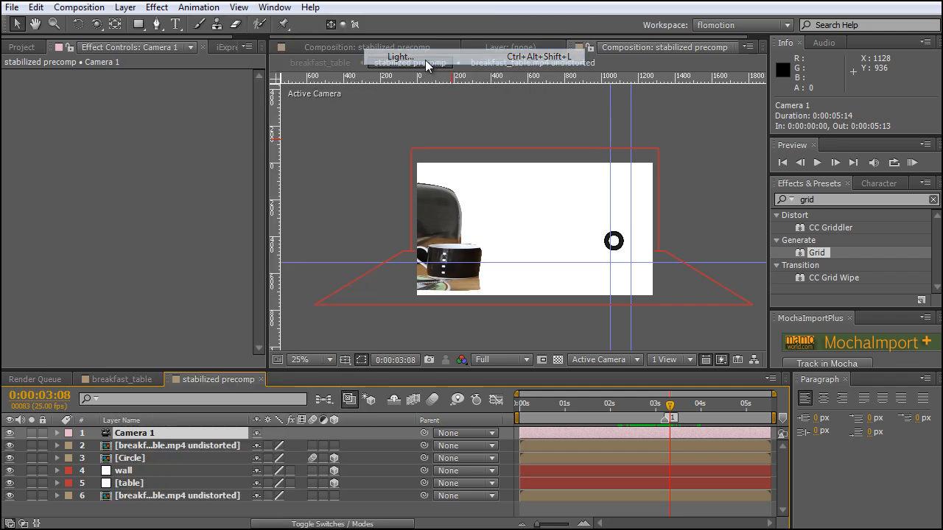
left_click(401, 56)
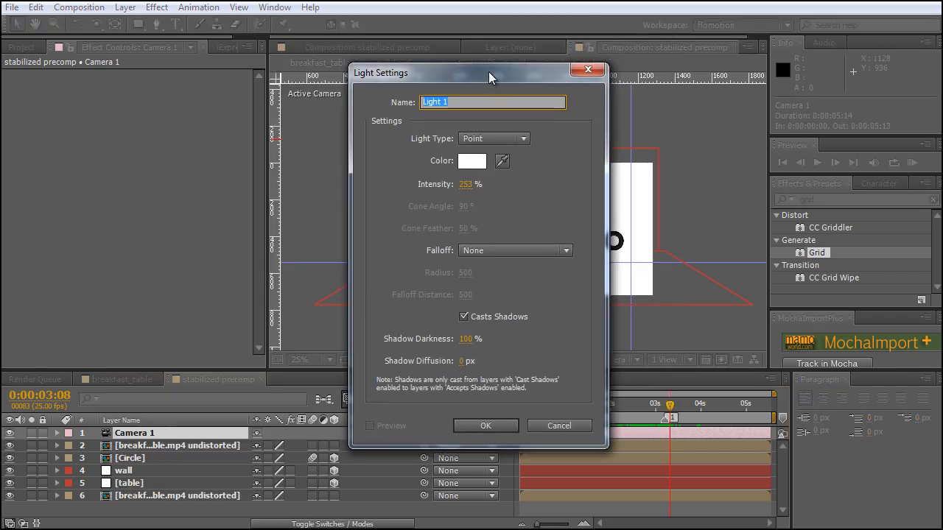
left_click_drag(492, 76, 489, 55)
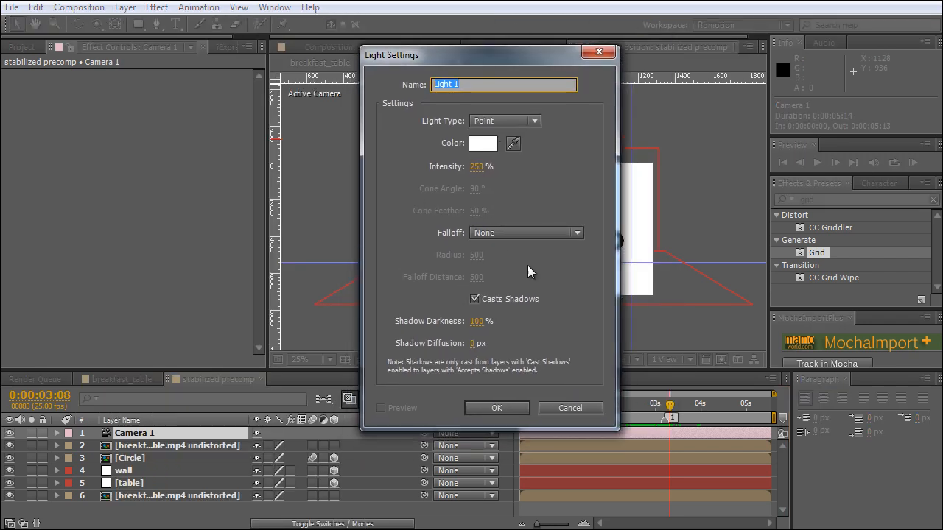
mouse_move(532, 345)
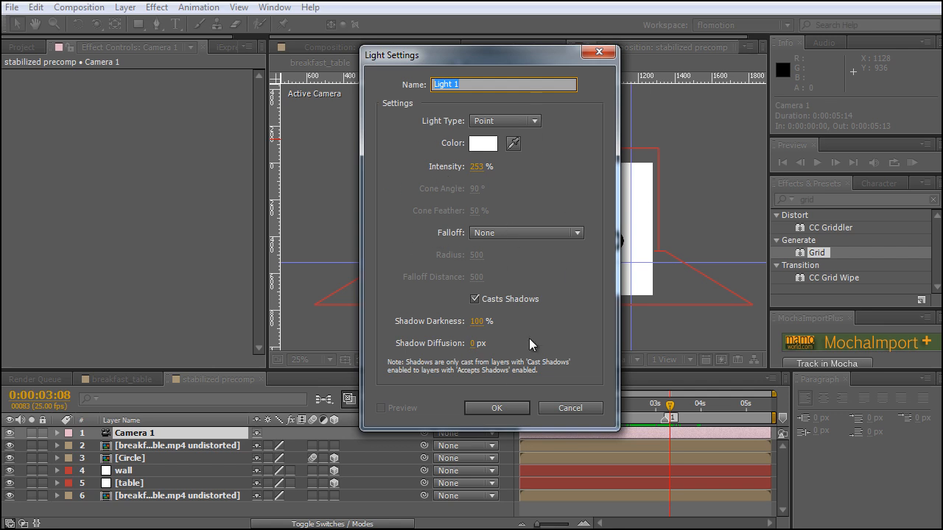
left_click(474, 299)
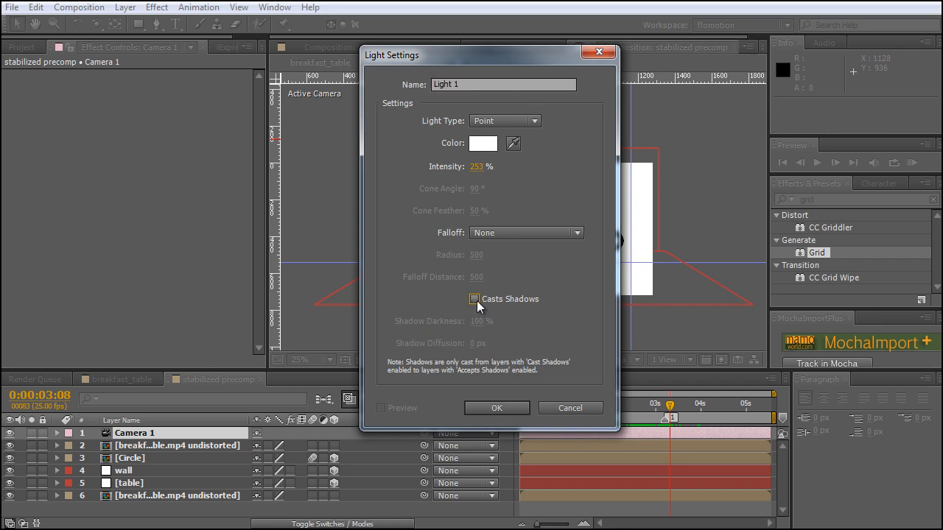
left_click(475, 299)
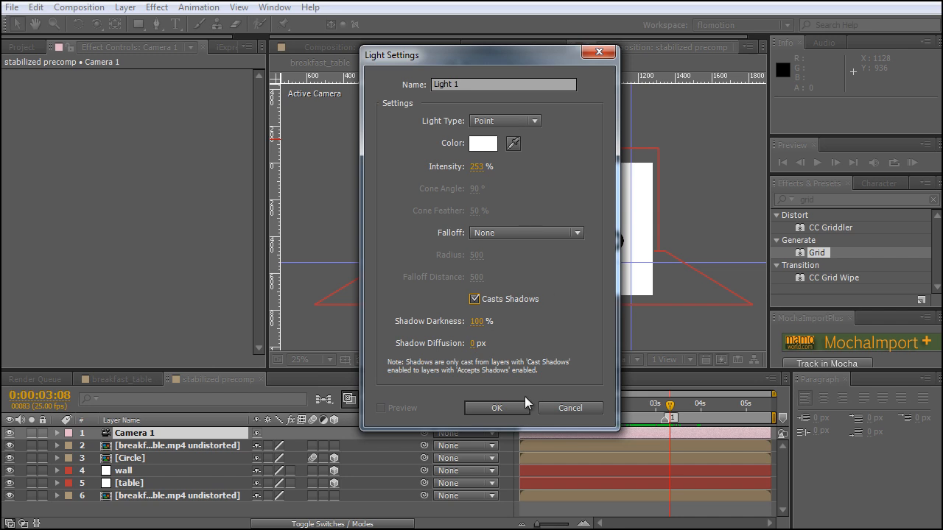
left_click(497, 407)
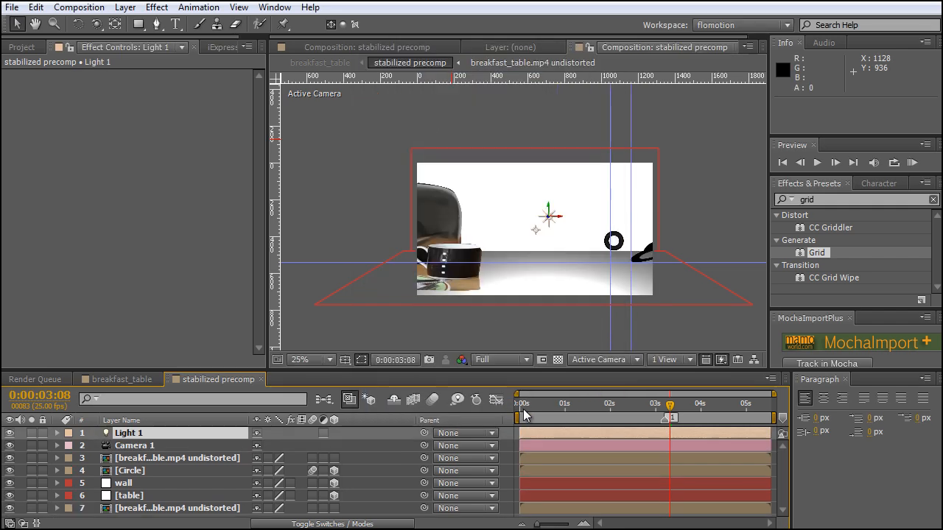
mouse_move(689, 453)
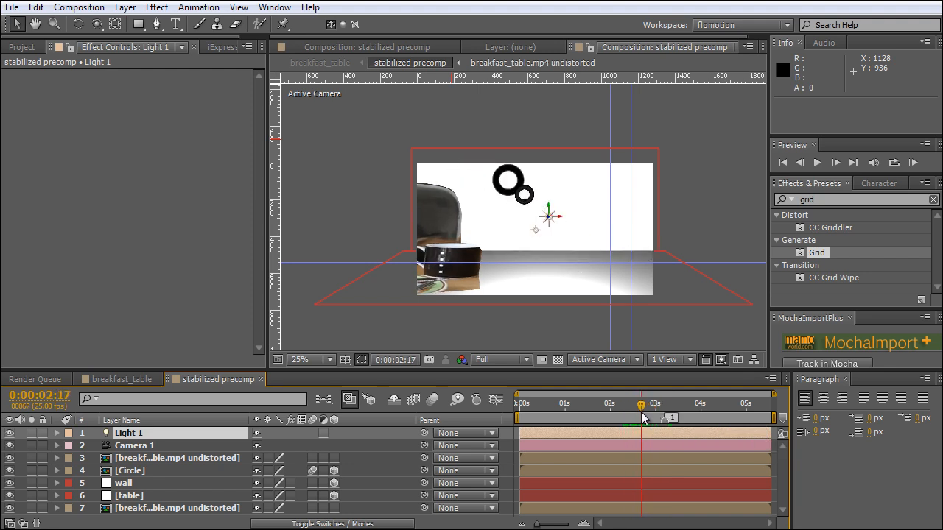
- Scrub through time and zoom in to check the circle's shadow, then pick the wall layer
left_click_drag(640, 403, 656, 404)
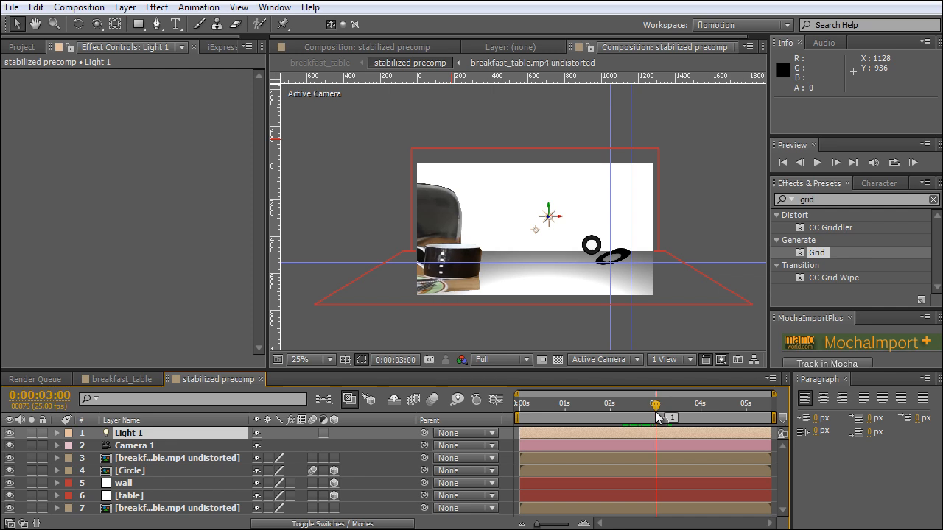
left_click_drag(654, 403, 646, 404)
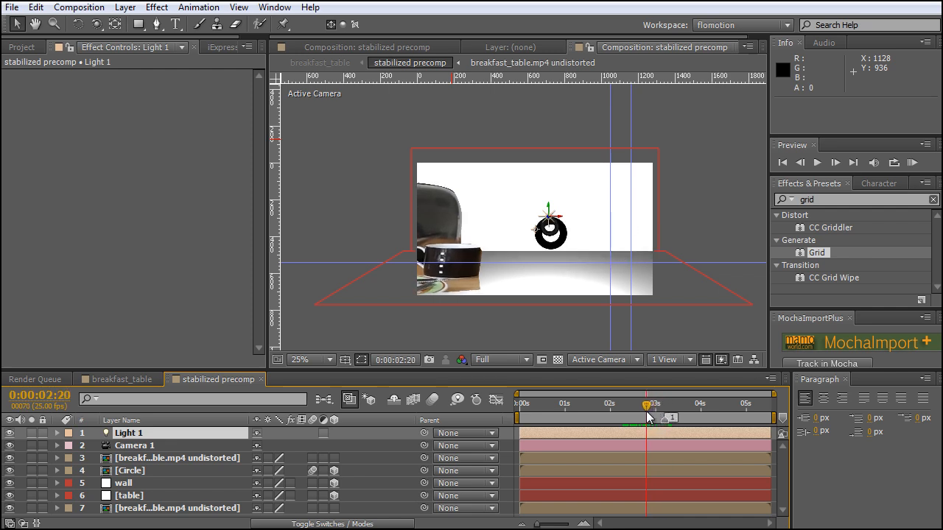
mouse_move(567, 262)
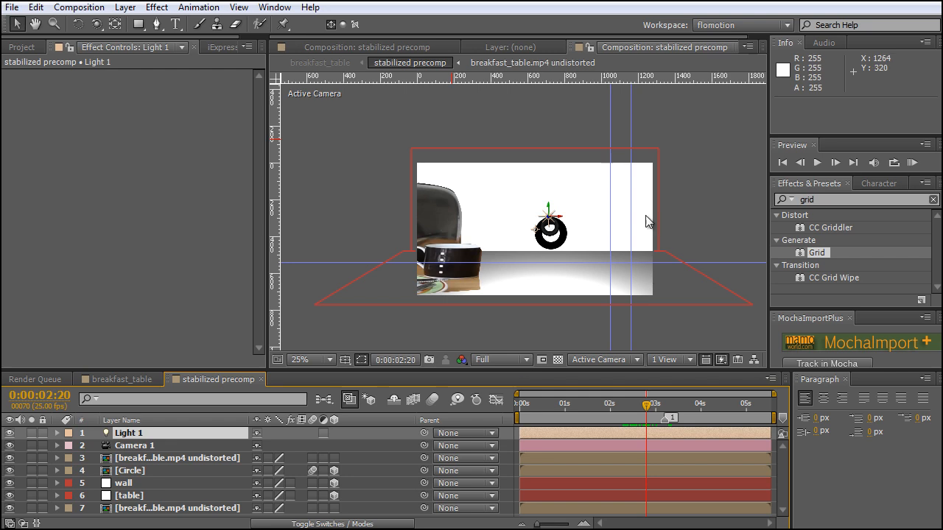
left_click(297, 359)
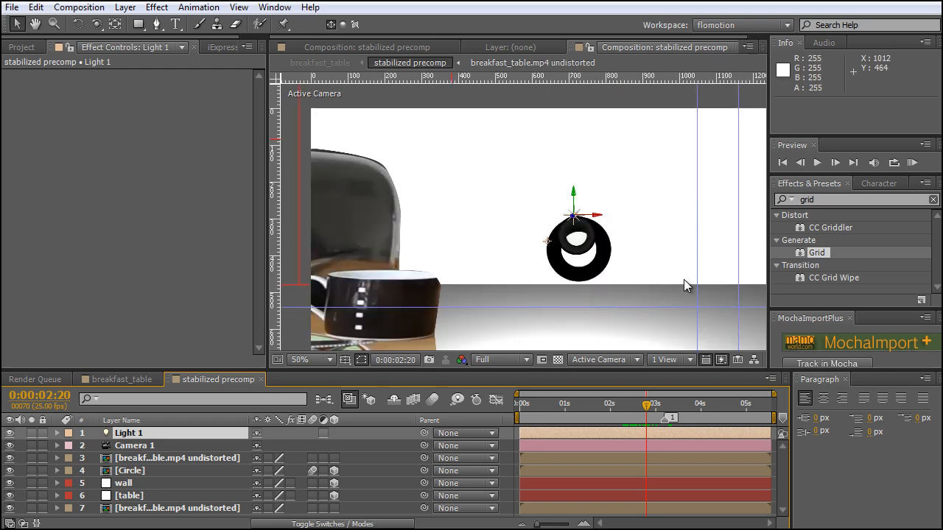
left_click(130, 472)
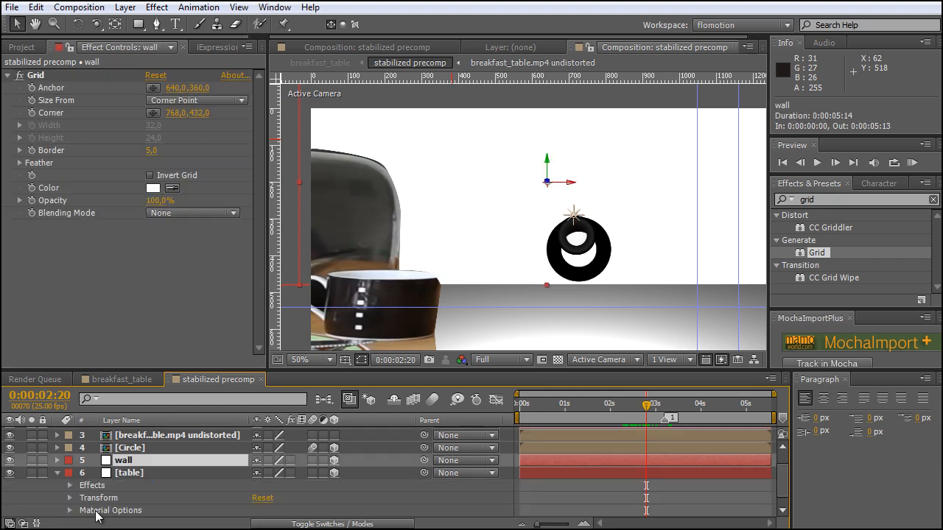
mouse_move(115, 523)
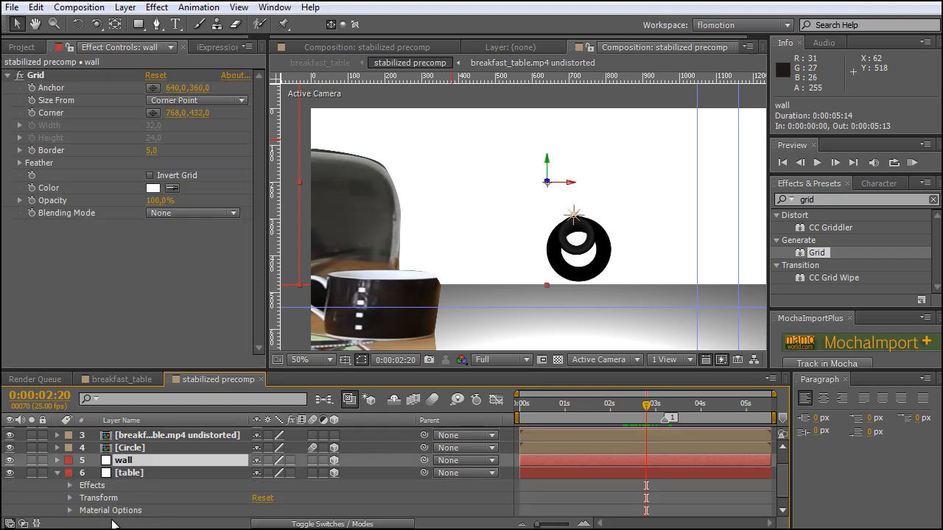
- Set the table and wall layers' Material Options to accept shadows with Accepts Lights Off
left_click(69, 510)
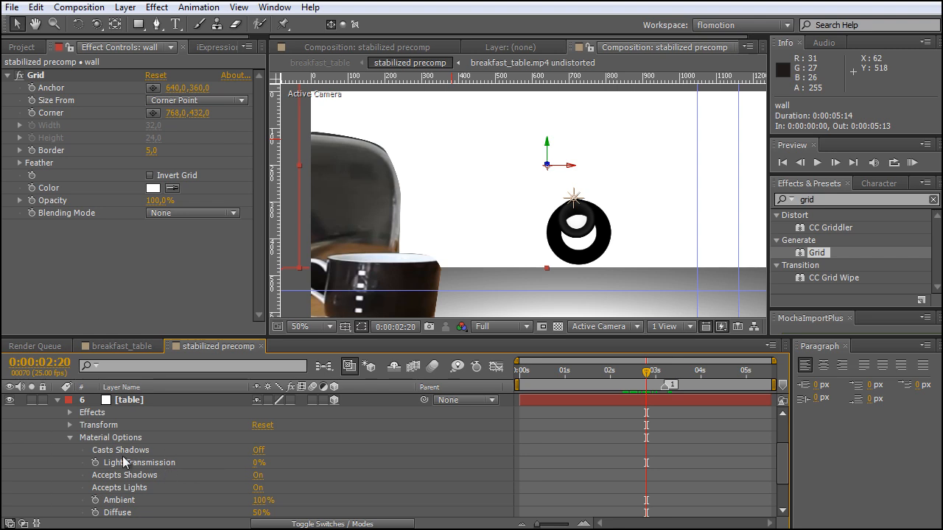
mouse_move(125, 499)
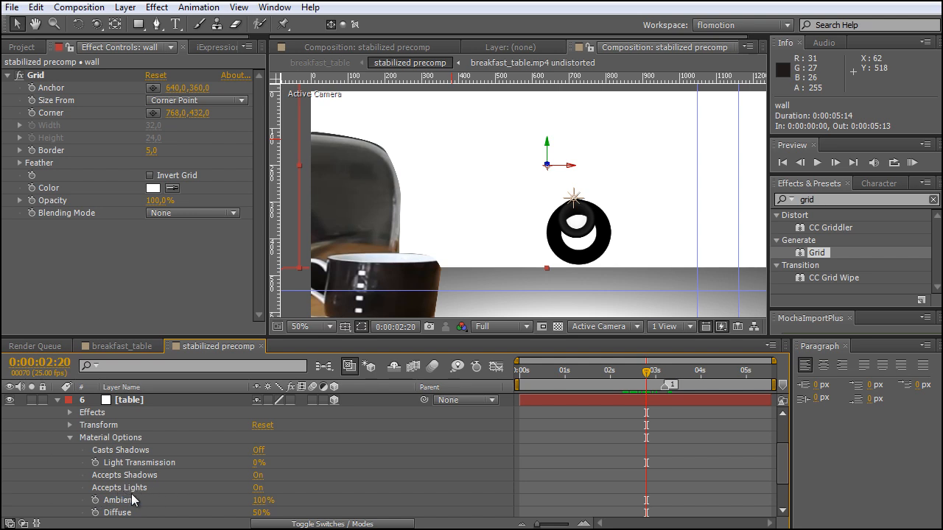
mouse_move(516, 290)
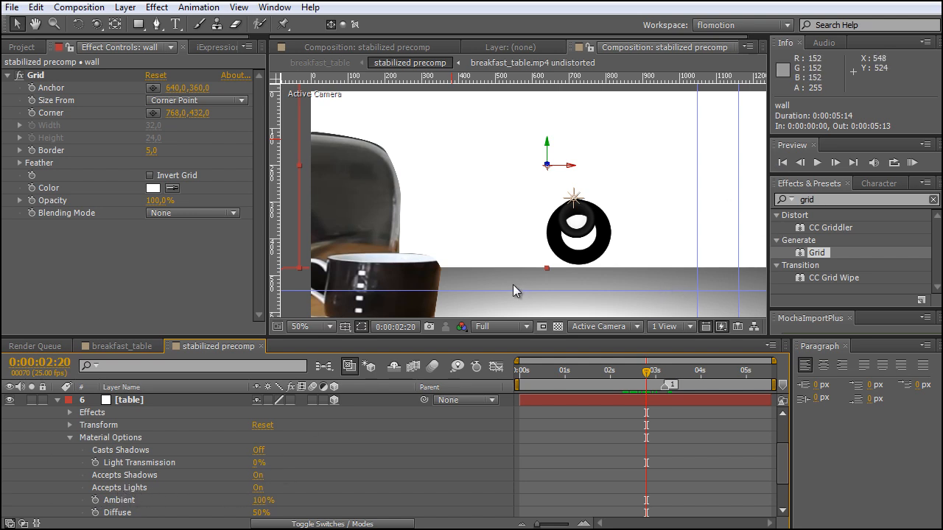
mouse_move(567, 296)
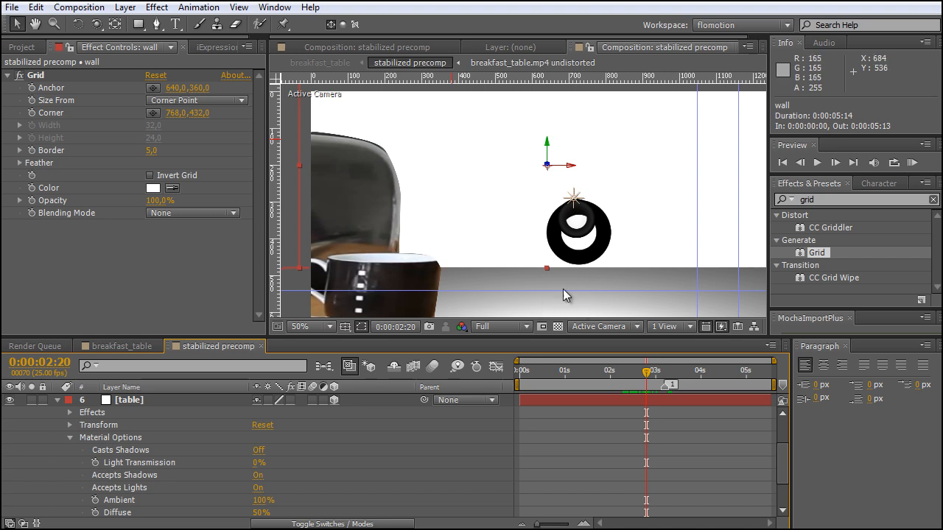
mouse_move(710, 265)
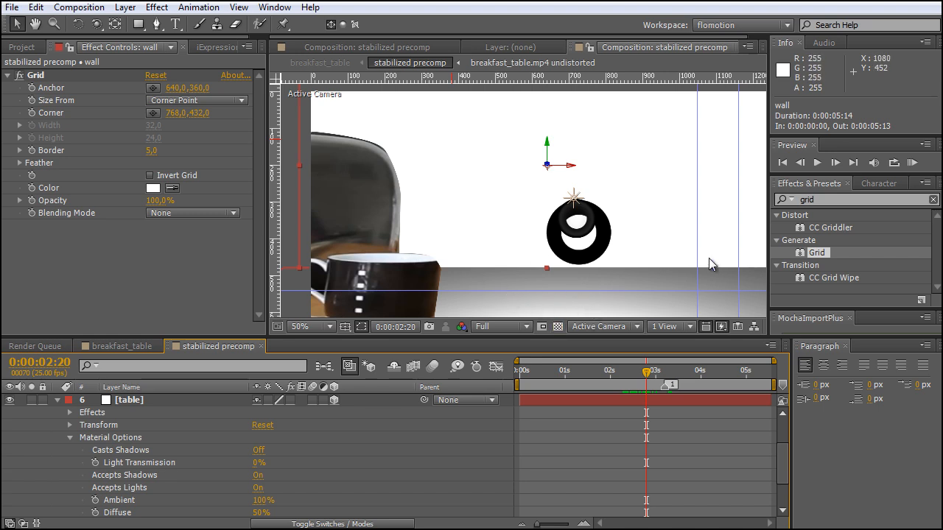
mouse_move(542, 256)
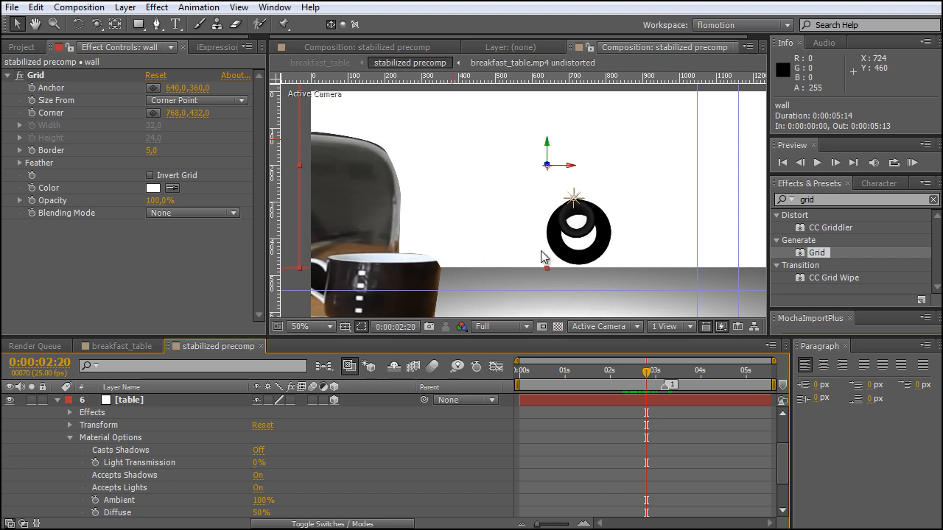
mouse_move(154, 494)
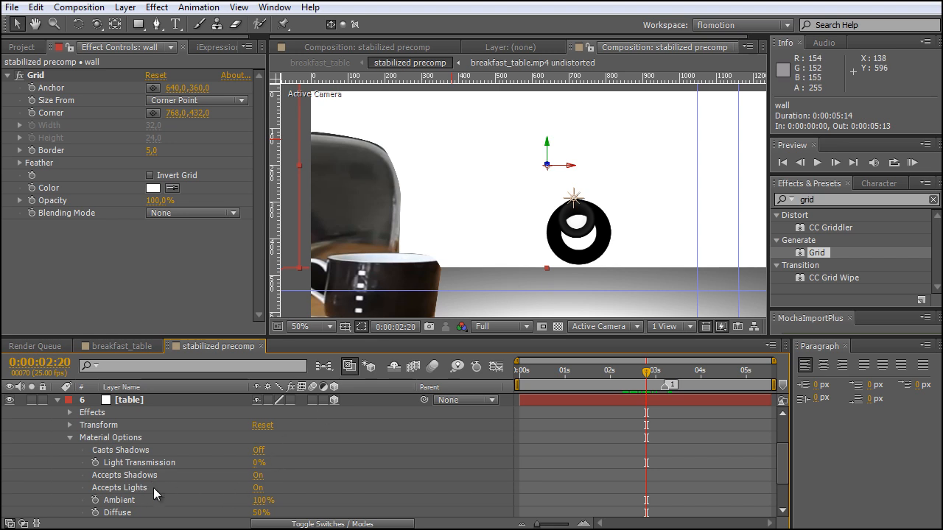
left_click(258, 488)
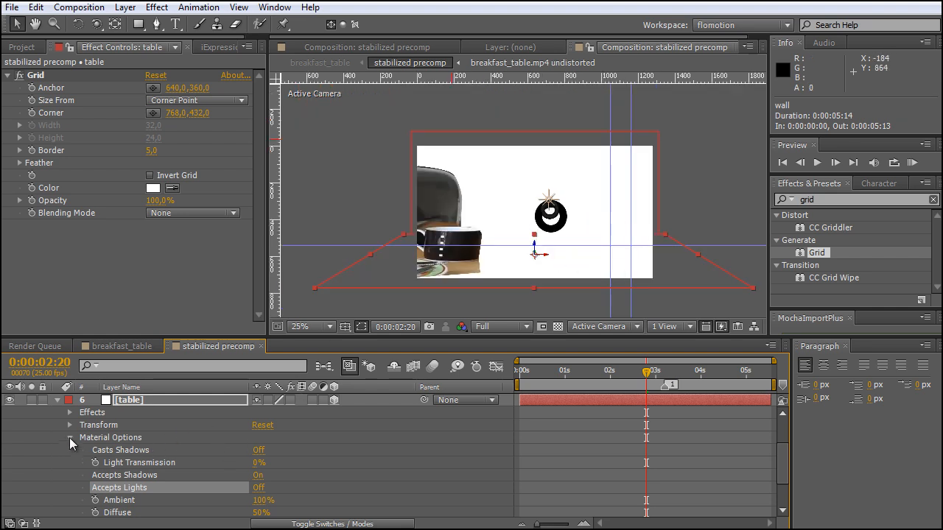
left_click(71, 438)
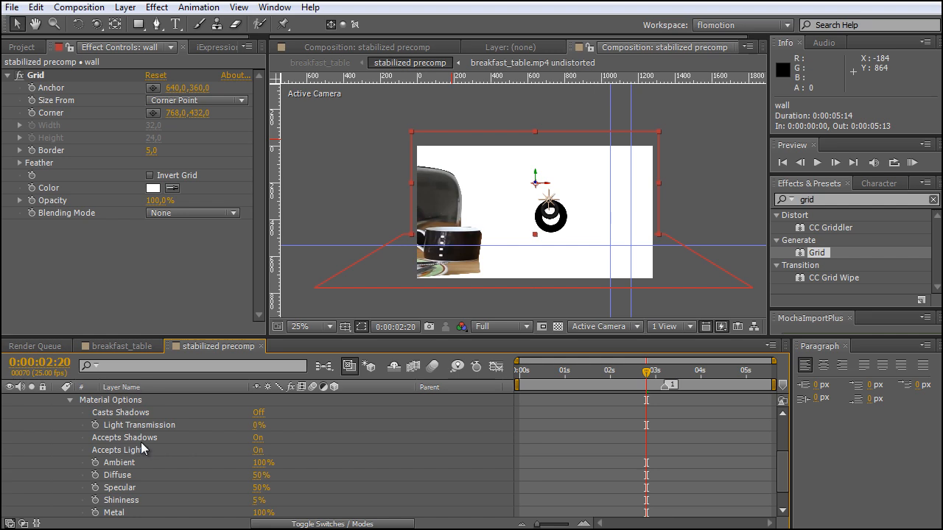
left_click(259, 451)
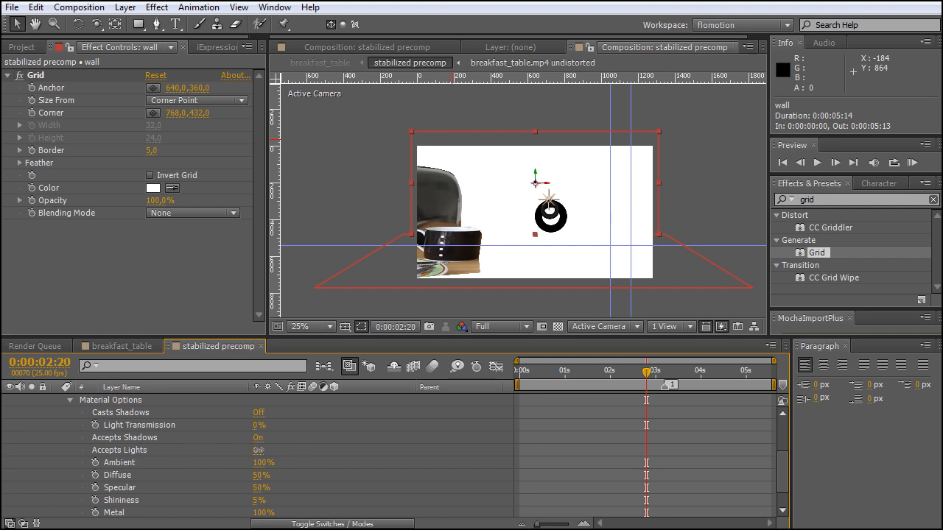
left_click(130, 437)
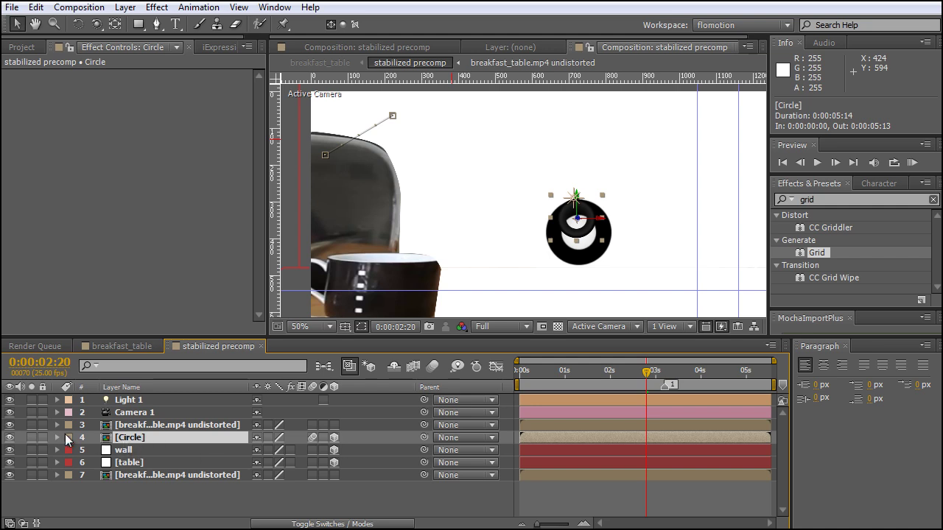
- Expose the Circle layer's Material Options and scrub to a later frame to see its shadow
left_click(57, 436)
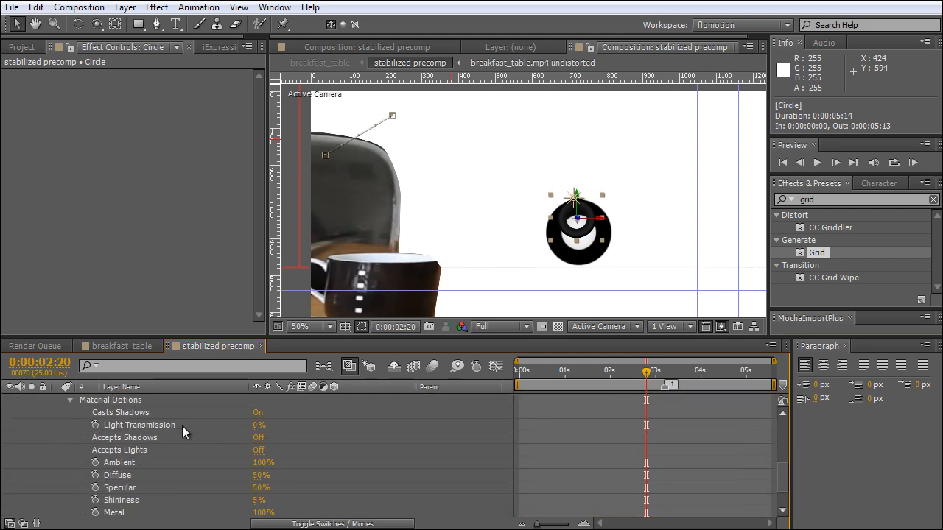
mouse_move(237, 424)
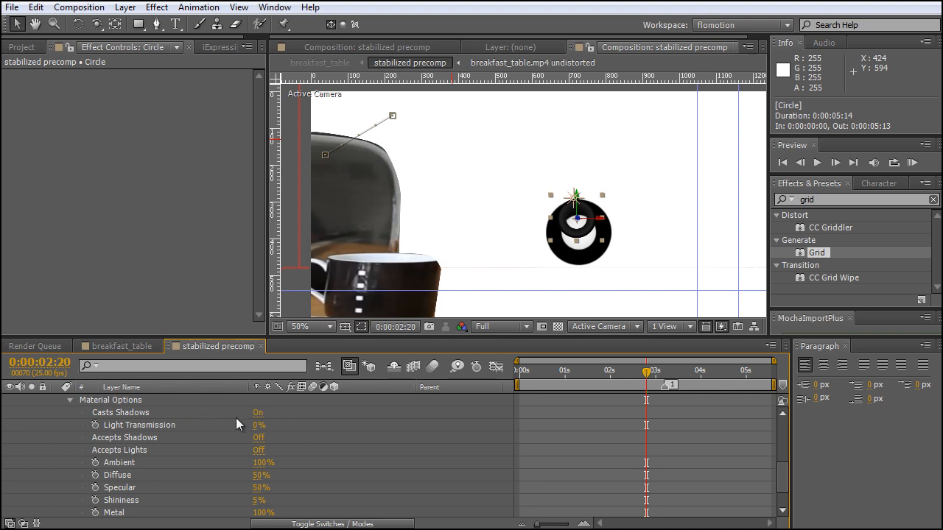
mouse_move(86, 445)
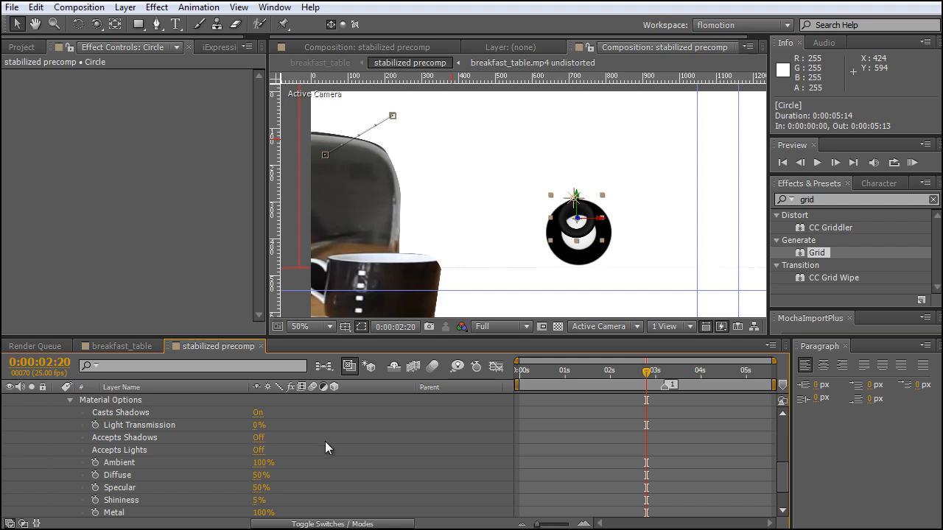
mouse_move(131, 460)
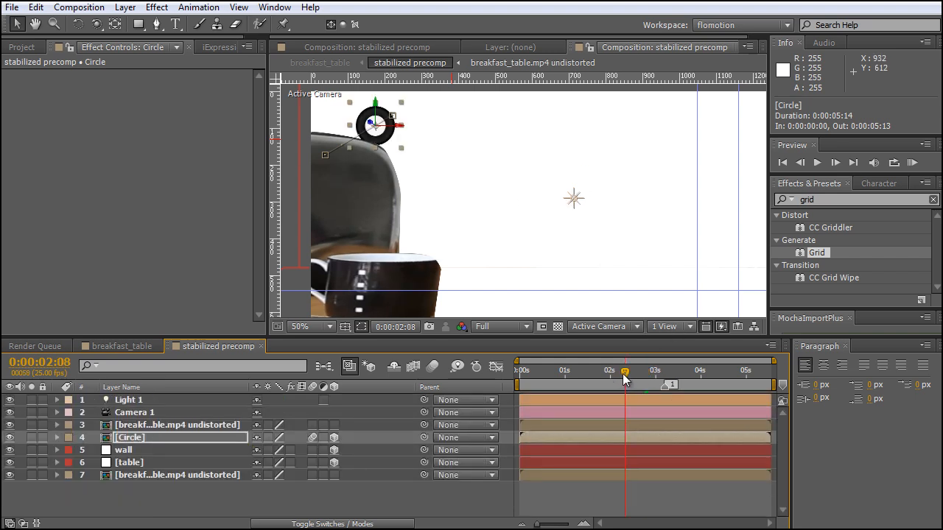
left_click_drag(625, 377, 653, 377)
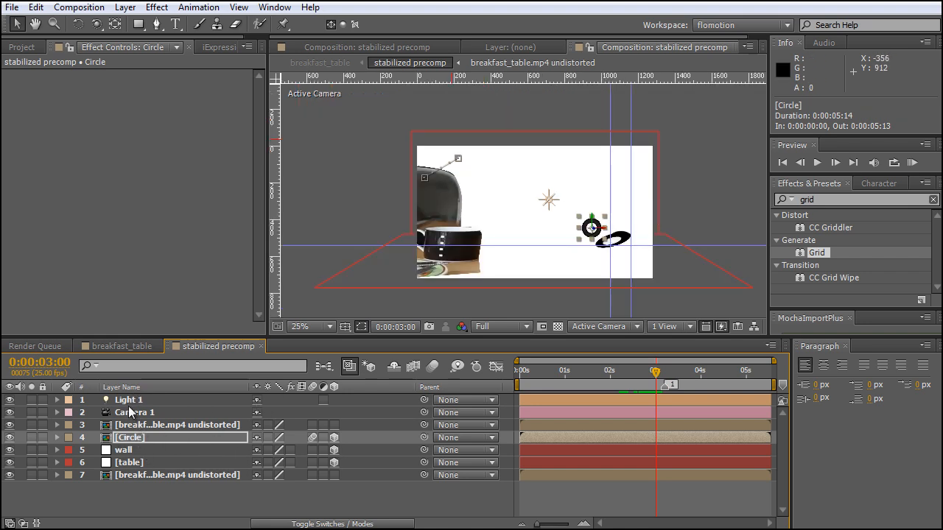
- Set Light 1's shadows to about 61% darkness and 56 px diffusion, then scrub to preview
left_click(58, 399)
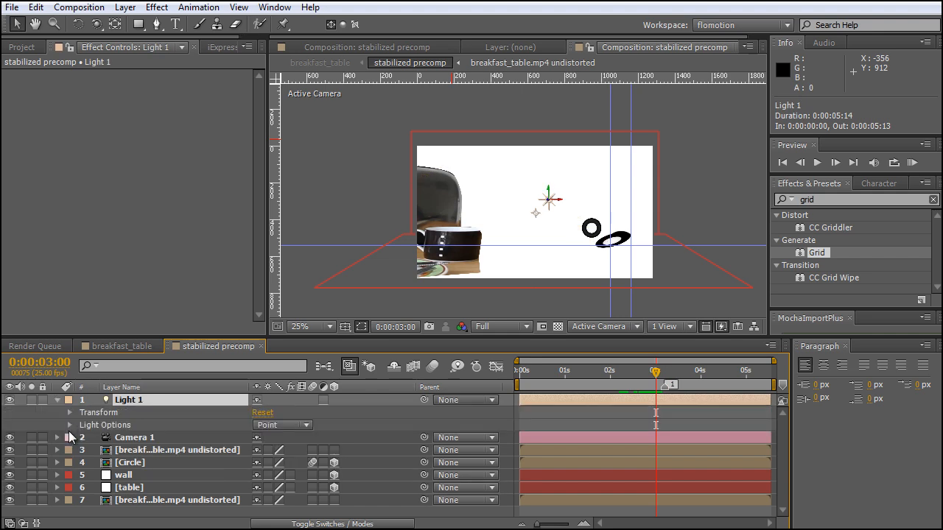
left_click(69, 424)
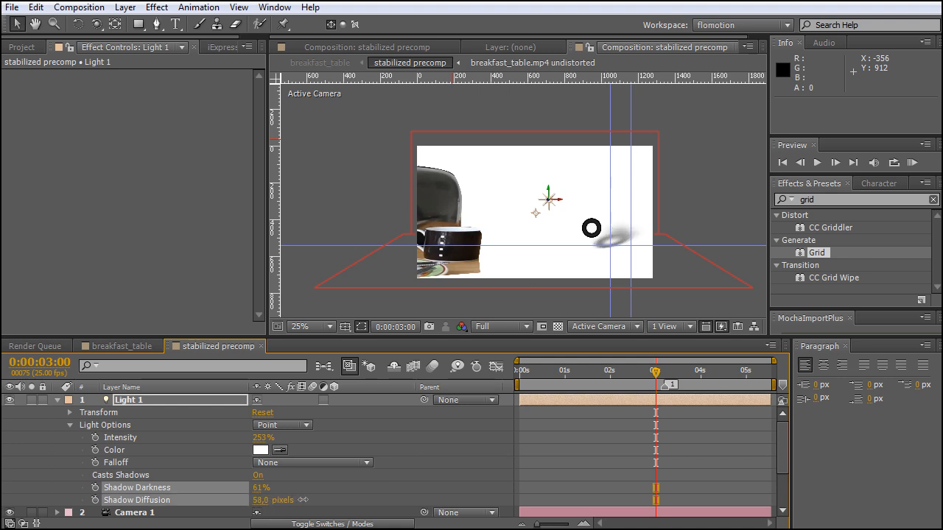
left_click(518, 371)
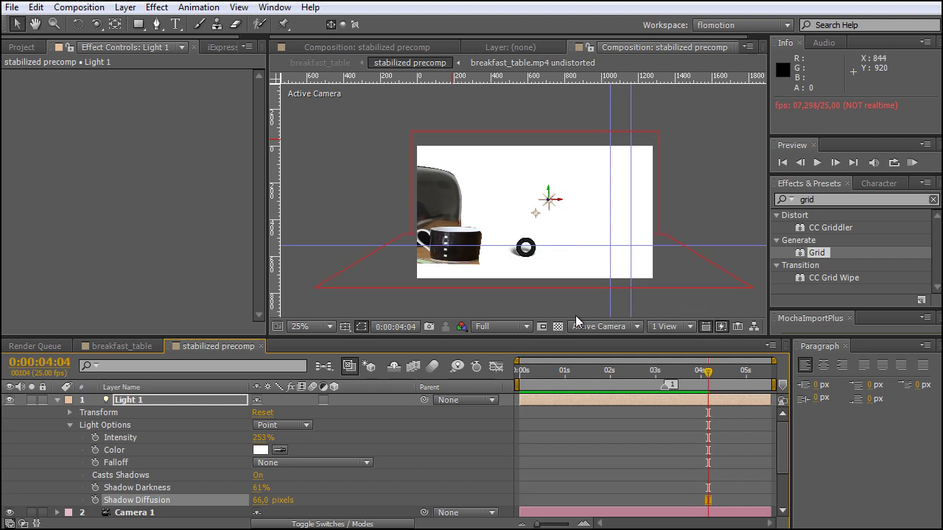
mouse_move(606, 397)
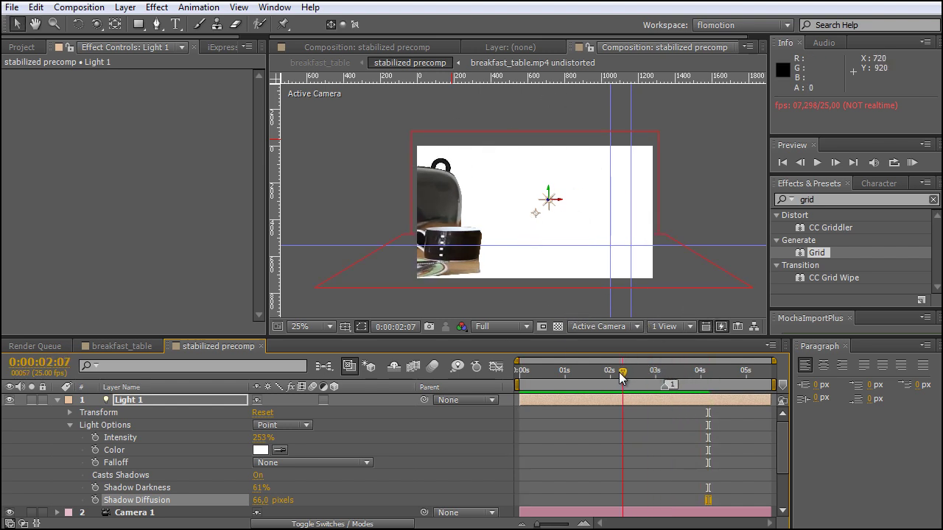
left_click_drag(621, 371, 714, 371)
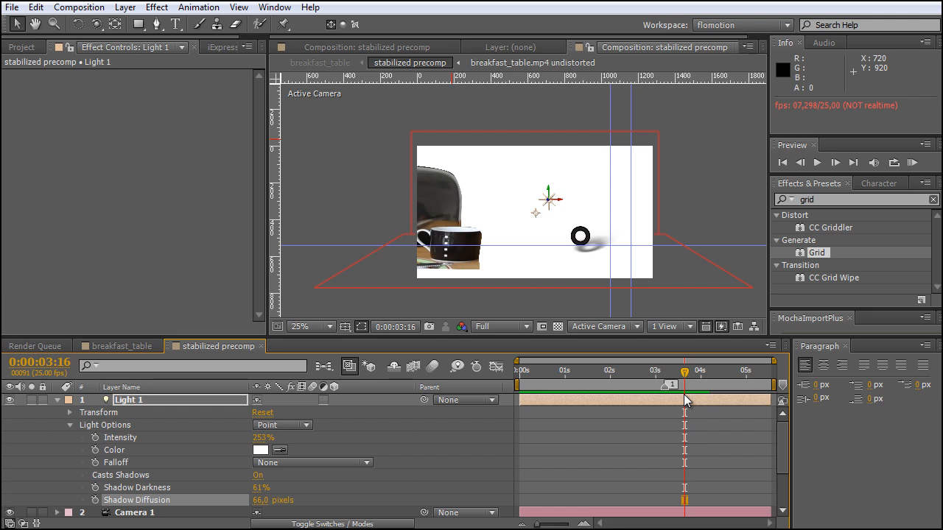
mouse_move(161, 418)
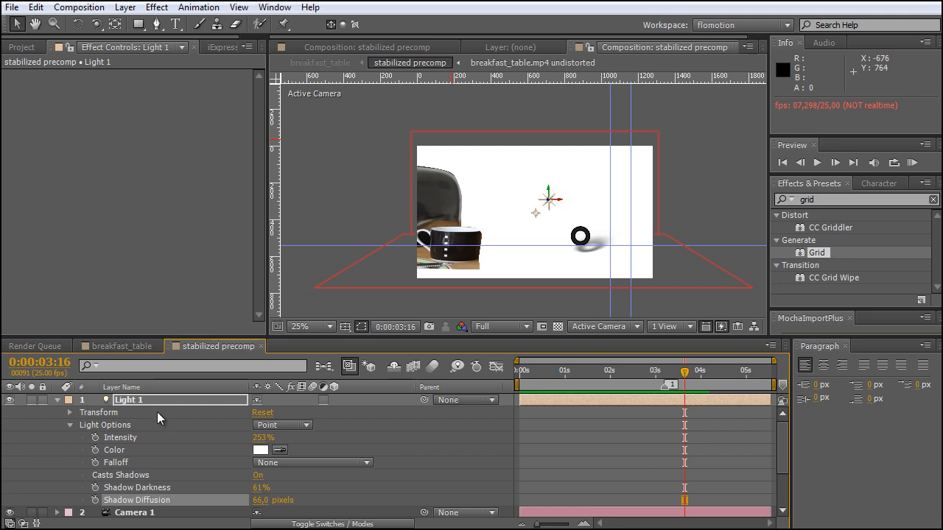
left_click(57, 399)
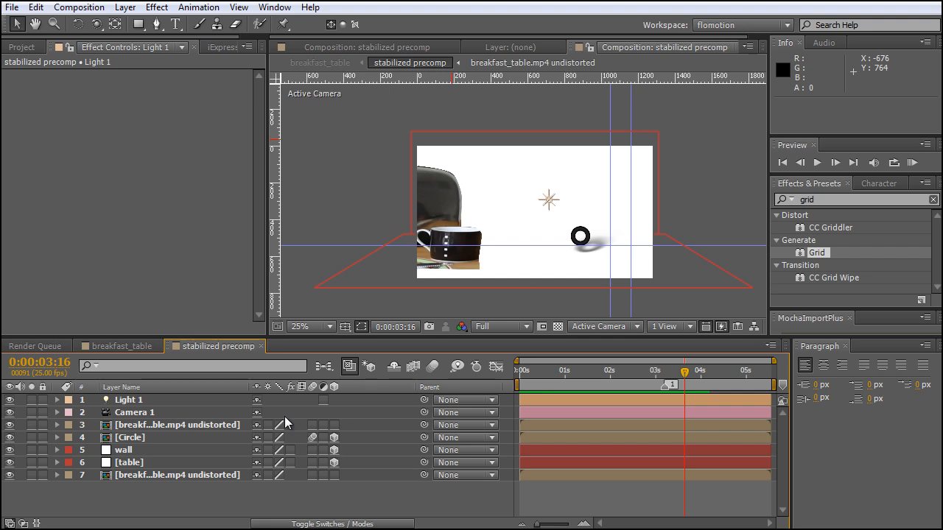
mouse_move(278, 507)
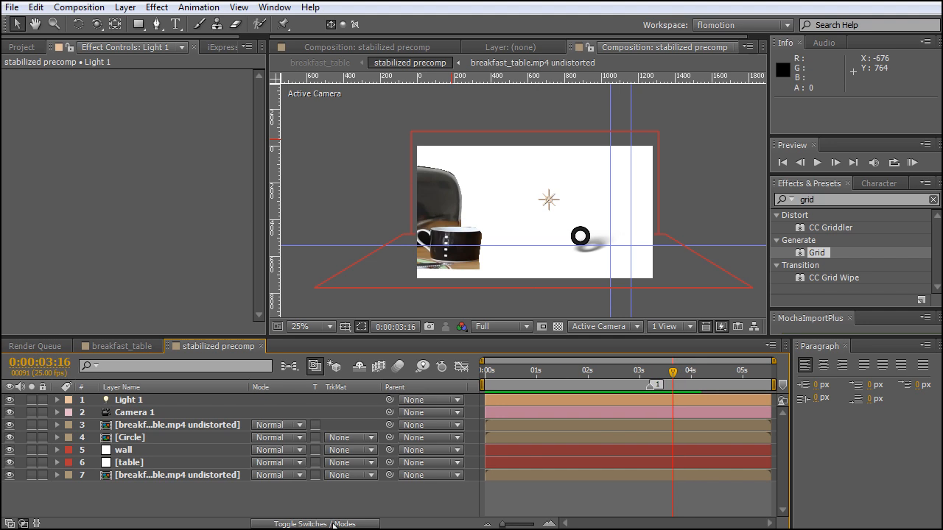
left_click(130, 463)
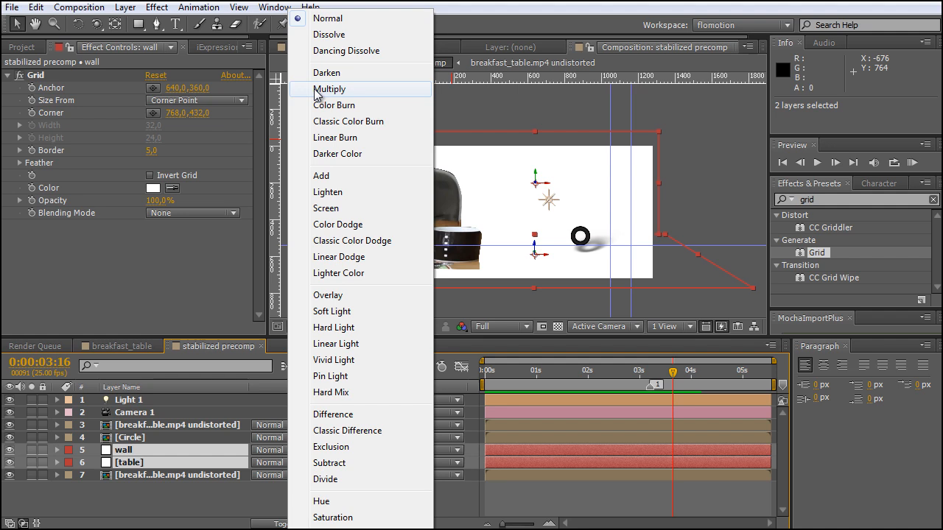
left_click(330, 88)
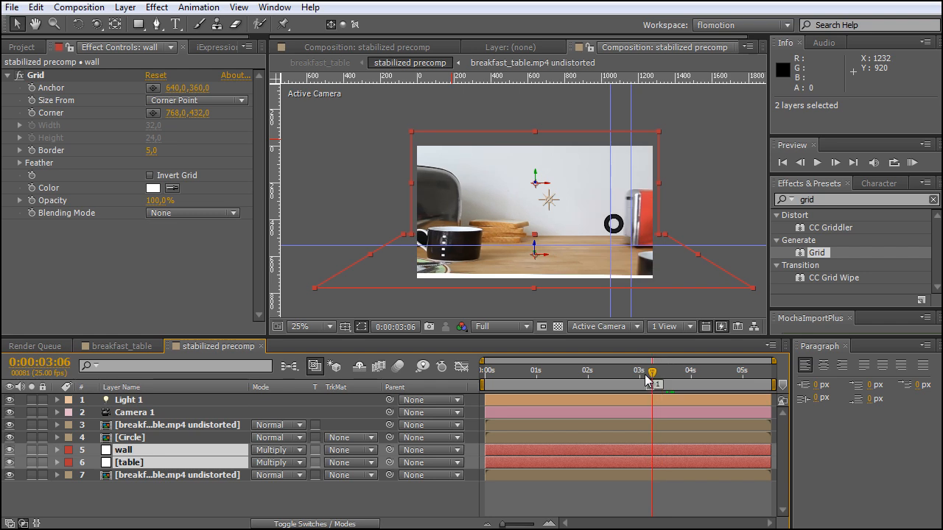
left_click_drag(649, 383, 635, 378)
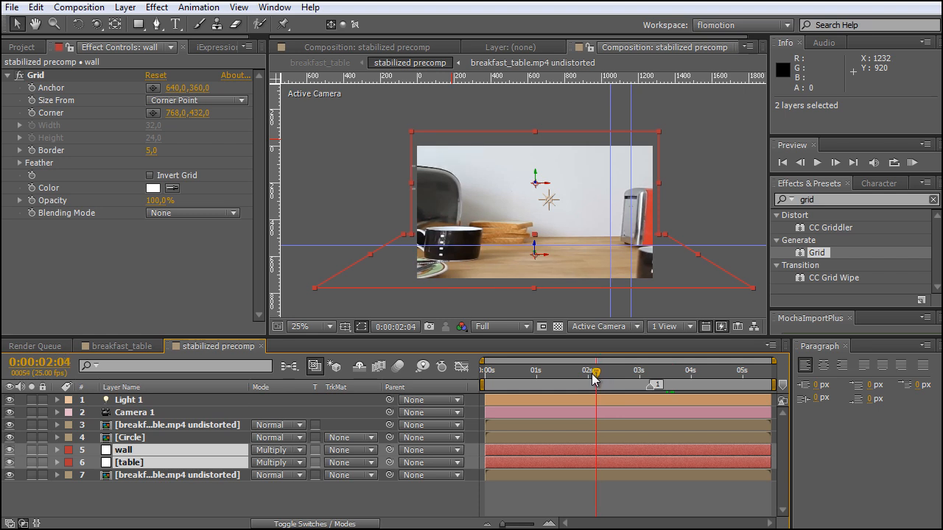
left_click_drag(595, 382, 656, 382)
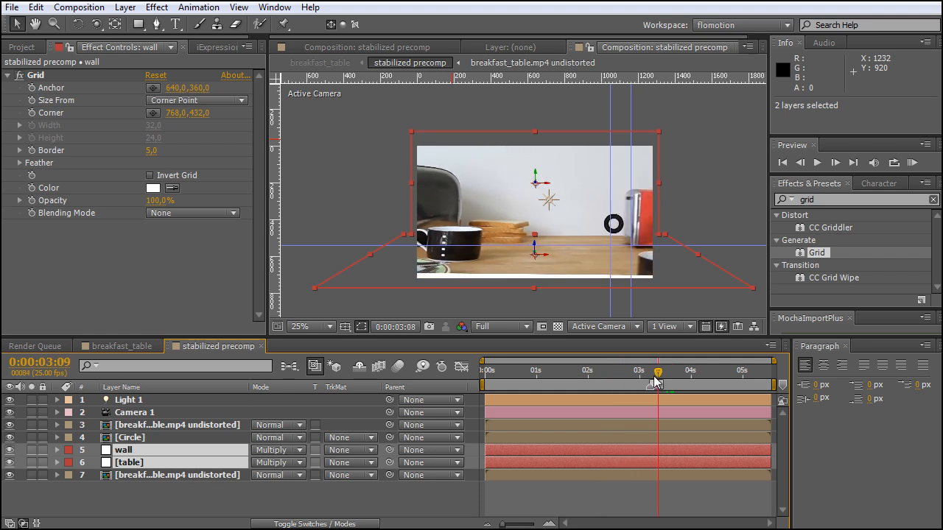
left_click_drag(657, 383, 641, 383)
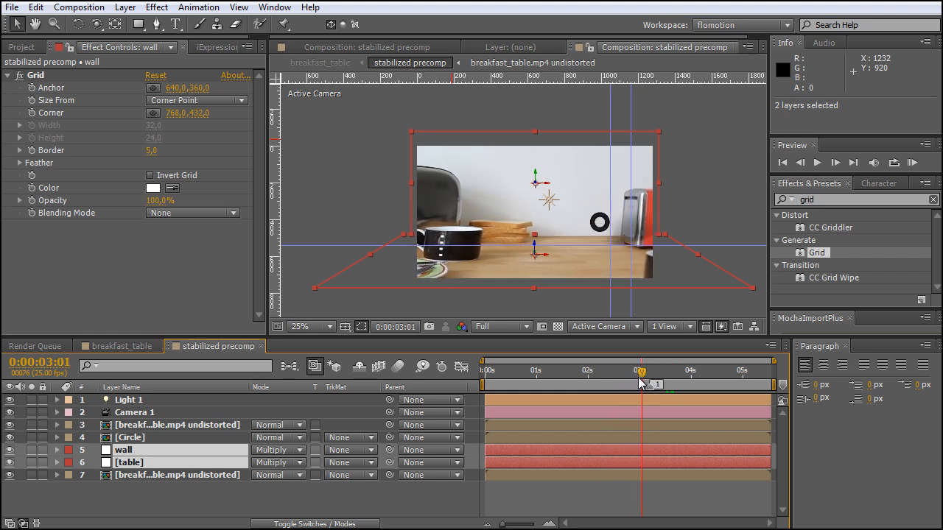
left_click_drag(642, 383, 627, 383)
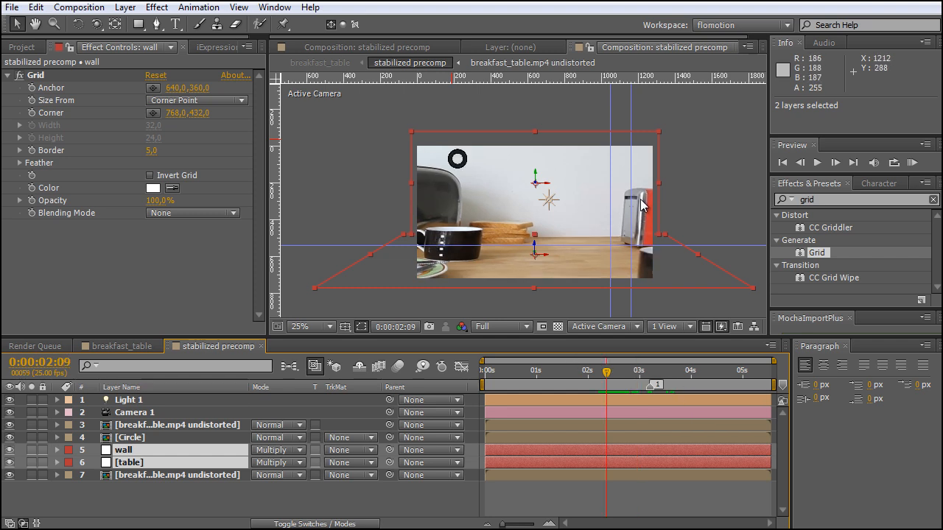
mouse_move(648, 222)
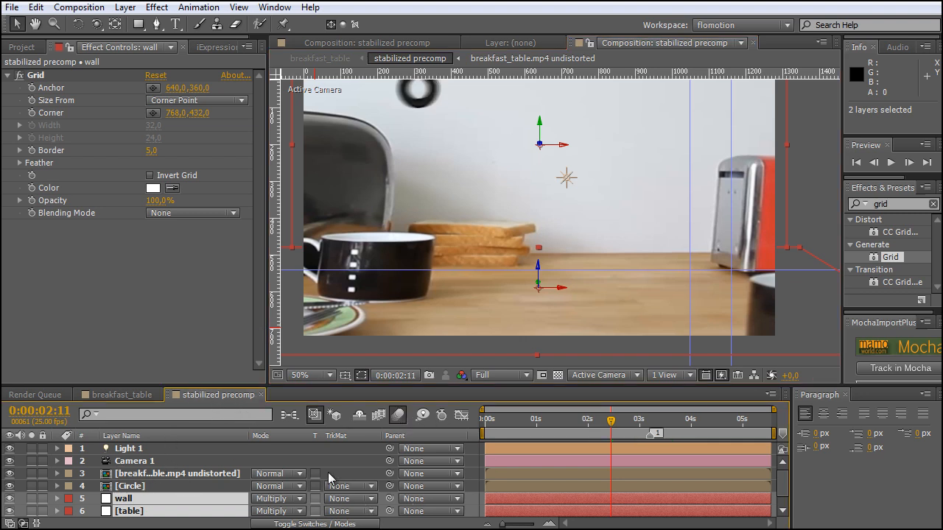
left_click(130, 486)
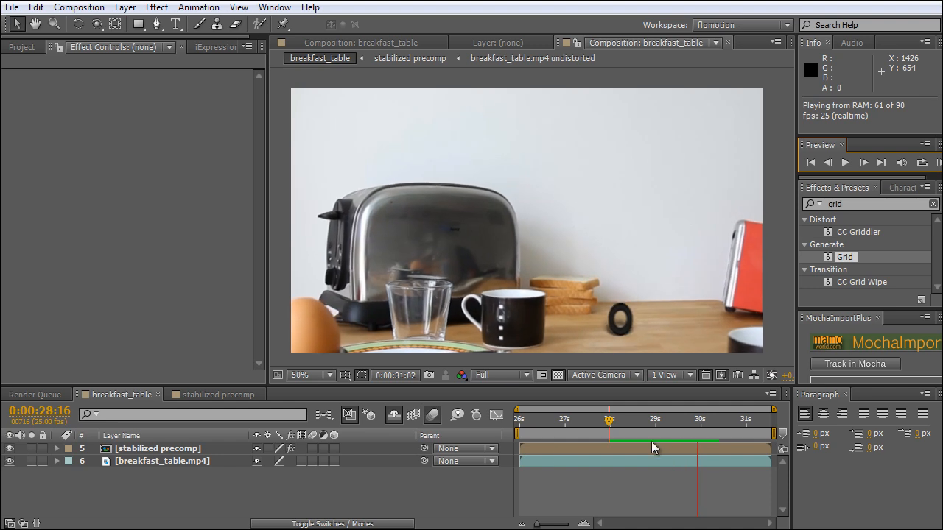
- In the stabilized precomp, drag Light 1 right to about 791, 355, -444
left_click(214, 395)
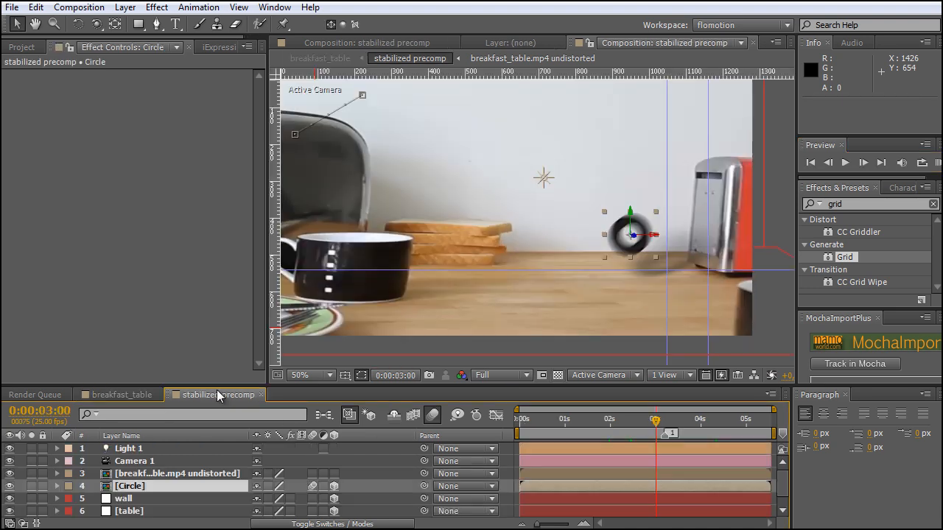
left_click(129, 448)
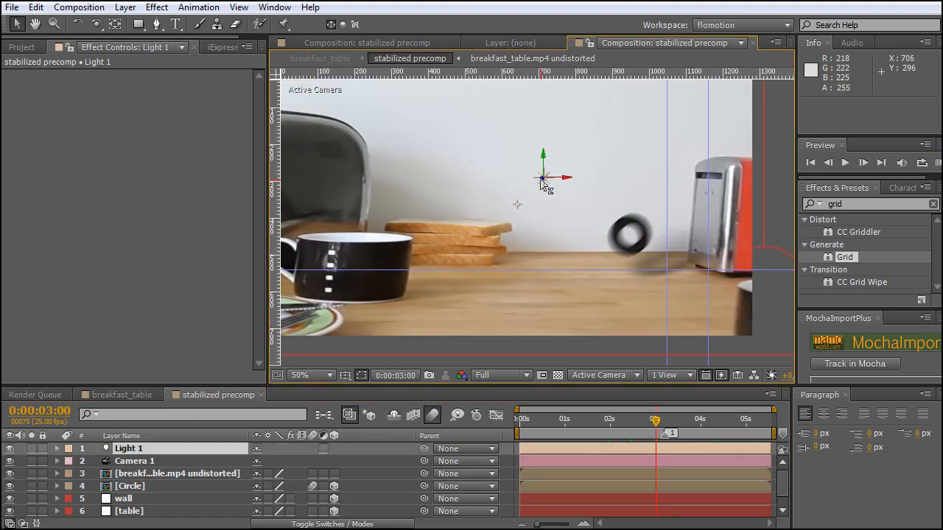
left_click_drag(542, 177, 547, 177)
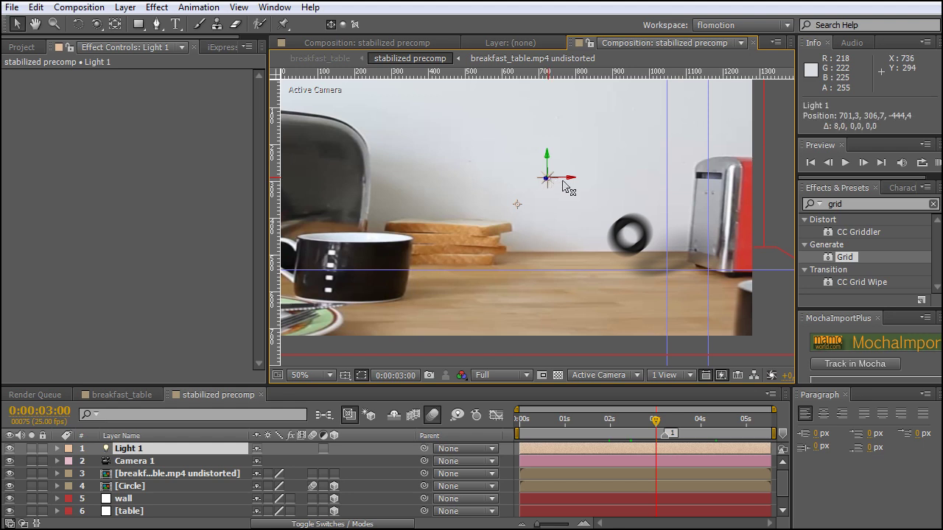
left_click_drag(544, 178, 575, 178)
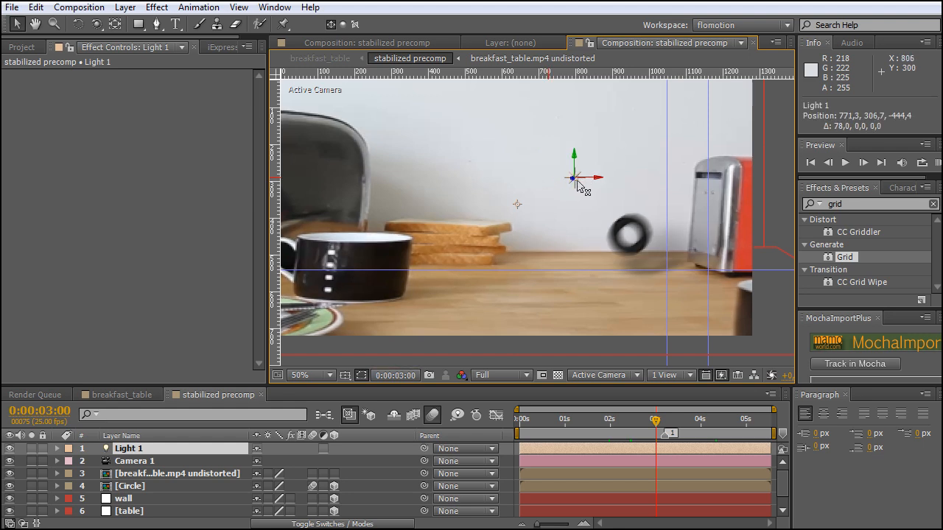
left_click_drag(572, 176, 589, 180)
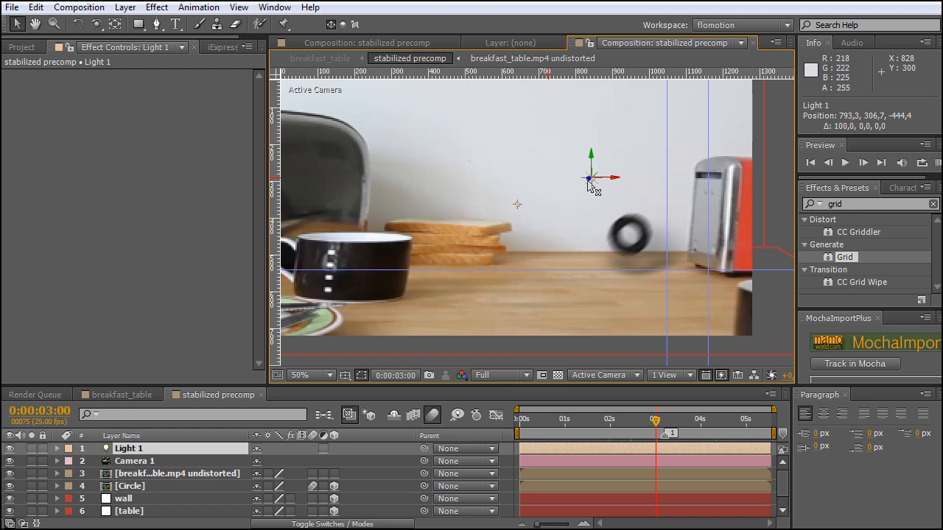
left_click_drag(589, 179, 616, 179)
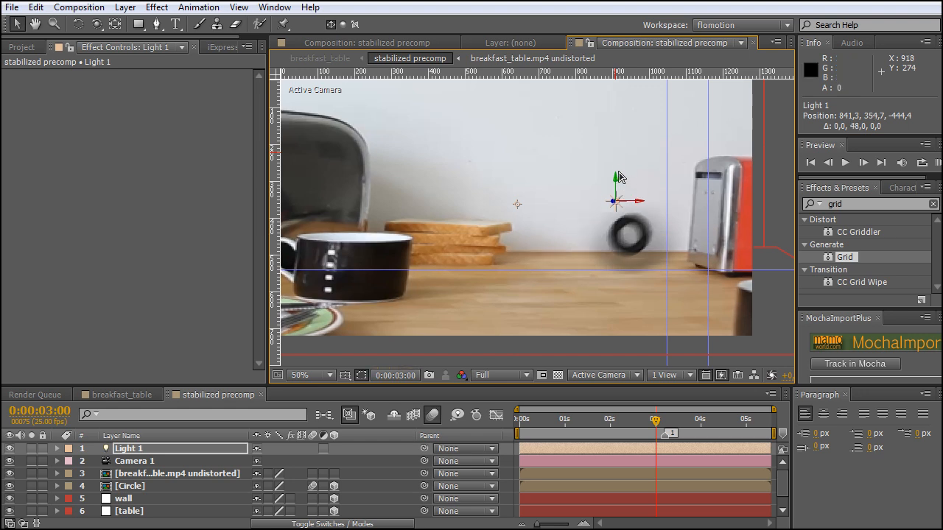
mouse_move(641, 207)
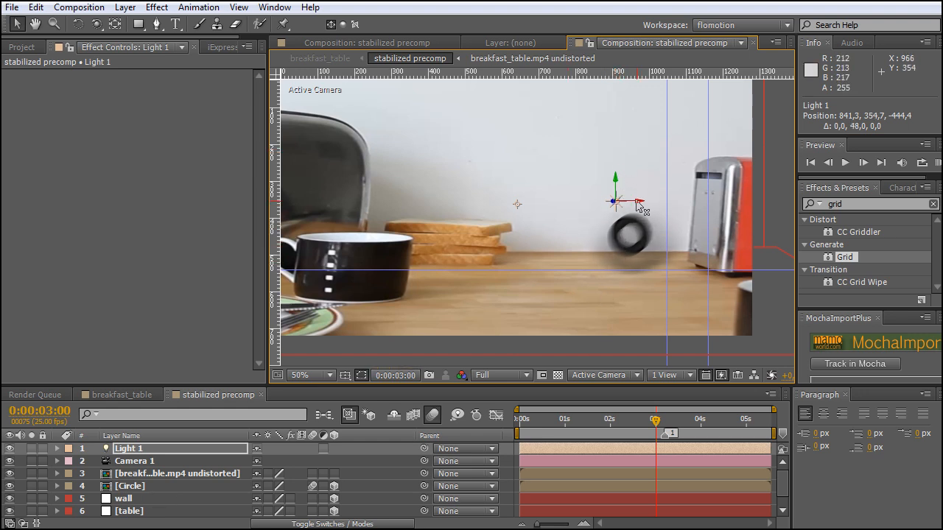
left_click_drag(631, 202, 615, 202)
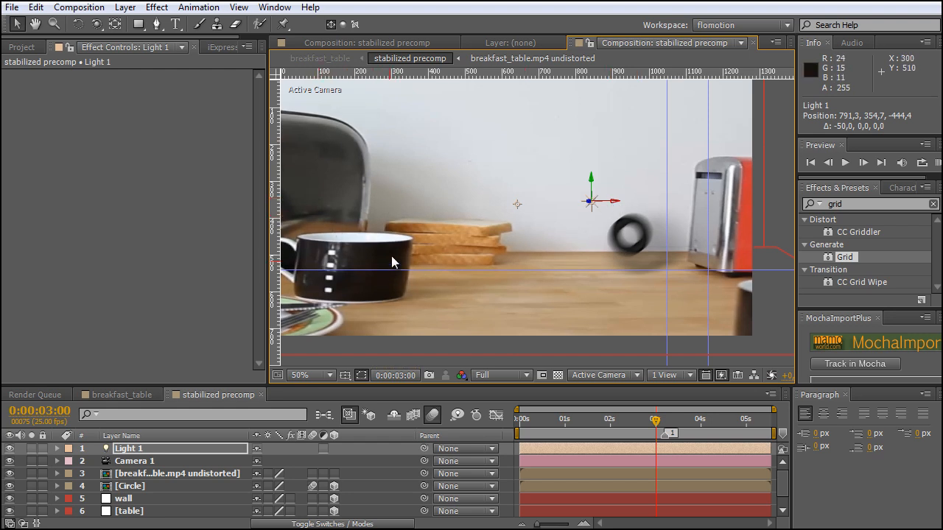
mouse_move(582, 285)
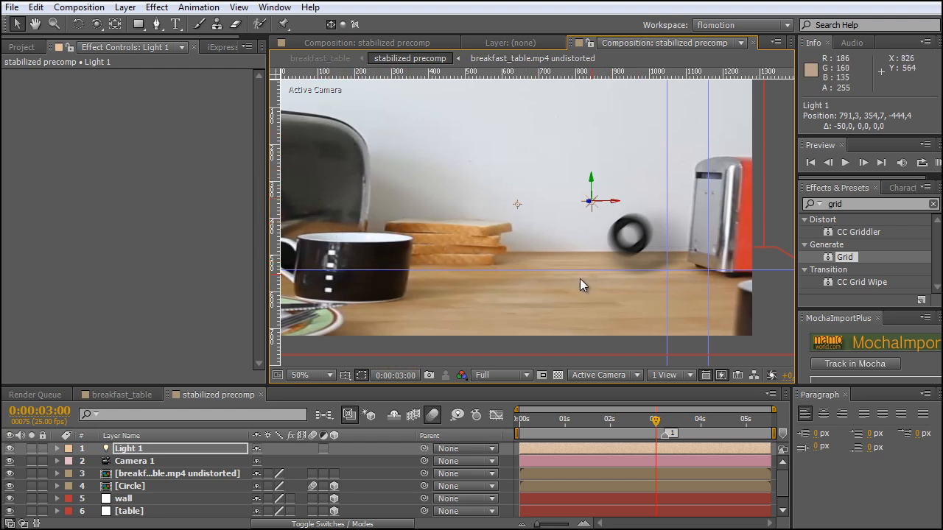
mouse_move(613, 203)
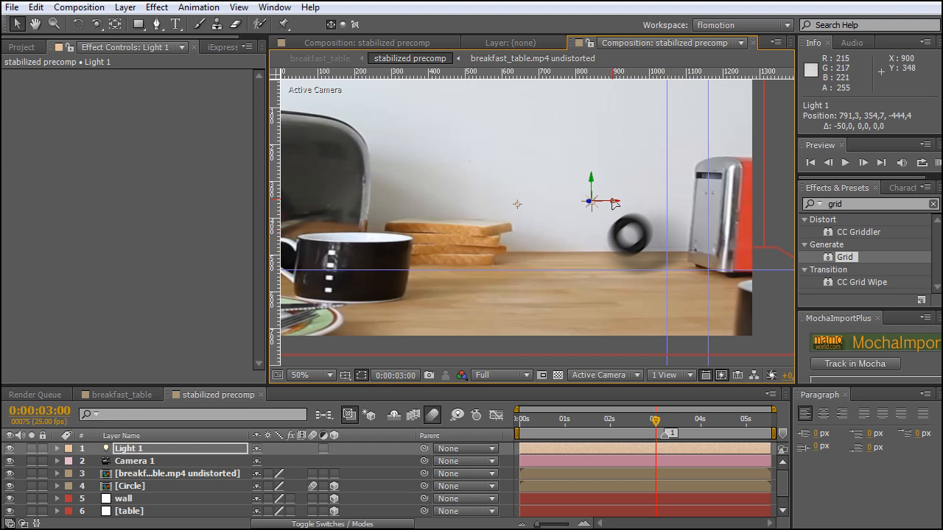
- Nudge the wall grid left to about 626, 154, 514 and scrub at 25% zoom to check coverage
left_click(124, 497)
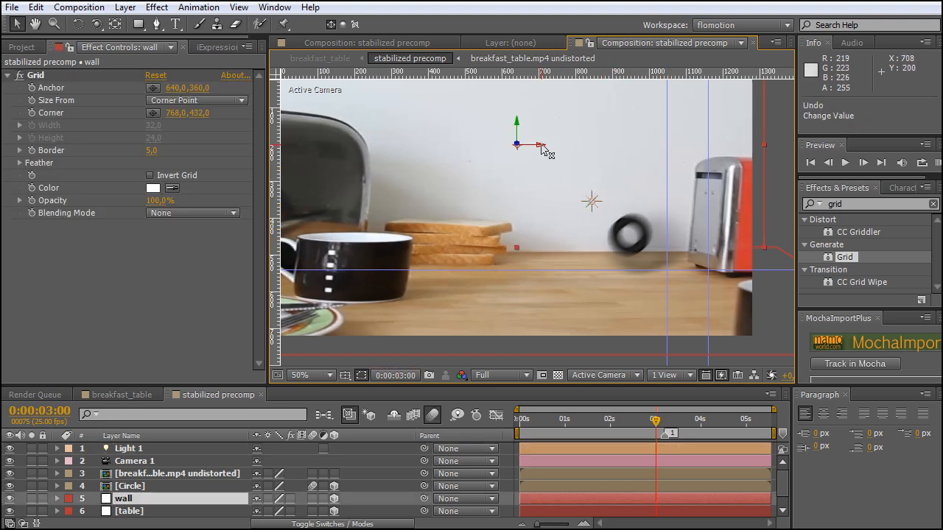
left_click_drag(539, 148, 516, 124)
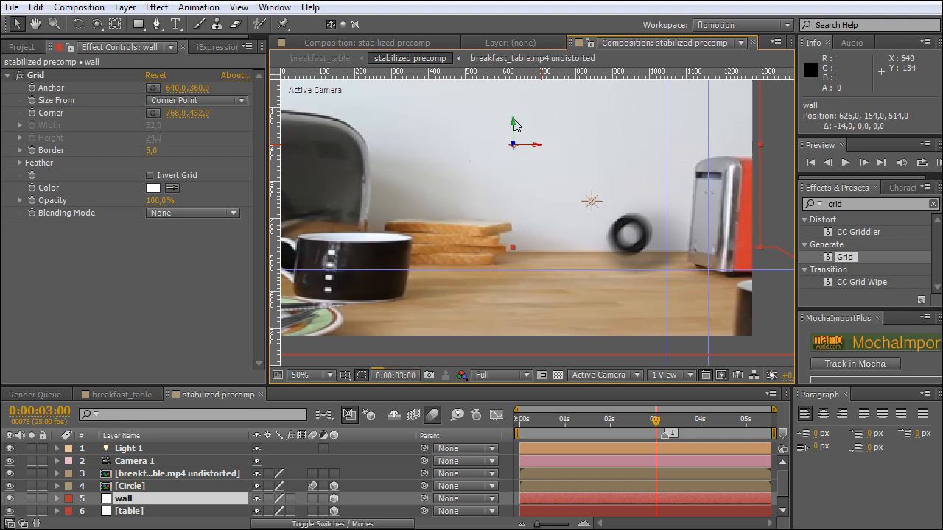
left_click(300, 376)
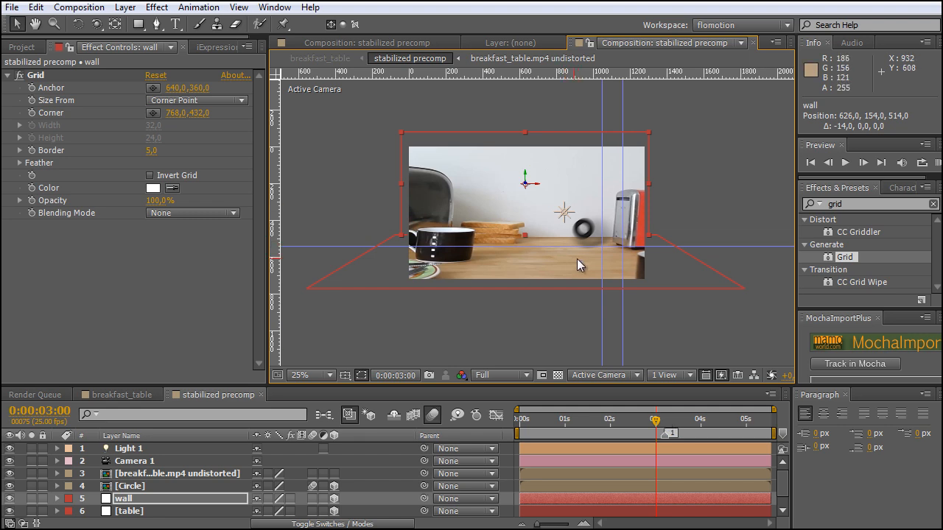
mouse_move(557, 324)
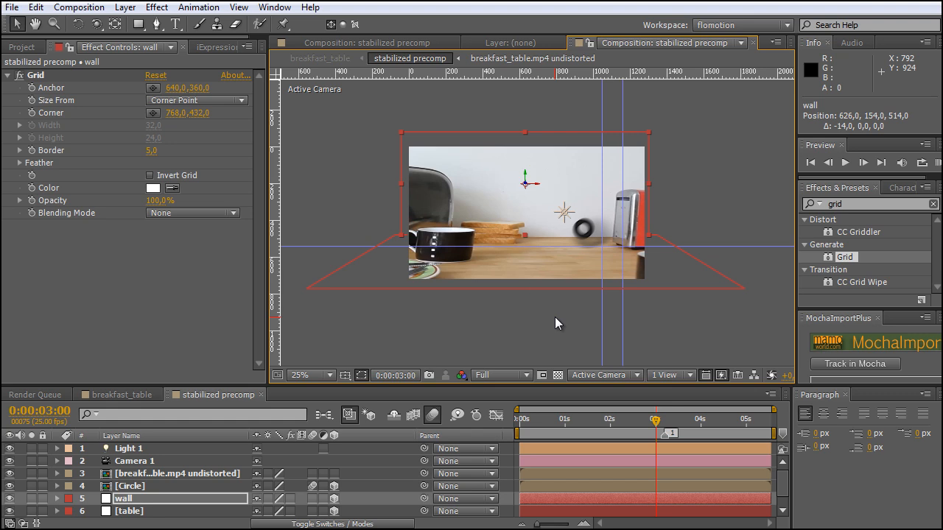
left_click_drag(654, 418, 660, 419)
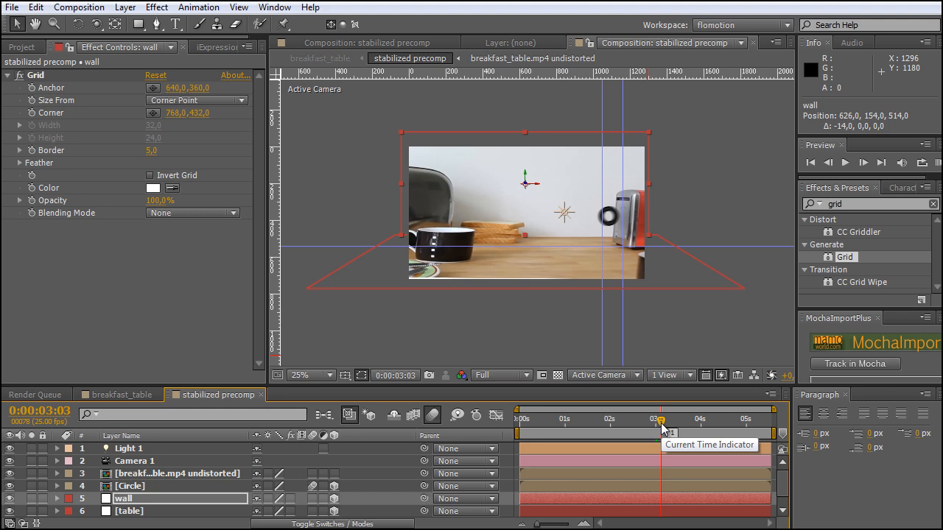
mouse_move(662, 418)
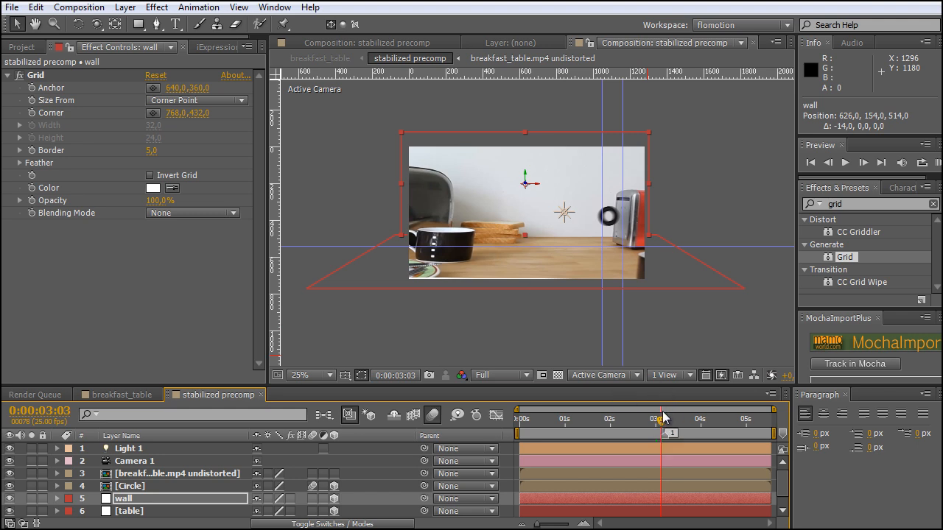
left_click_drag(661, 418, 633, 418)
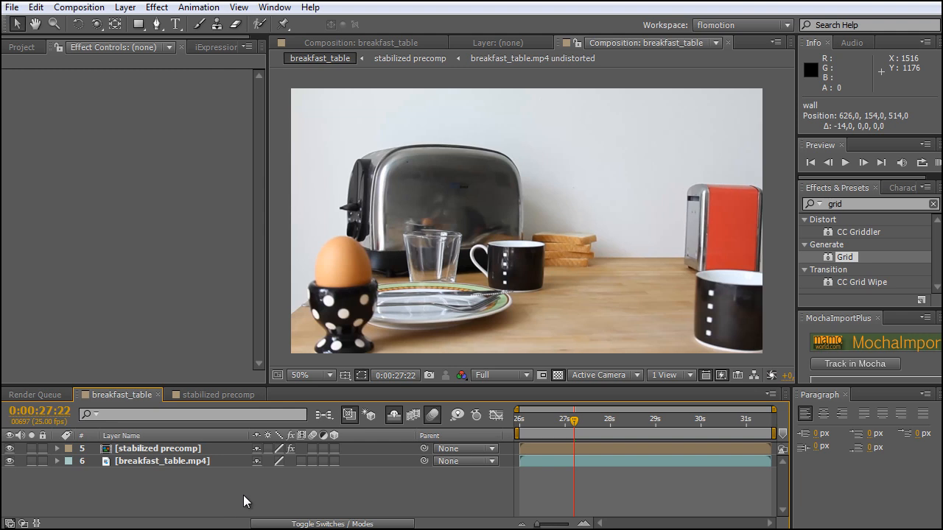
mouse_move(395, 424)
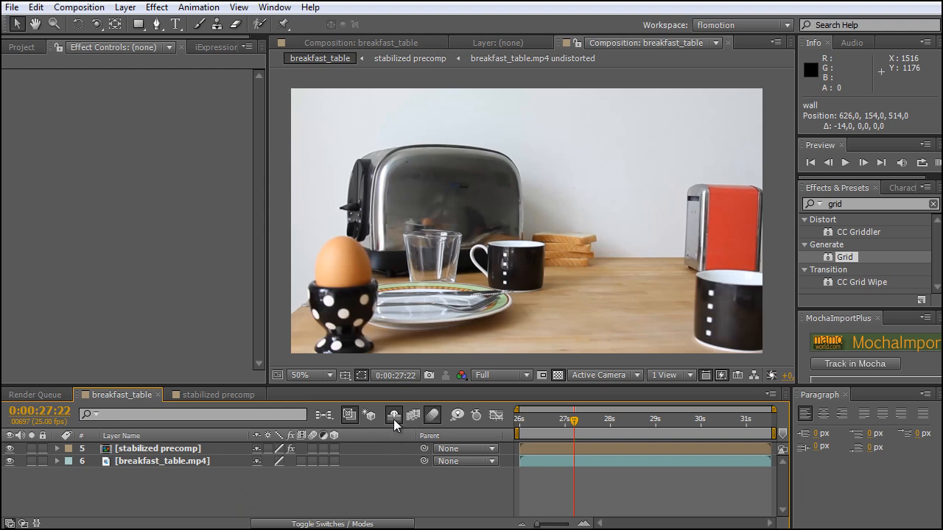
mouse_move(393, 415)
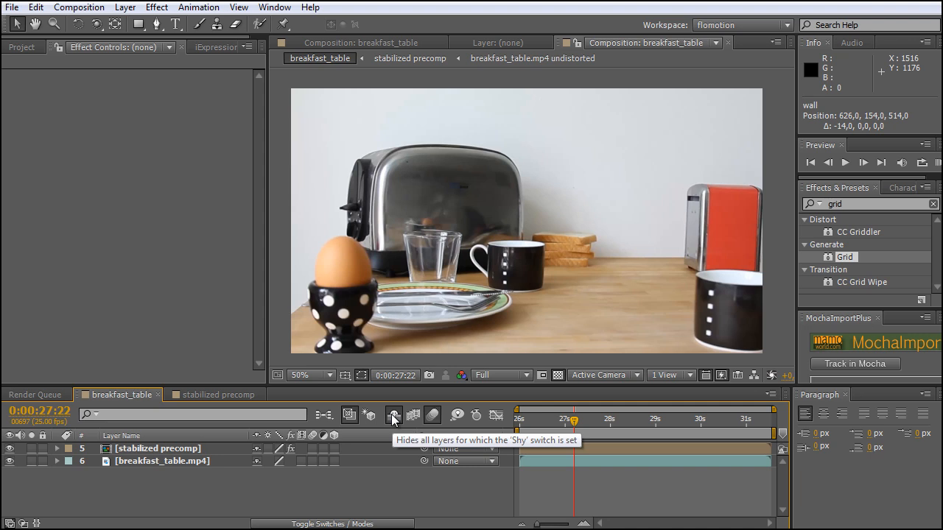
left_click(393, 416)
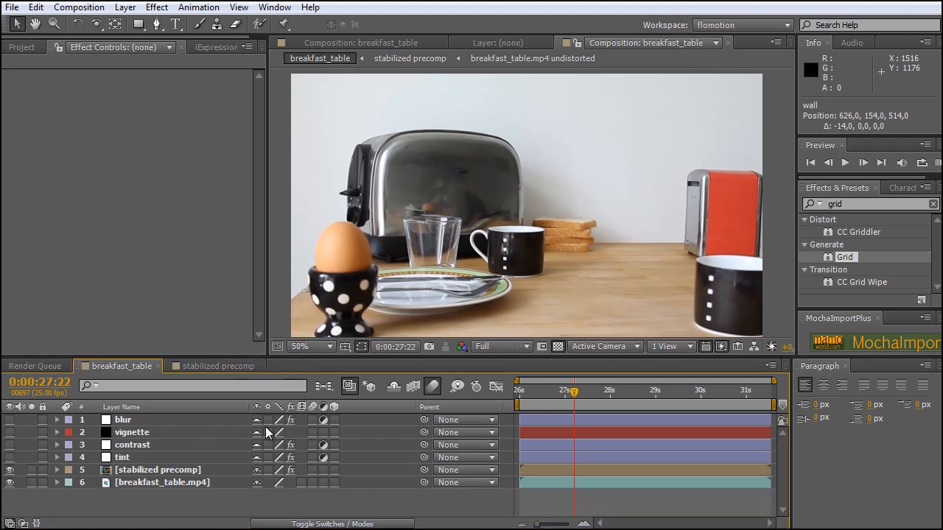
mouse_move(271, 457)
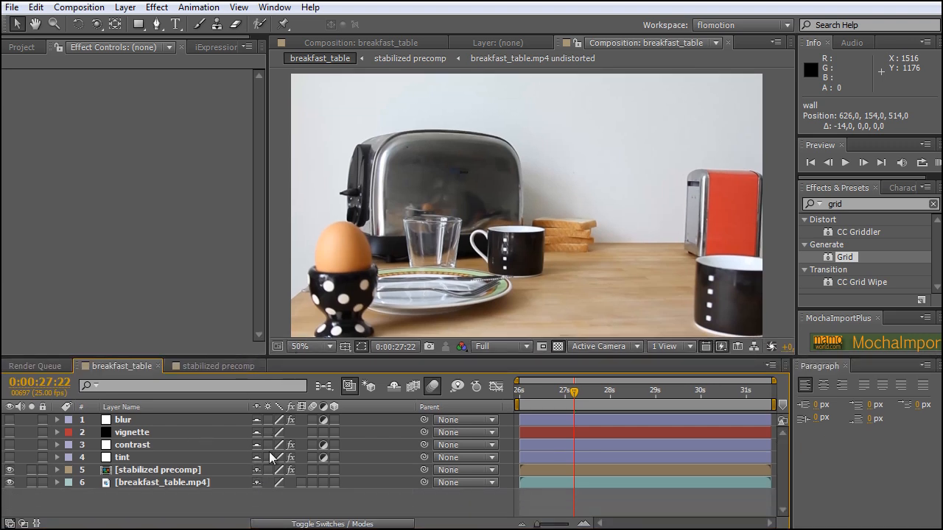
mouse_move(306, 427)
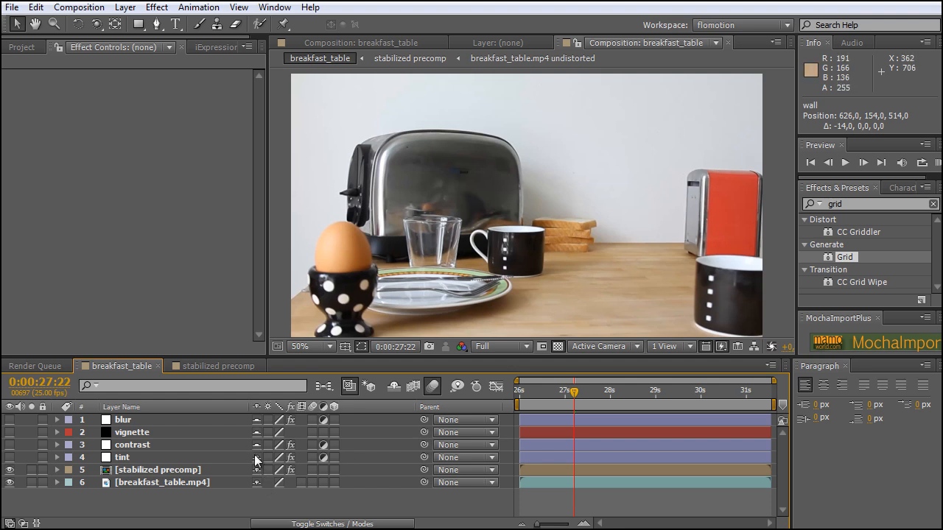
mouse_move(341, 485)
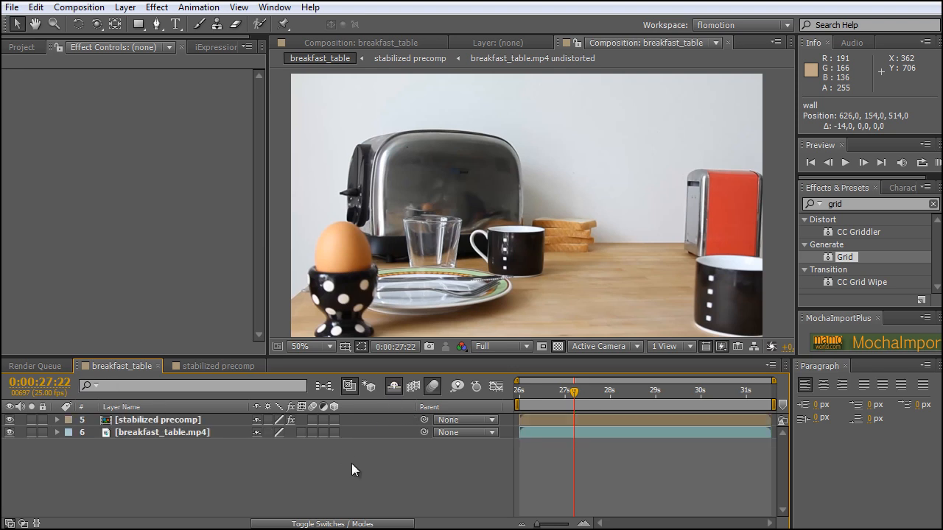
left_click(156, 419)
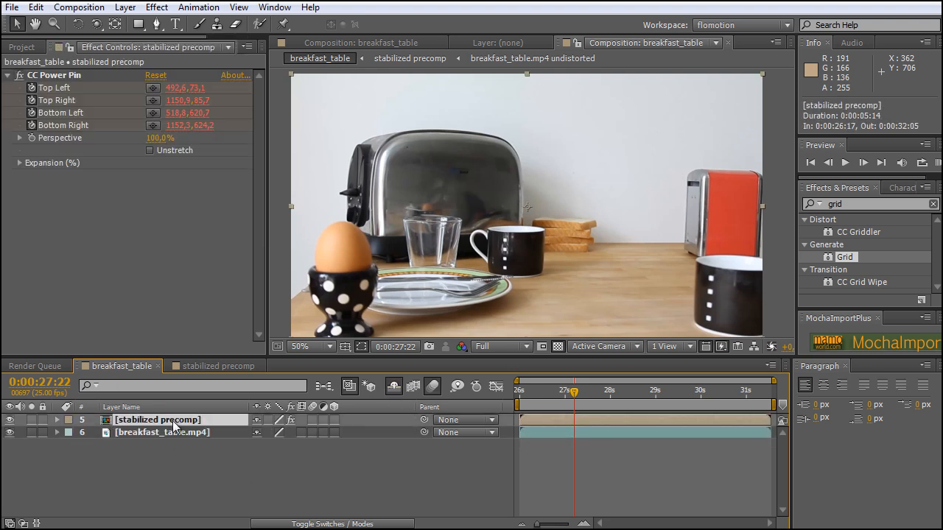
left_click(162, 433)
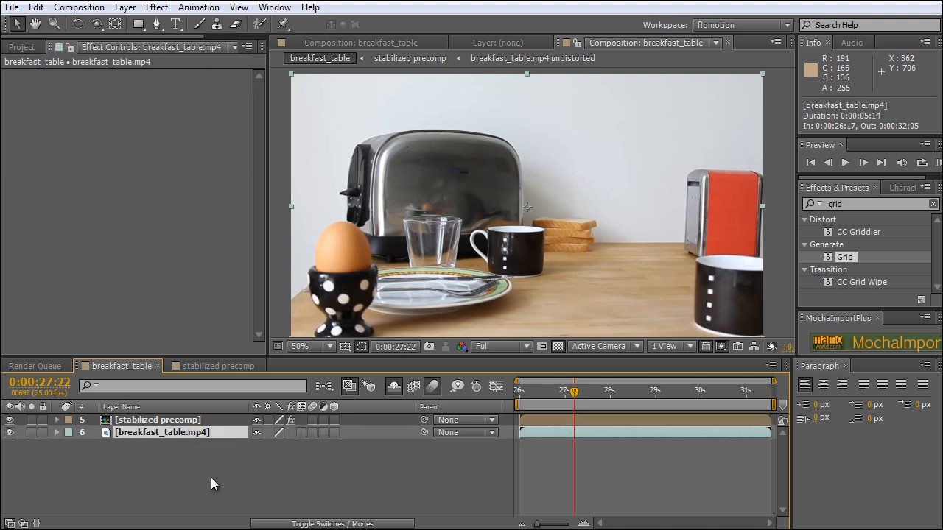
mouse_move(123, 357)
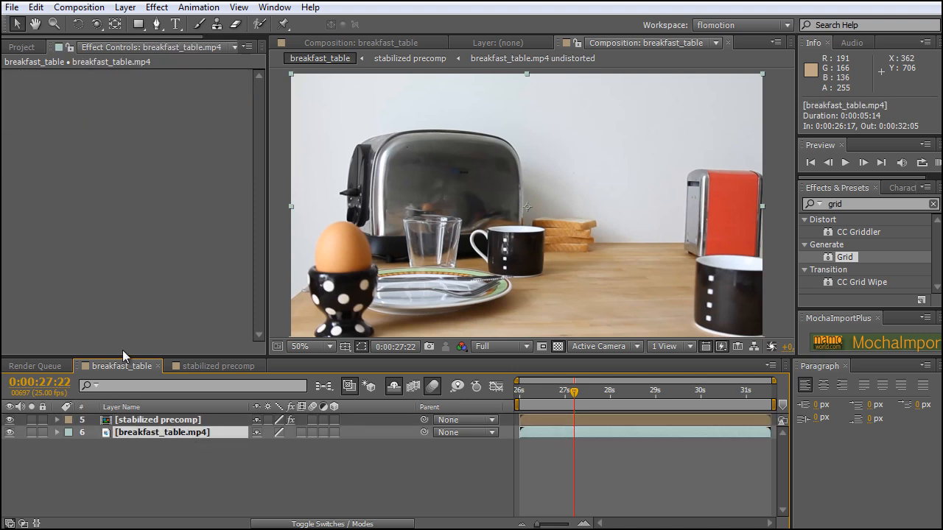
mouse_move(394, 386)
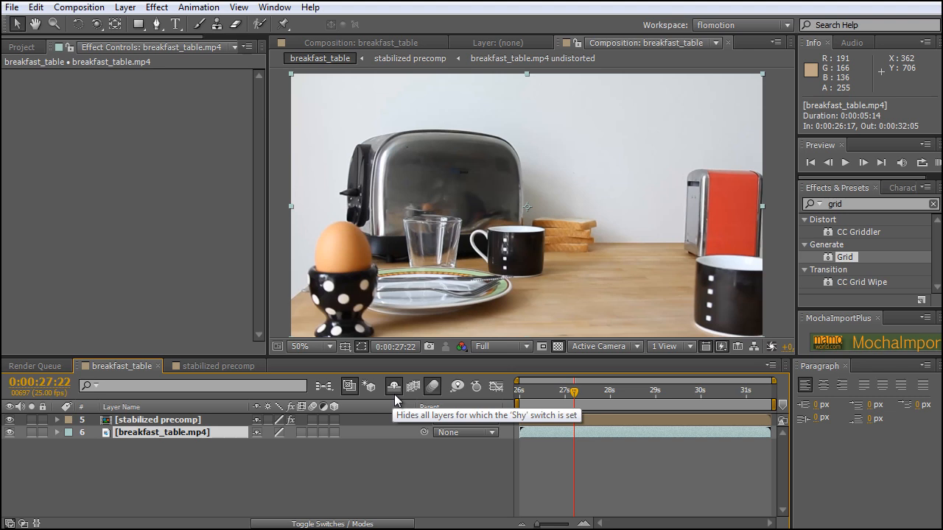
- Un-shy the hidden adjustment layers and bring up the tint layer's Tint effect at 78.6%
left_click(394, 386)
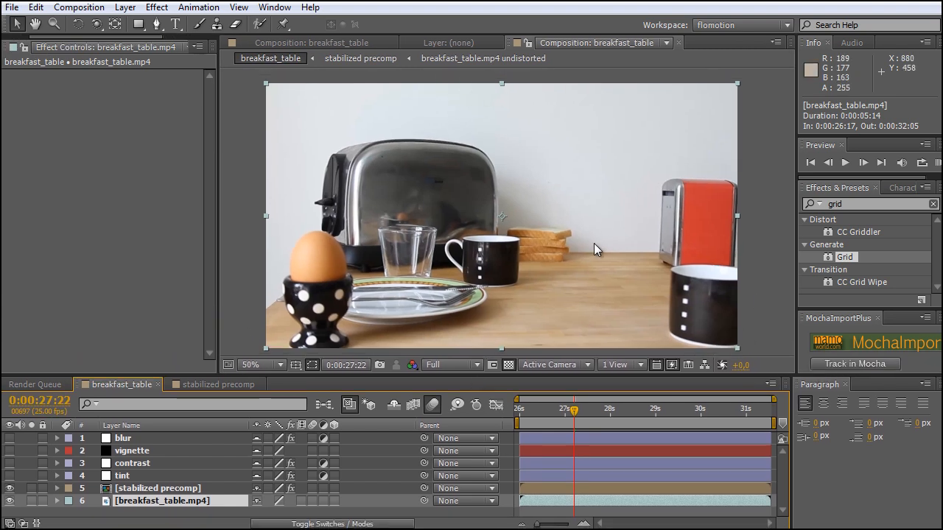
mouse_move(671, 147)
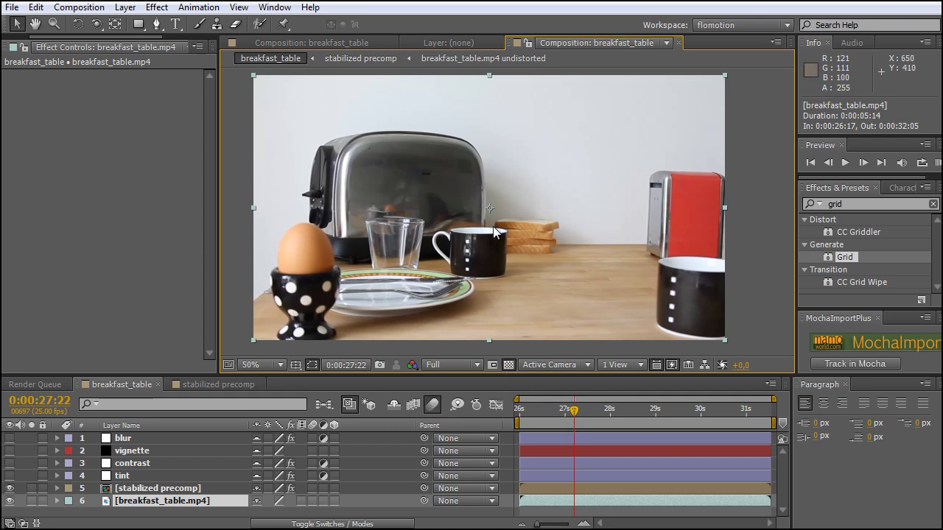
left_click(123, 474)
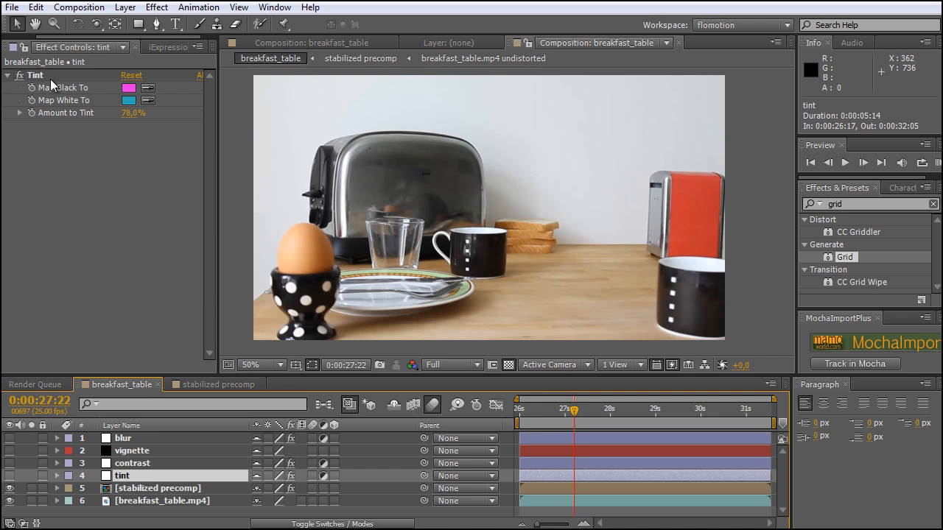
mouse_move(81, 82)
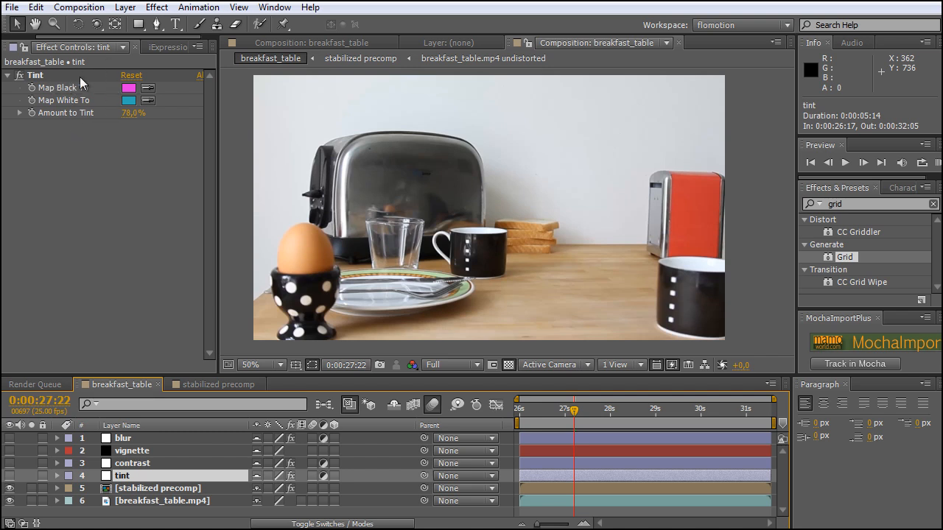
mouse_move(115, 90)
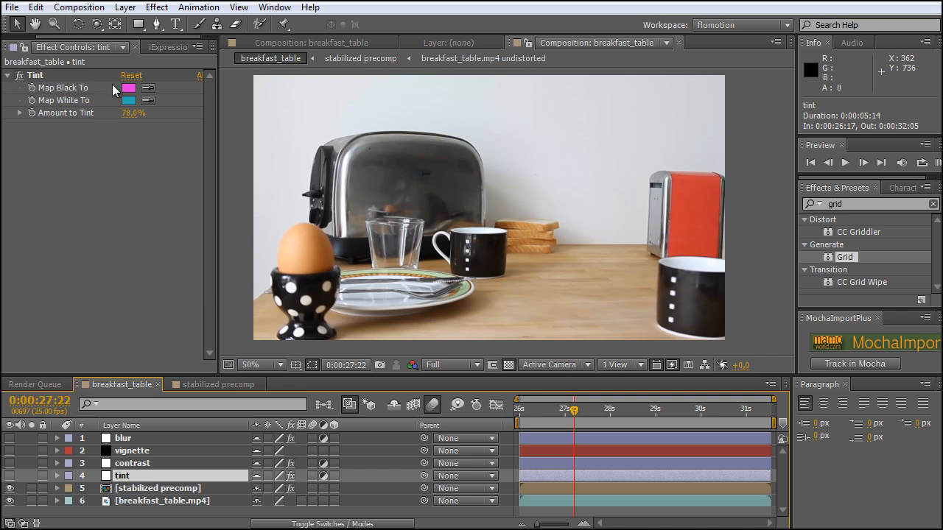
mouse_move(94, 90)
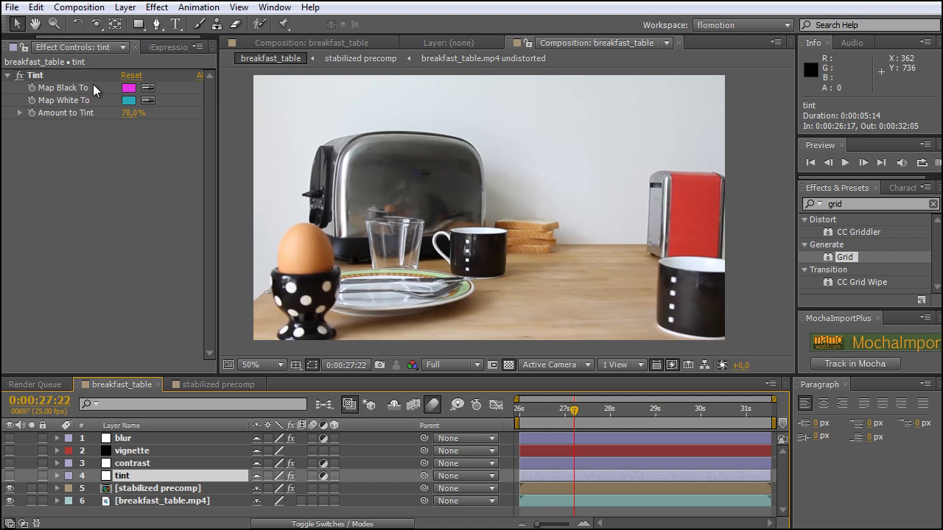
mouse_move(73, 112)
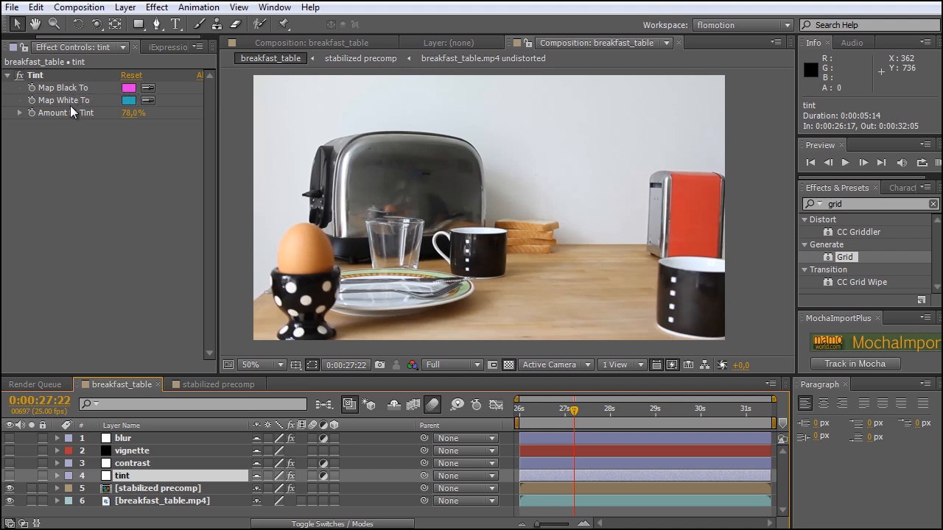
left_click(133, 112)
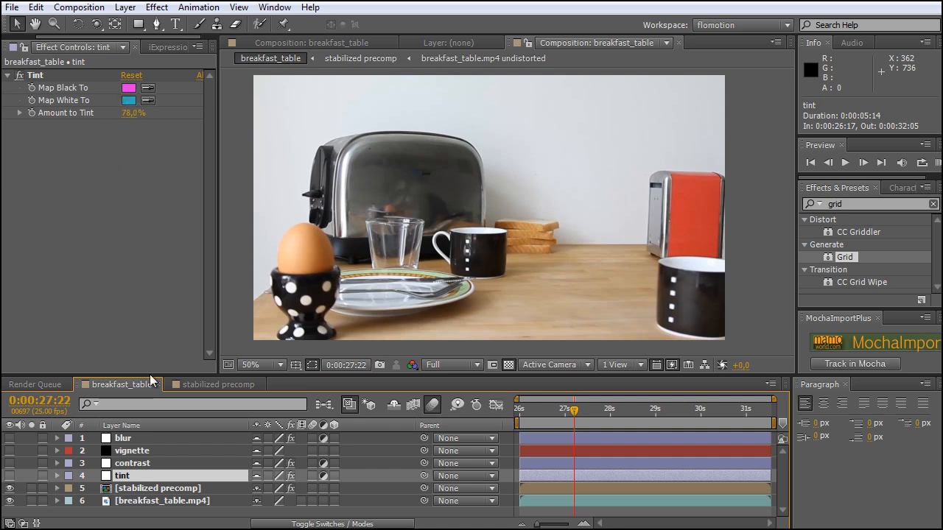
- Switch on the tint layer, raise Amount to Tint to 100% and bring up its Opacity for 80%
left_click(9, 475)
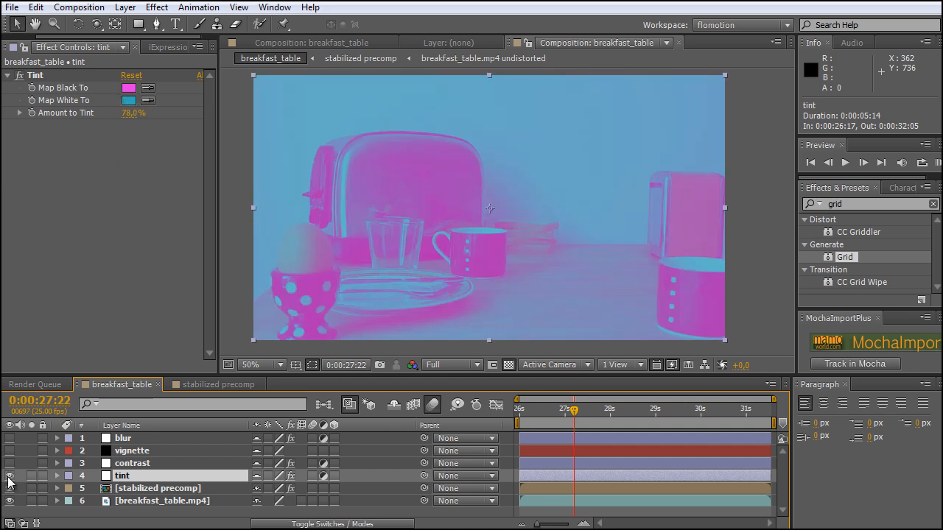
left_click(9, 438)
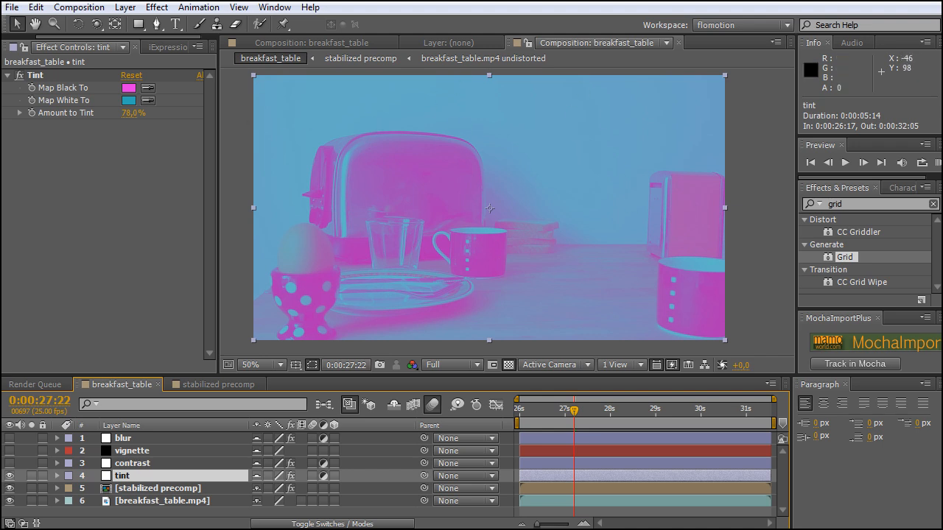
left_click_drag(129, 112, 136, 111)
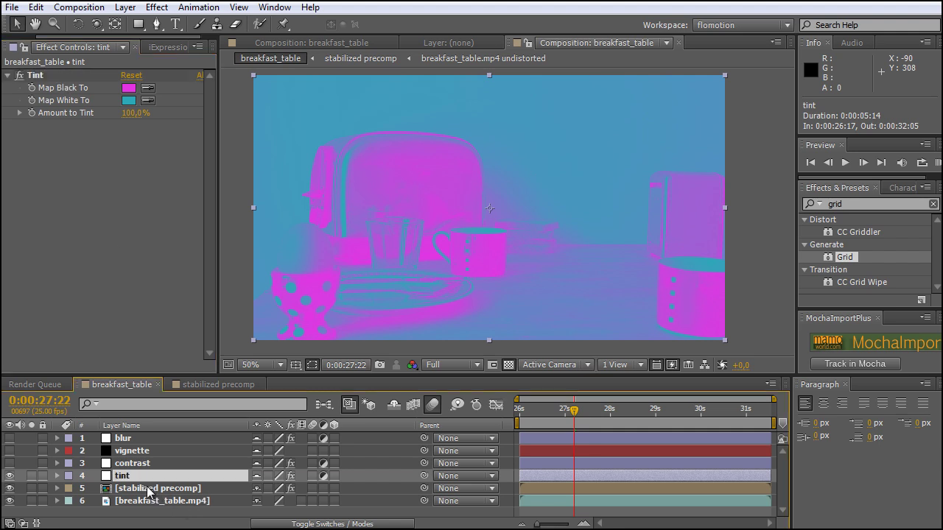
left_click(58, 475)
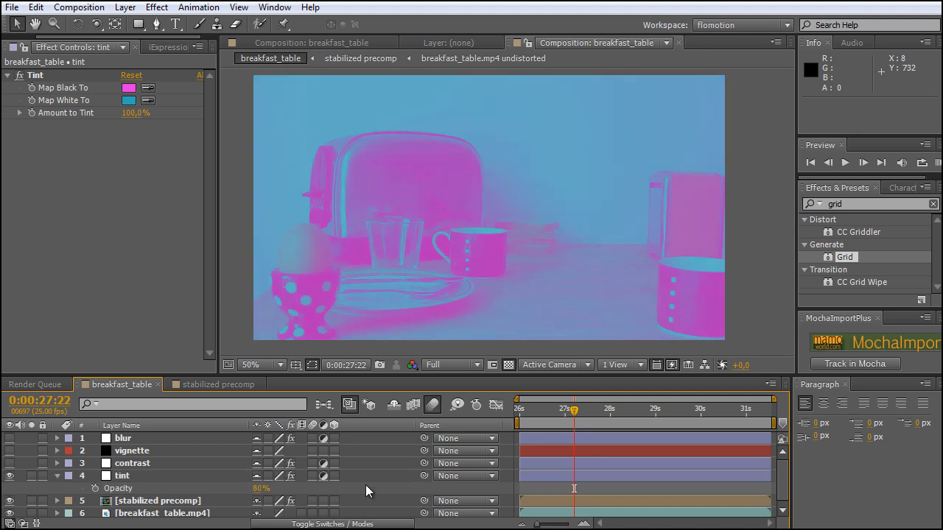
mouse_move(595, 106)
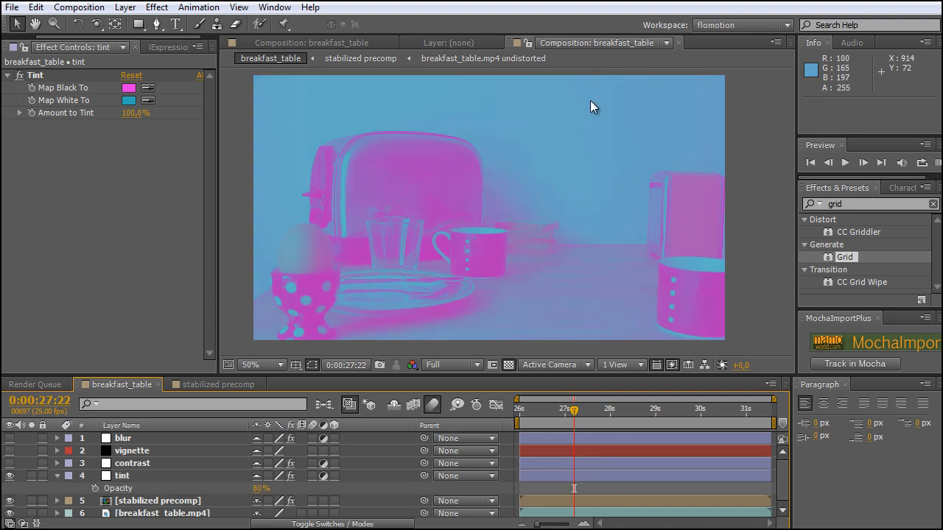
mouse_move(165, 477)
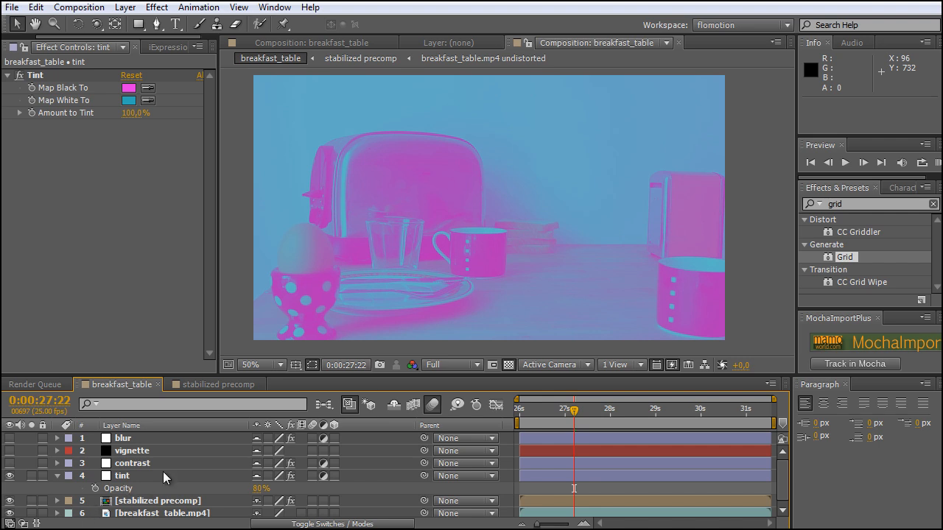
mouse_move(153, 477)
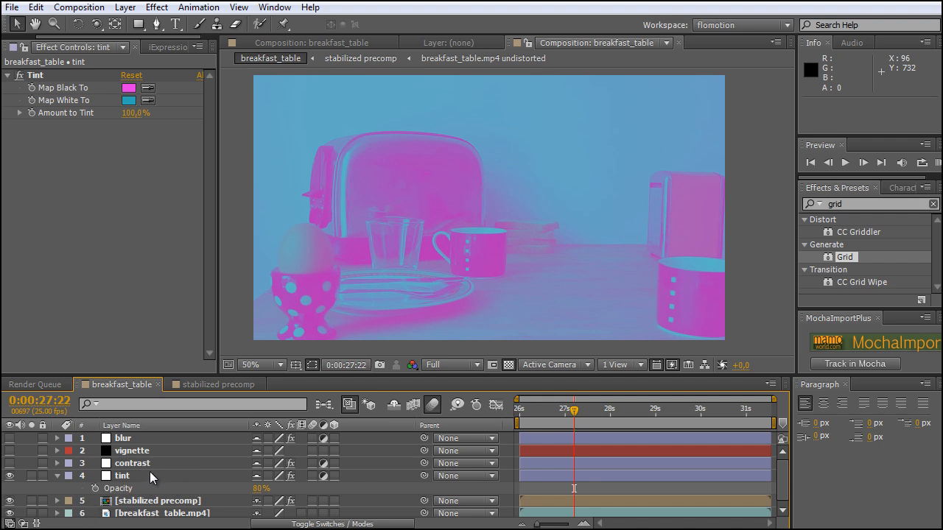
mouse_move(318, 248)
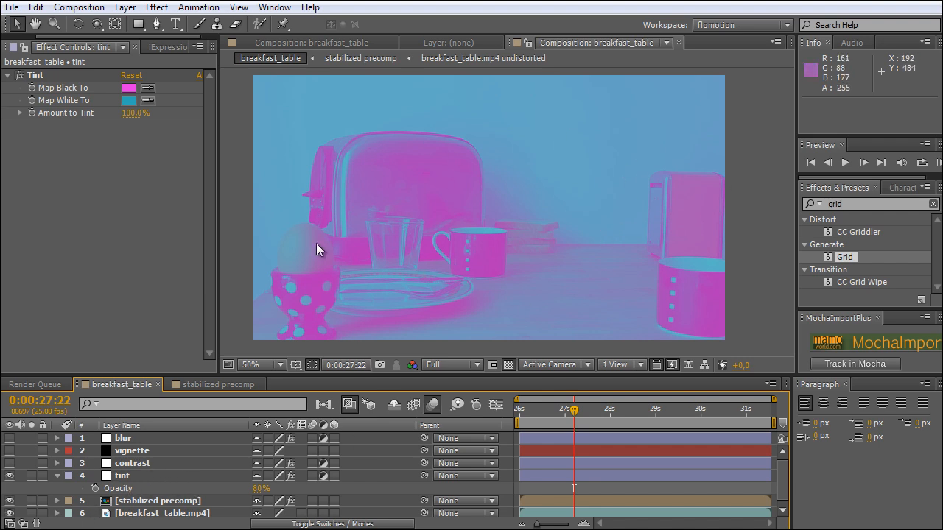
mouse_move(144, 462)
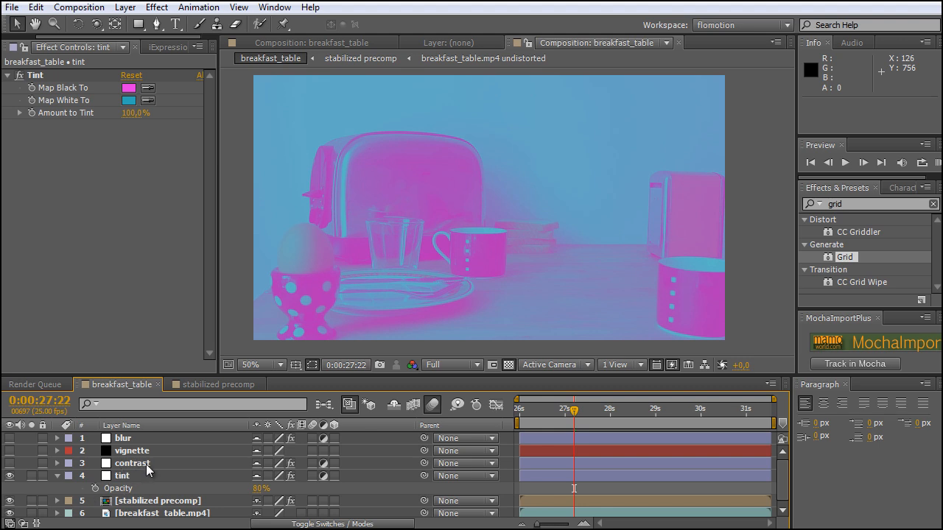
- Raise the contrast layer's Levels input black point to about 47 on the histogram
left_click(132, 462)
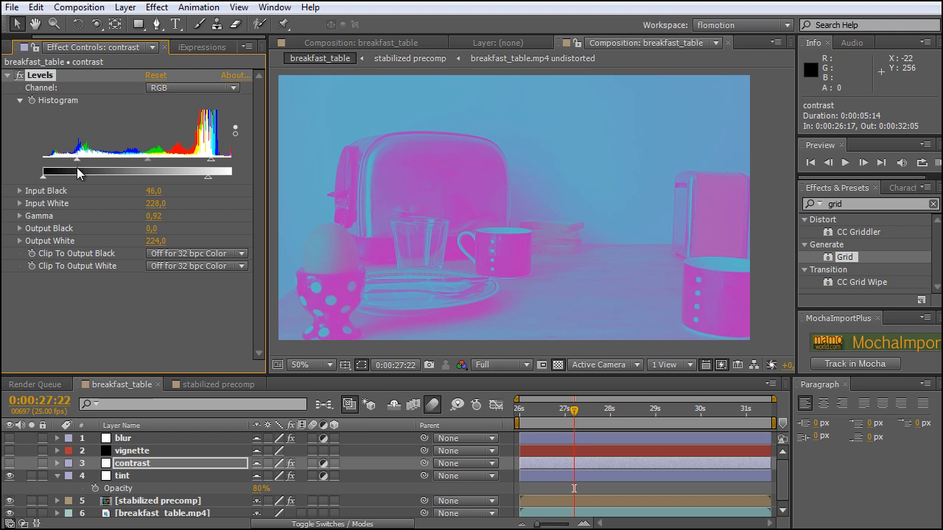
left_click_drag(76, 159, 80, 159)
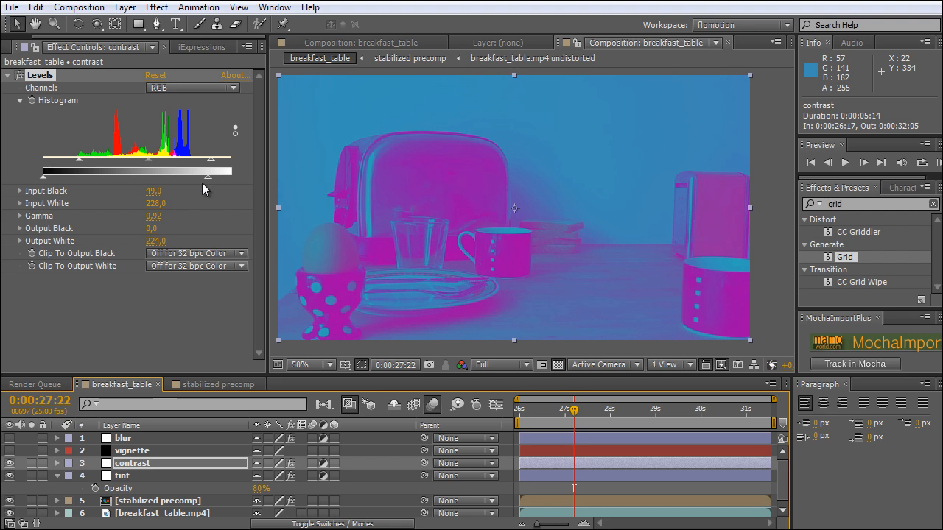
mouse_move(38, 183)
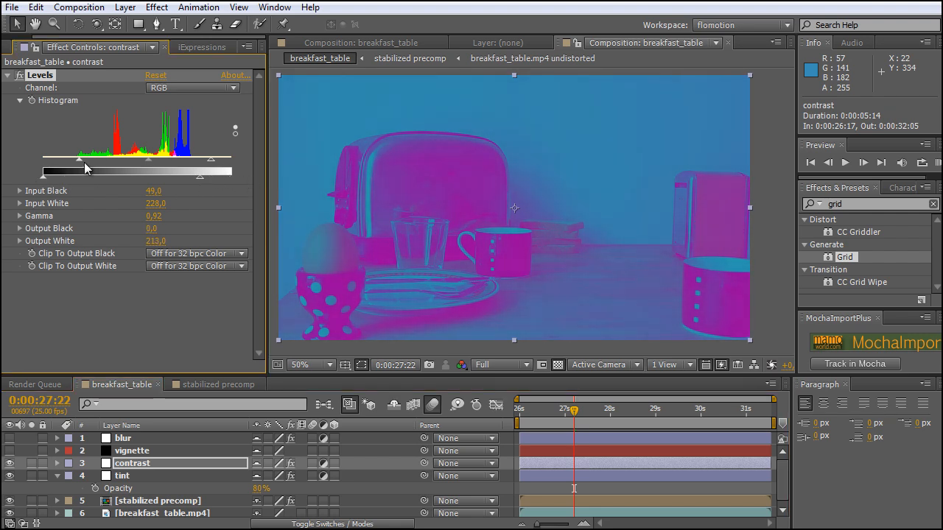
left_click_drag(85, 159, 79, 160)
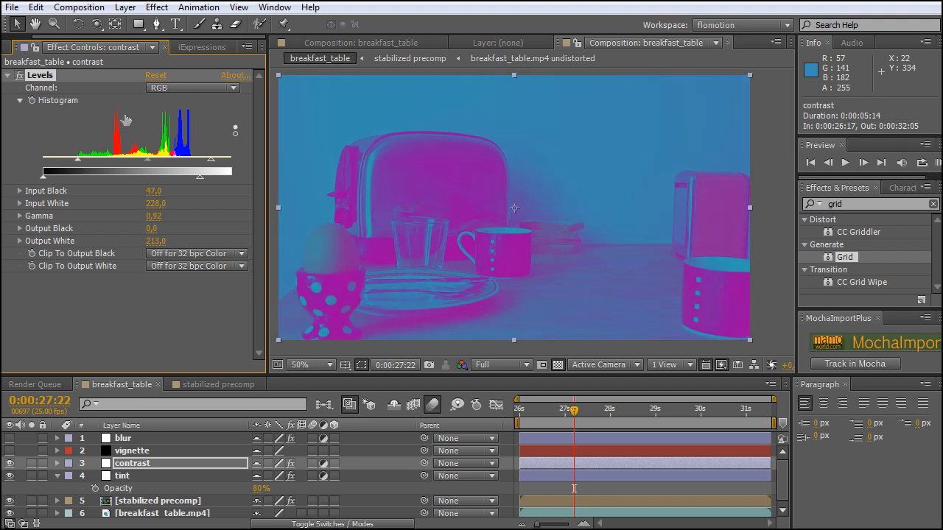
mouse_move(125, 121)
type("contras")
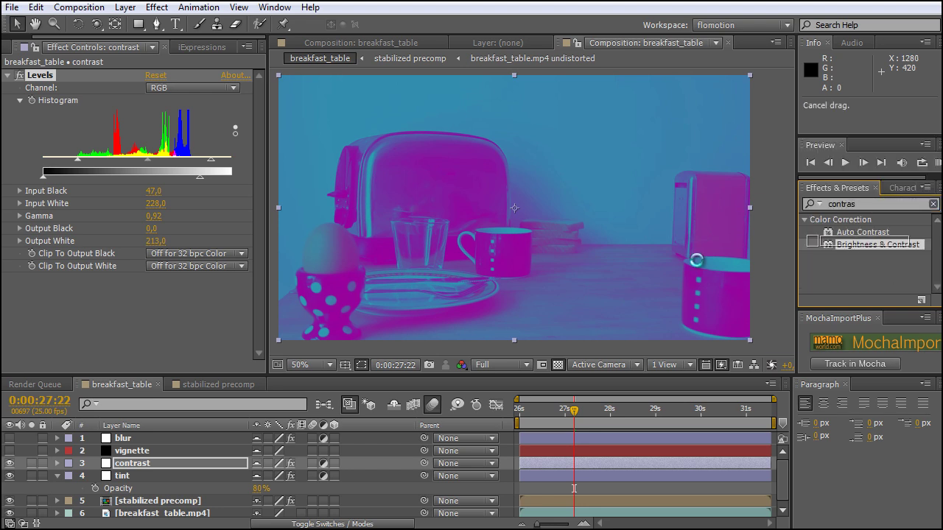
- Add Brightness & Contrast and an S-shaped Curves to the contrast layer, collapsing the other effects
left_click_drag(878, 245, 148, 291)
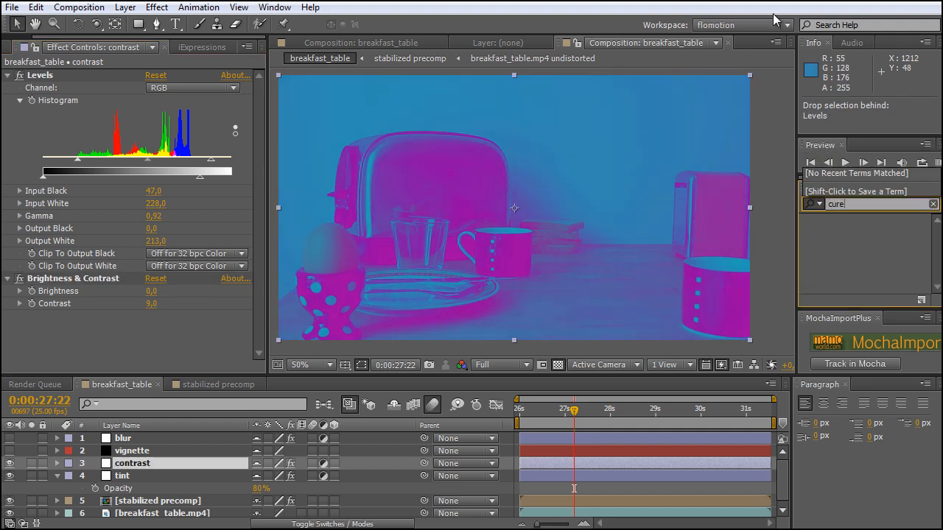
type("curves")
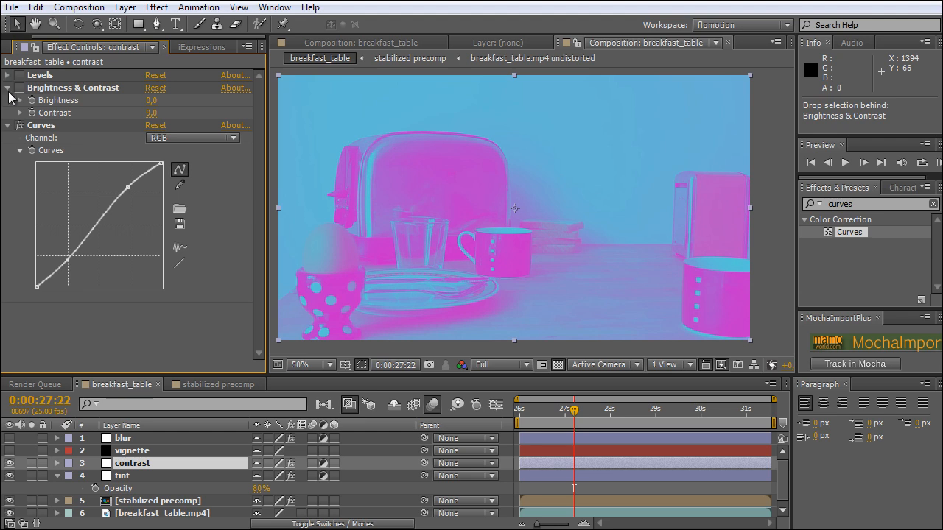
left_click(7, 88)
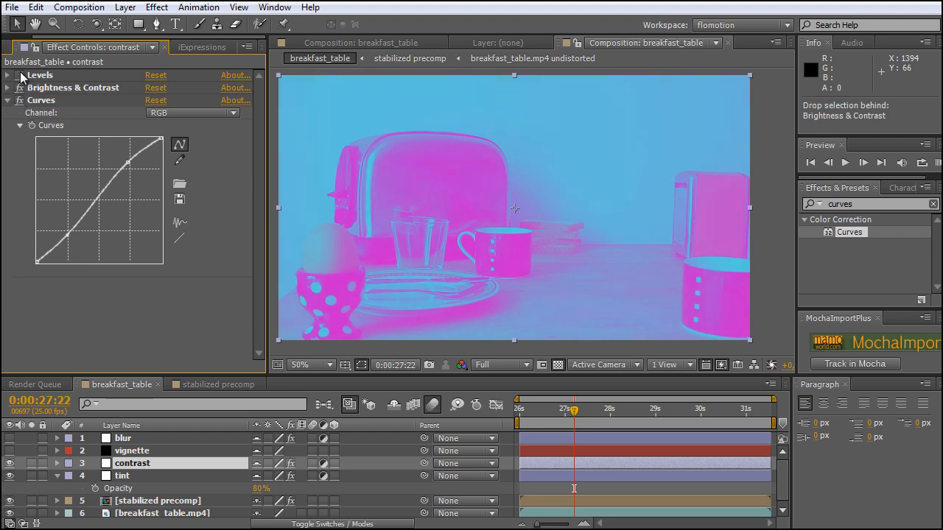
left_click(6, 88)
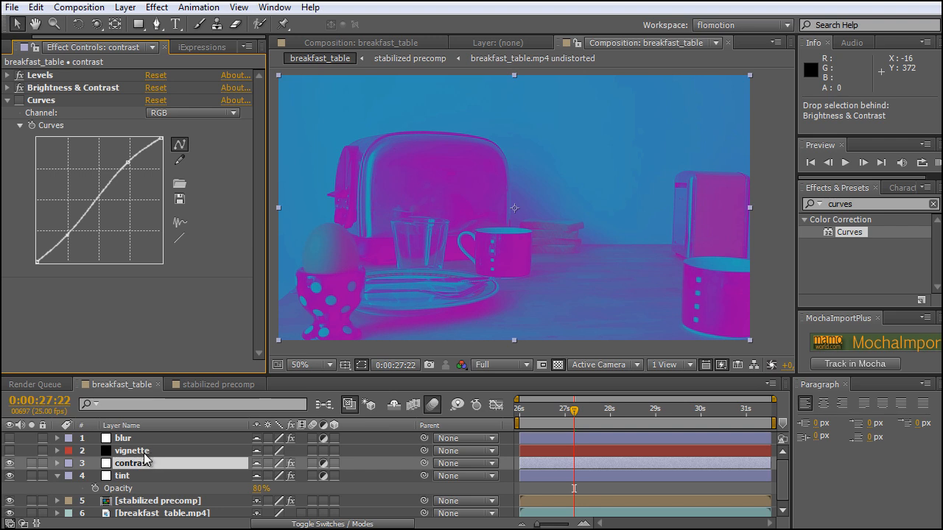
- Raise the vignette layer's Mask 1 feather to about 440 px and collapse its properties
left_click(131, 450)
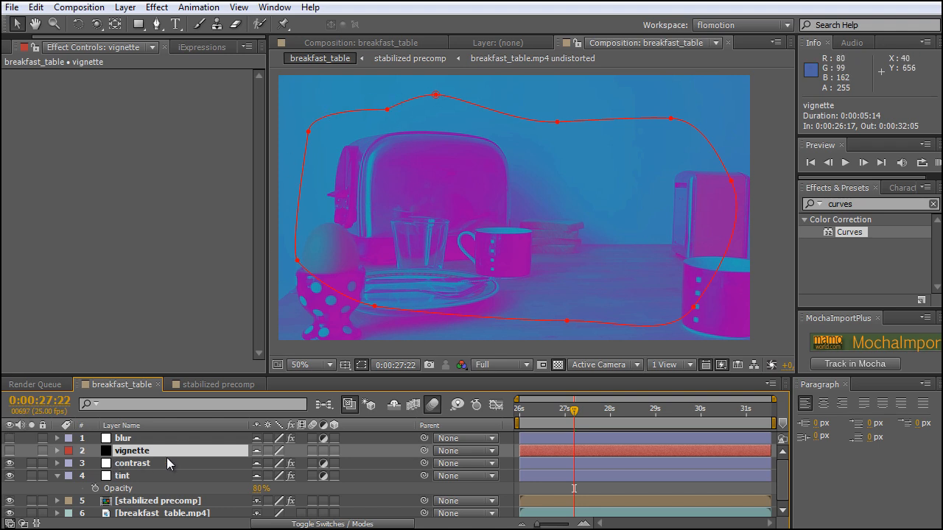
left_click(56, 450)
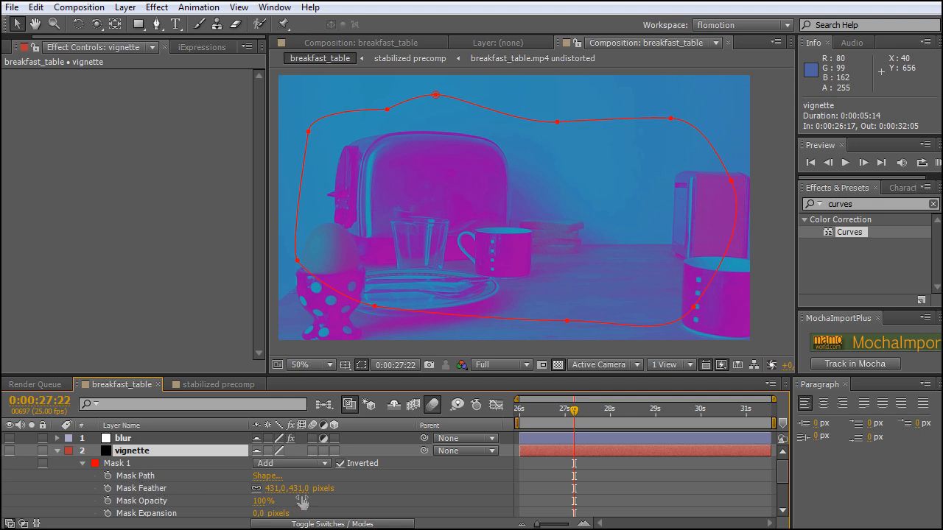
left_click_drag(297, 489, 321, 489)
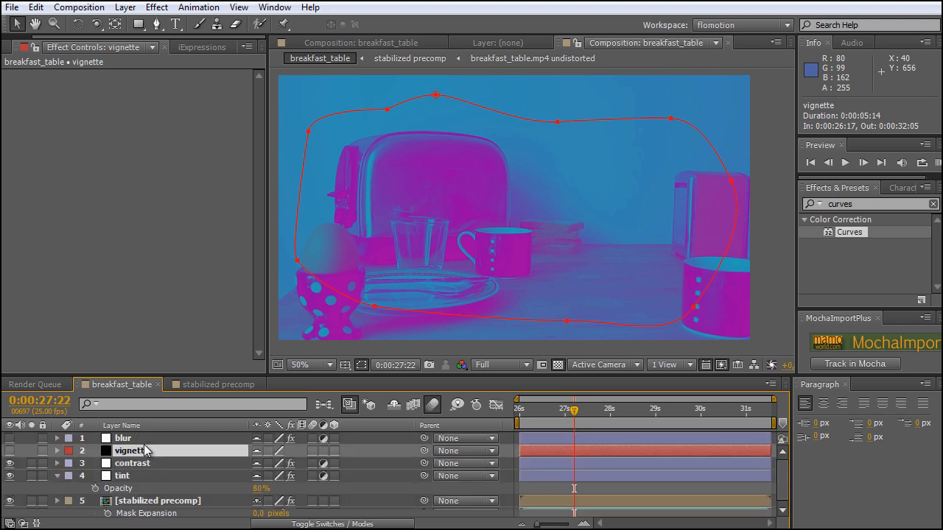
left_click(56, 451)
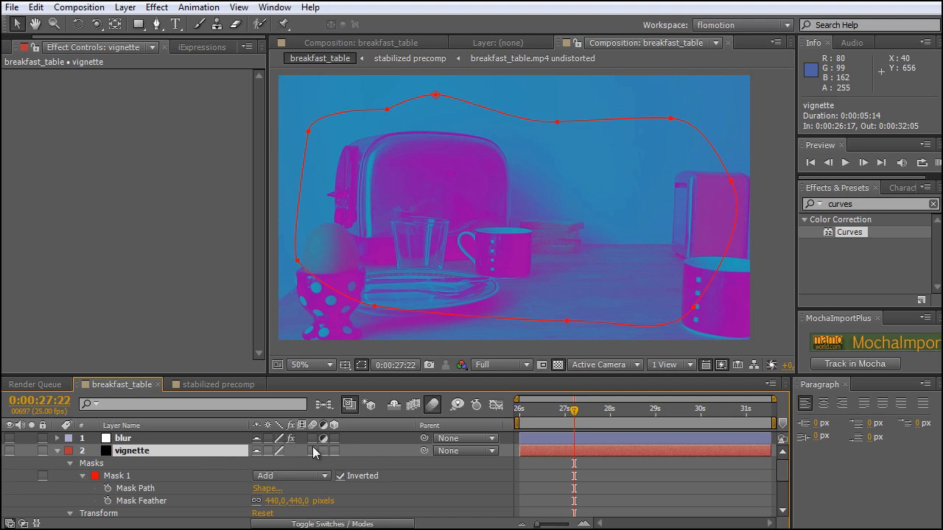
scroll("down", 3)
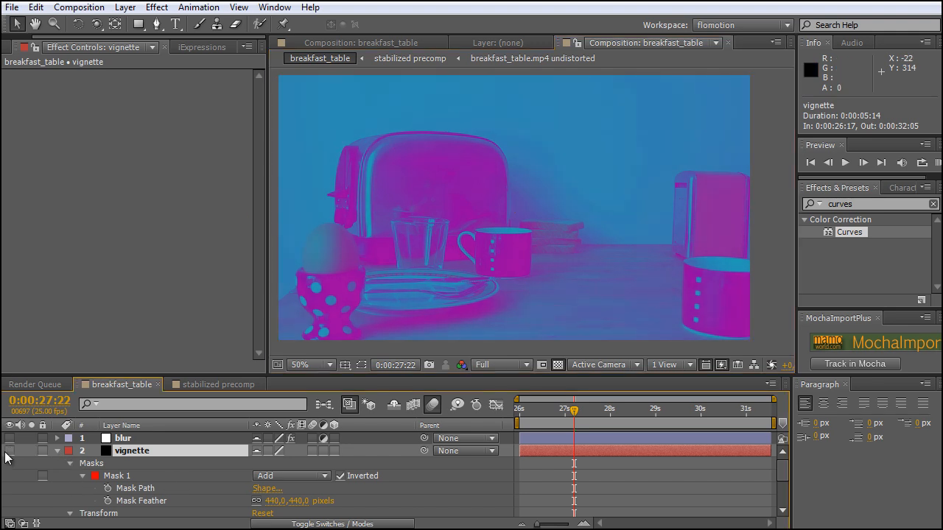
left_click(56, 451)
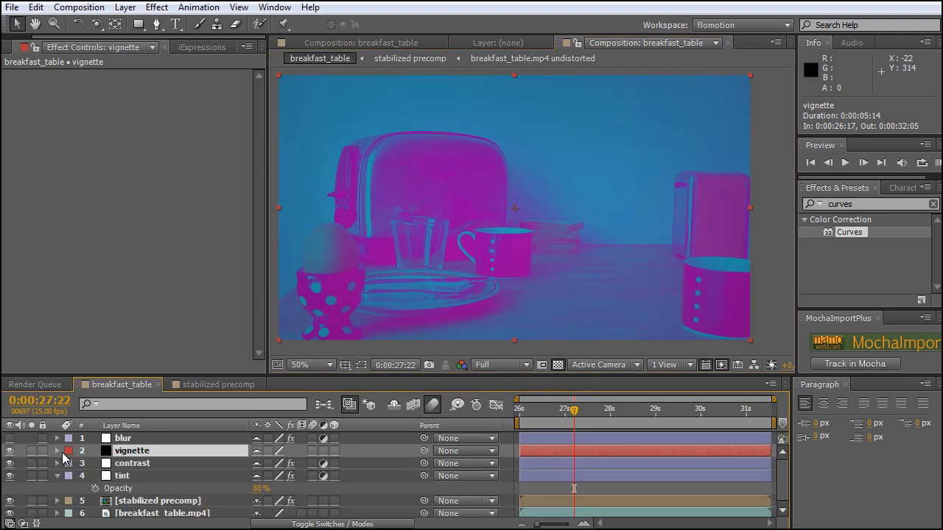
mouse_move(554, 200)
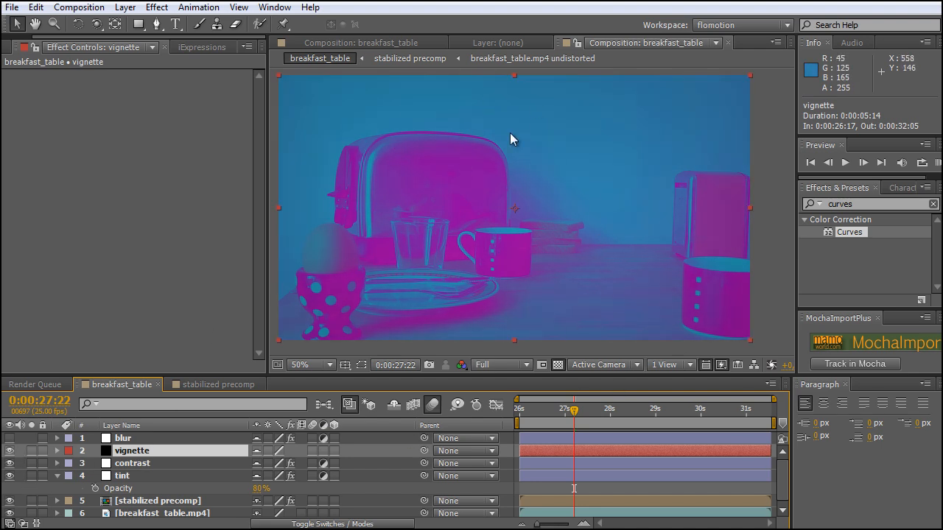
mouse_move(388, 330)
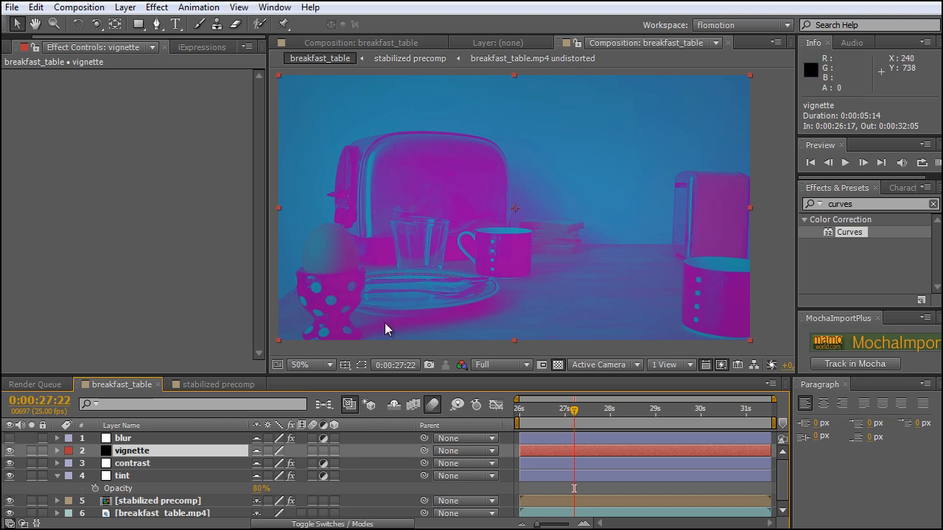
- Alternate between the vignette mask and the blur layer, leaving Fast Blur at Blurriness 24
left_click(124, 438)
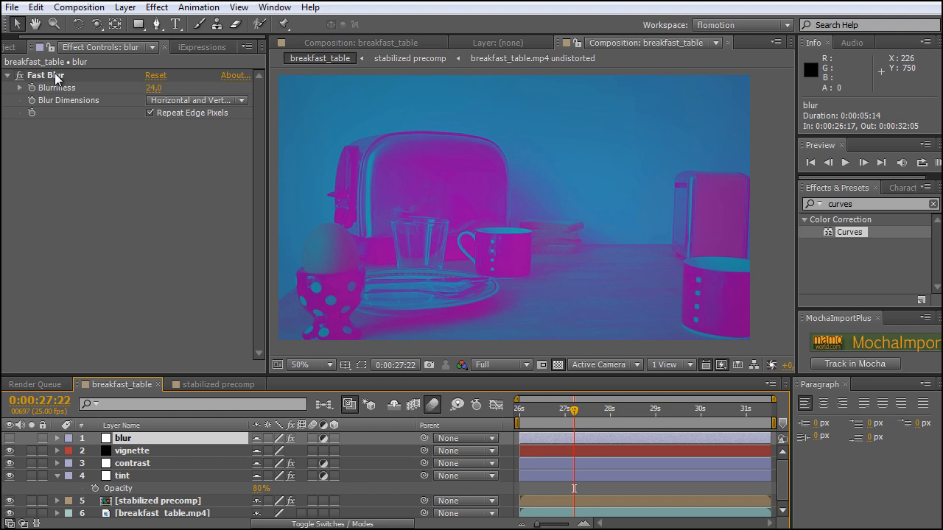
mouse_move(88, 455)
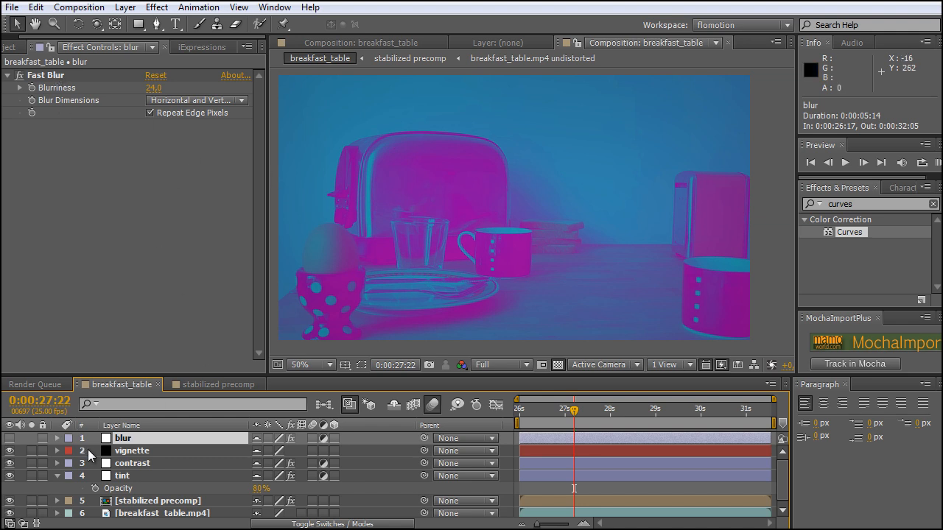
left_click(133, 451)
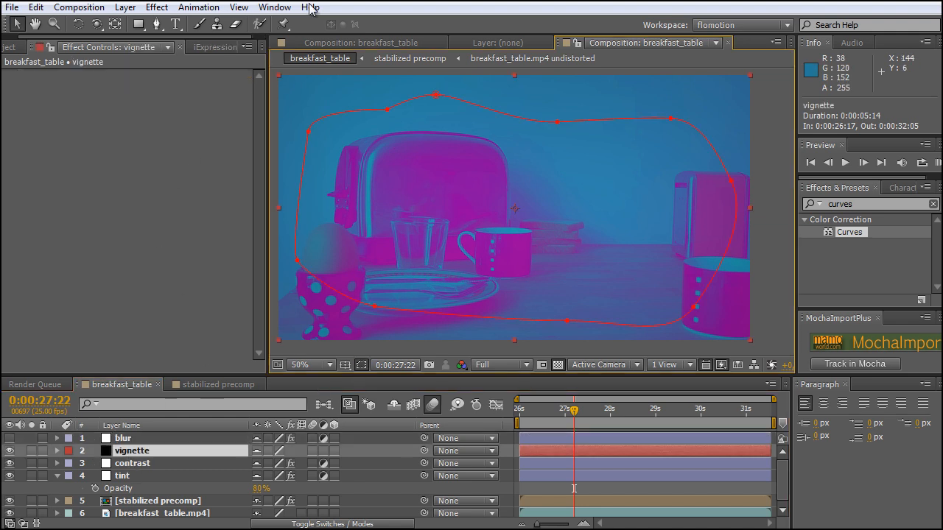
mouse_move(133, 439)
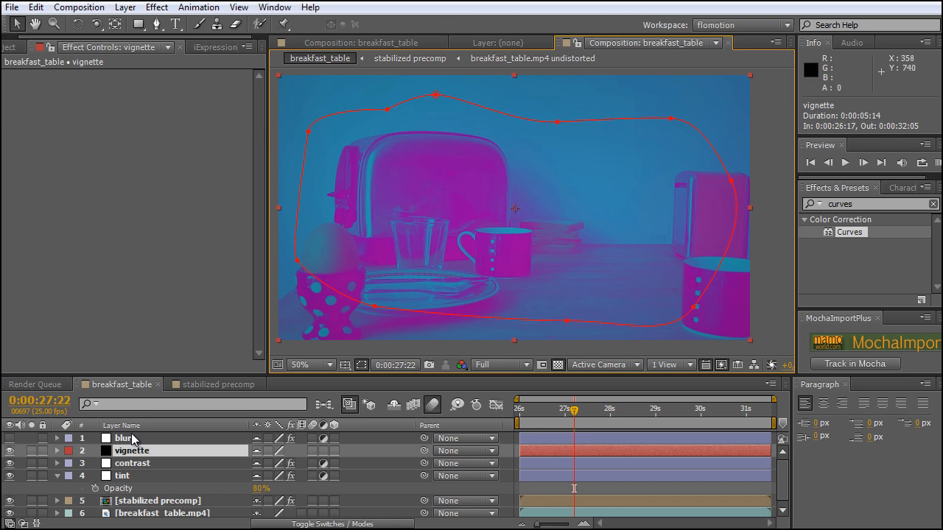
left_click(124, 439)
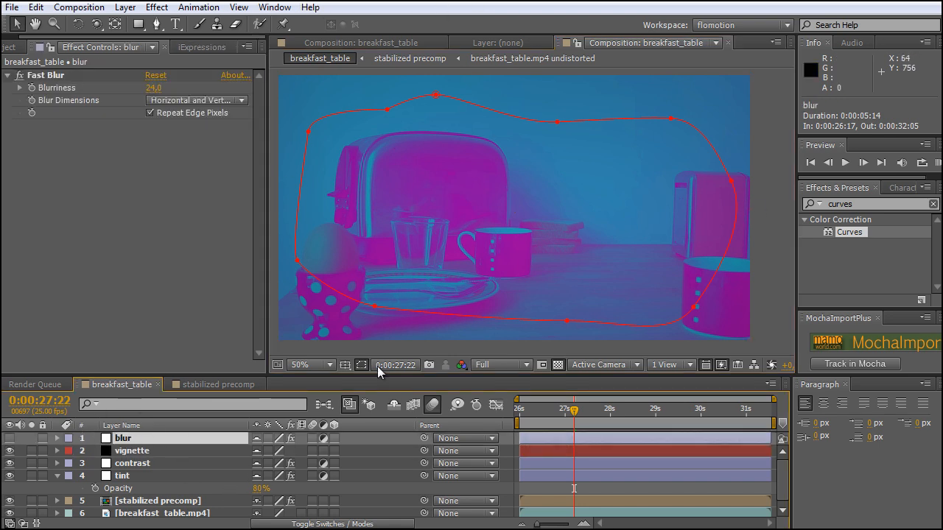
mouse_move(444, 115)
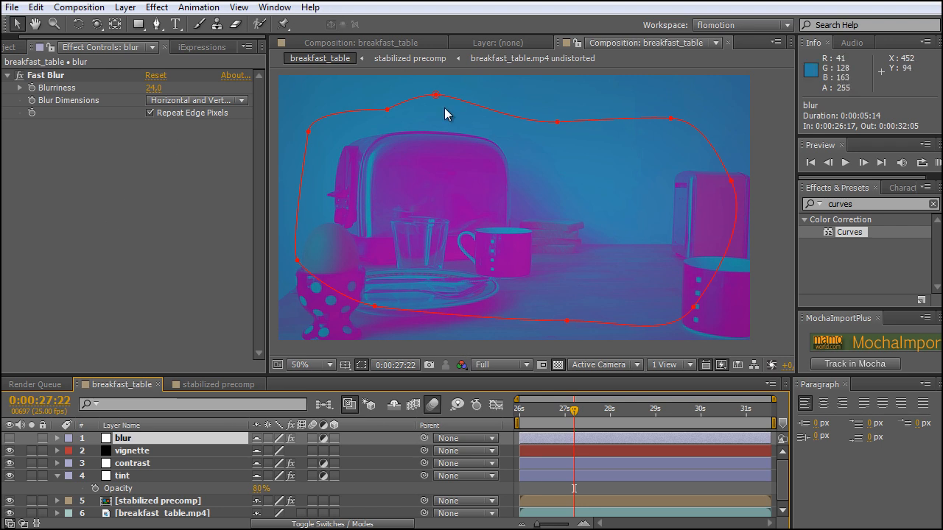
mouse_move(751, 180)
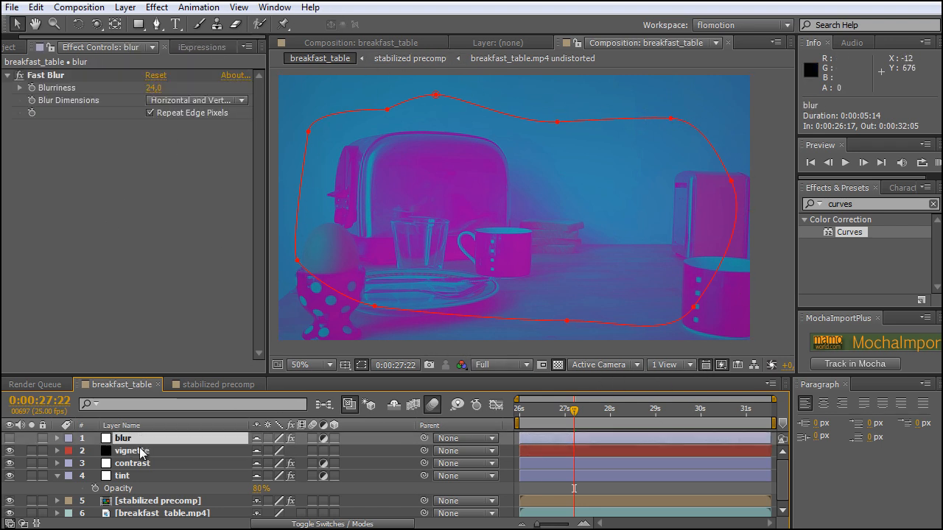
left_click(132, 450)
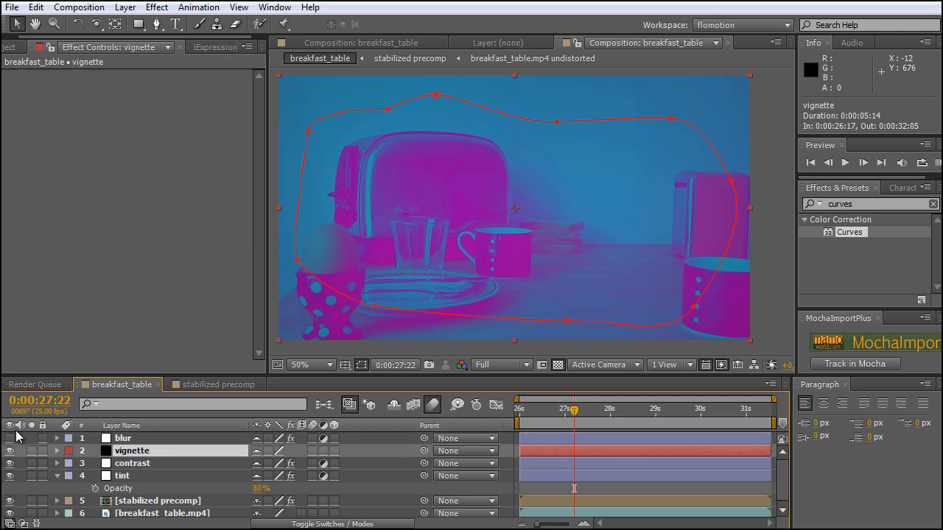
left_click(124, 439)
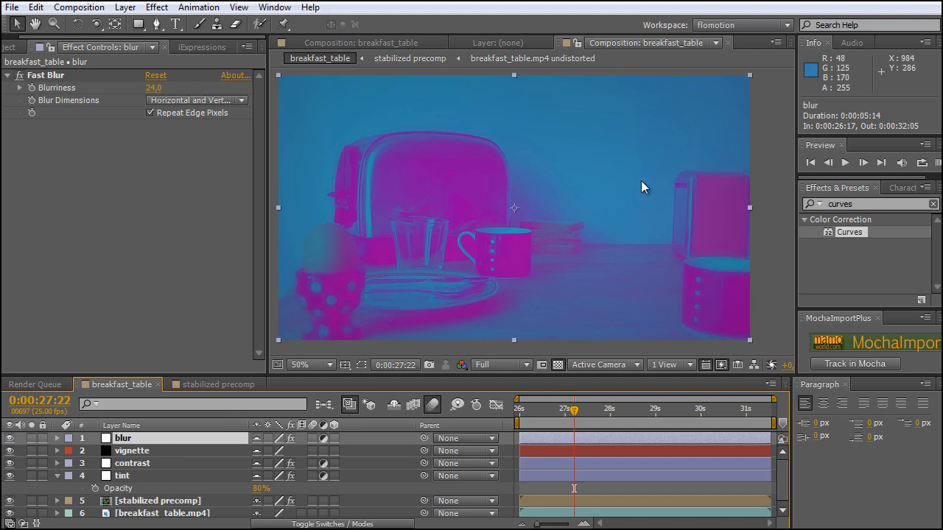
mouse_move(544, 326)
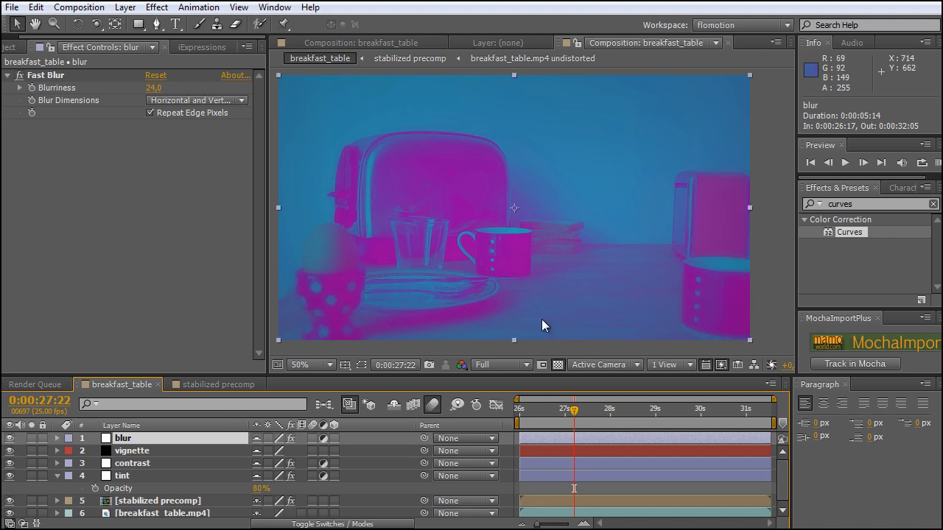
mouse_move(474, 243)
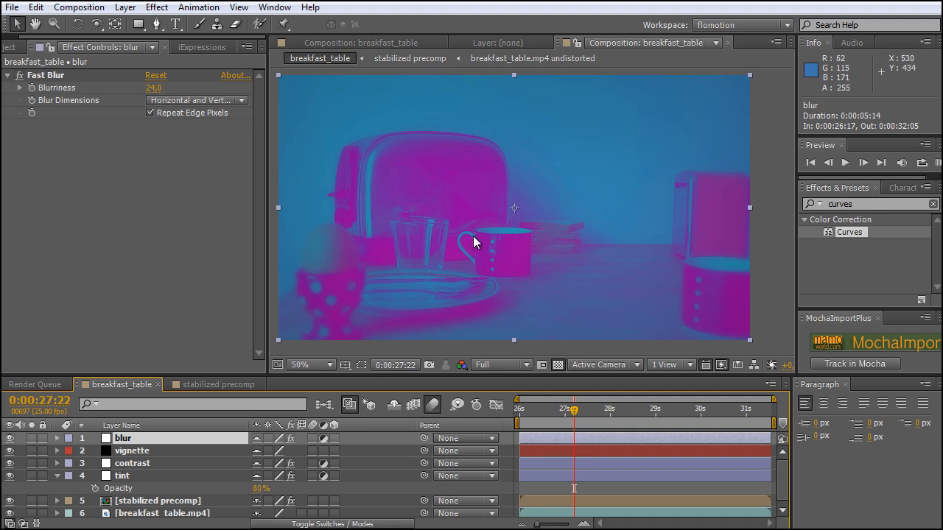
left_click_drag(574, 410, 611, 410)
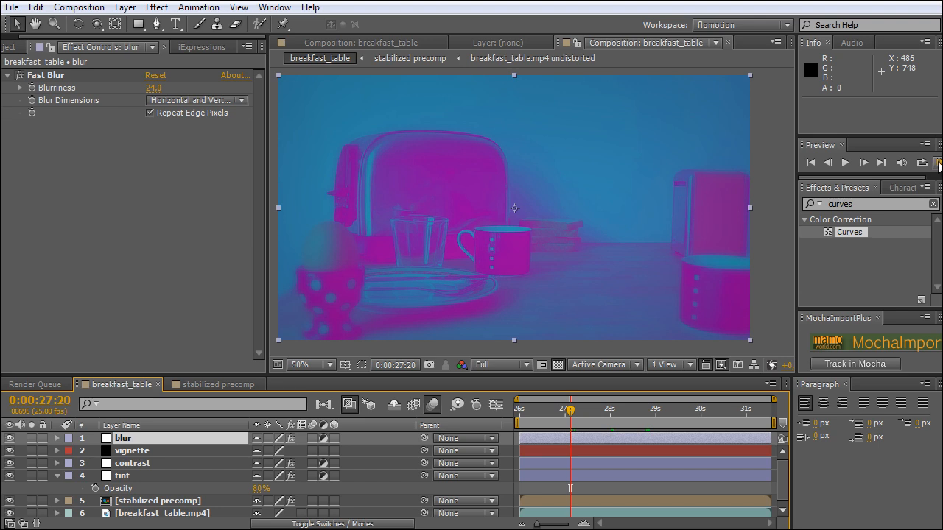
- RAM-preview the graded comp, then show iExpressions' Basic Wiggle preset (frequency 3, amplitude 100)
left_click(845, 162)
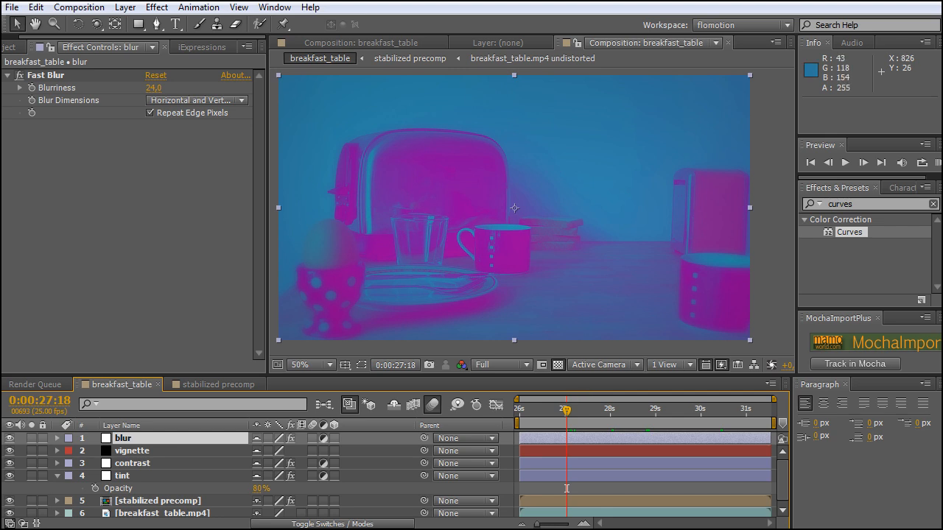
left_click(200, 46)
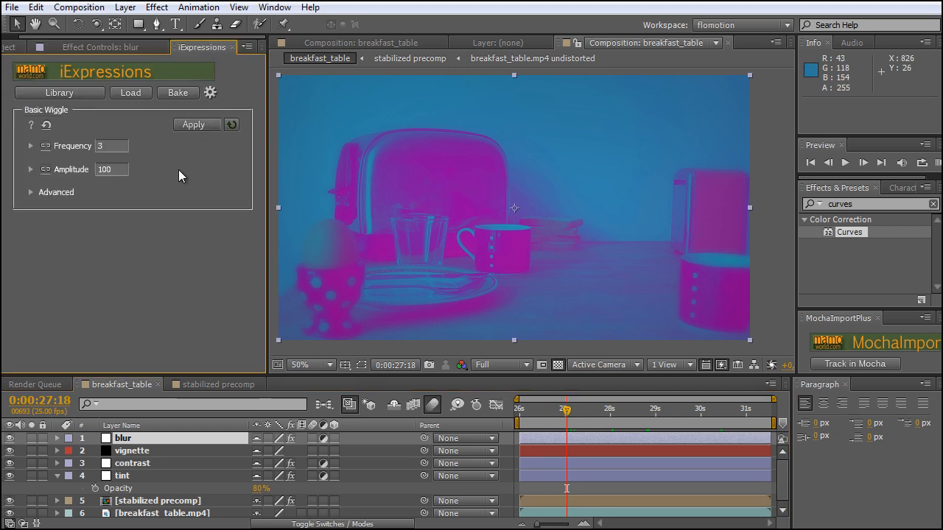
mouse_move(184, 164)
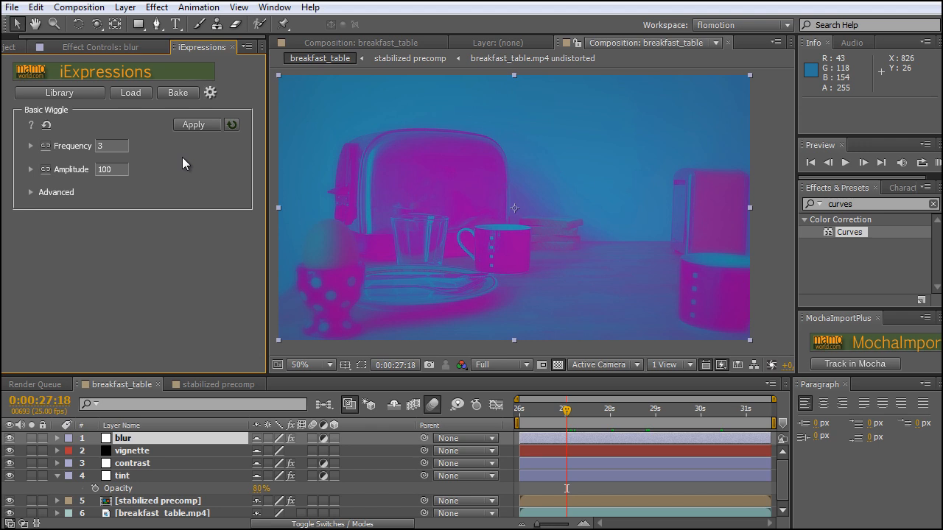